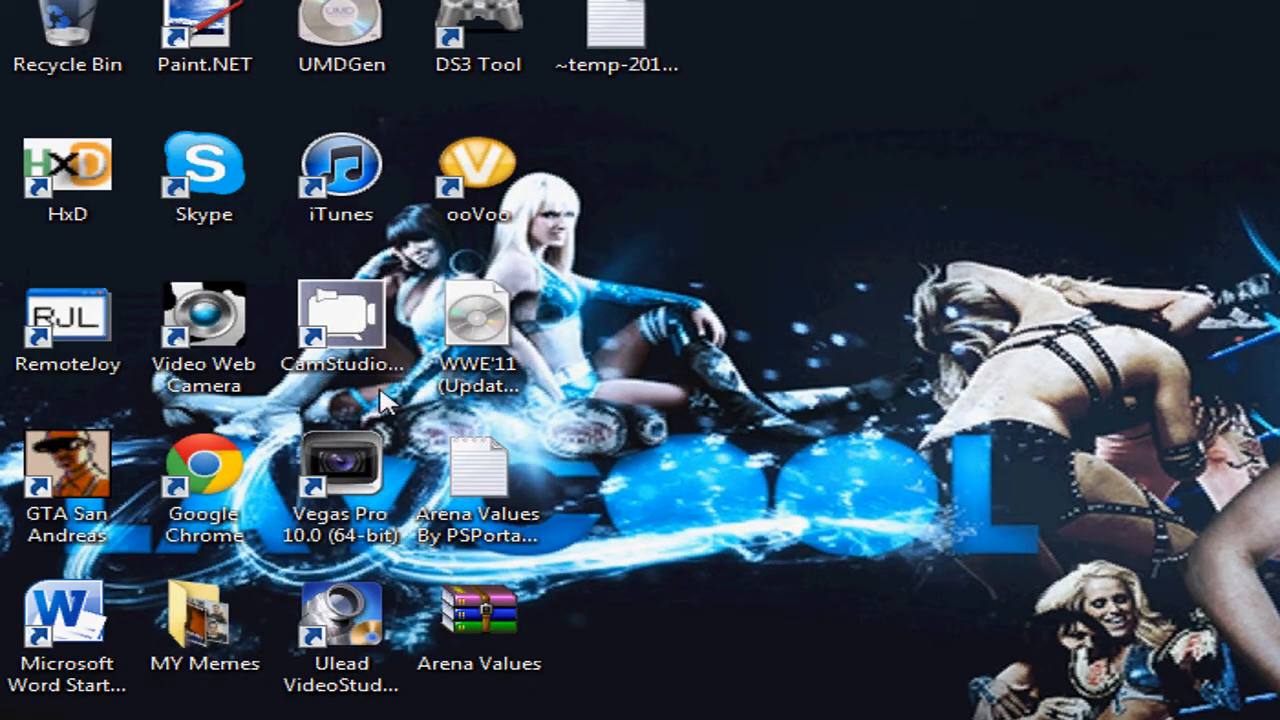
mouse_move(635, 548)
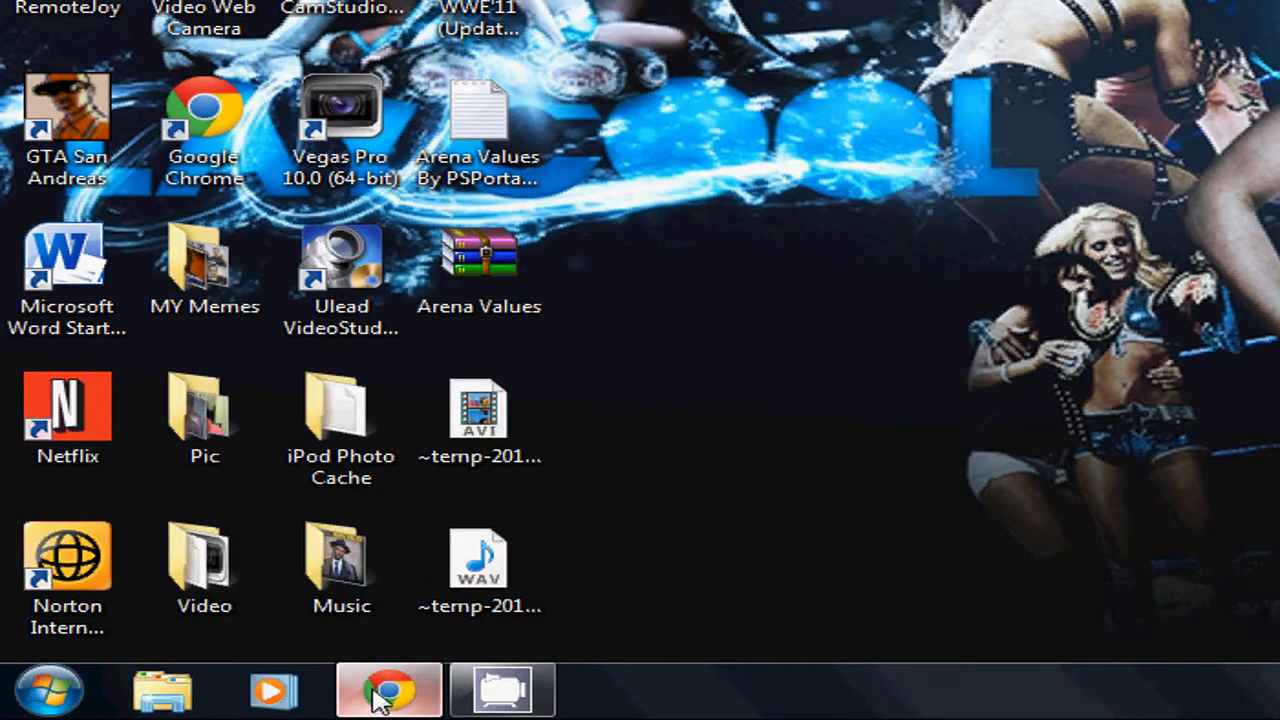
Step: Start downloading the Raw 2012 Arenas By PSPortableR8.rar archive (314.5 MB) from MediaFire
click(388, 690)
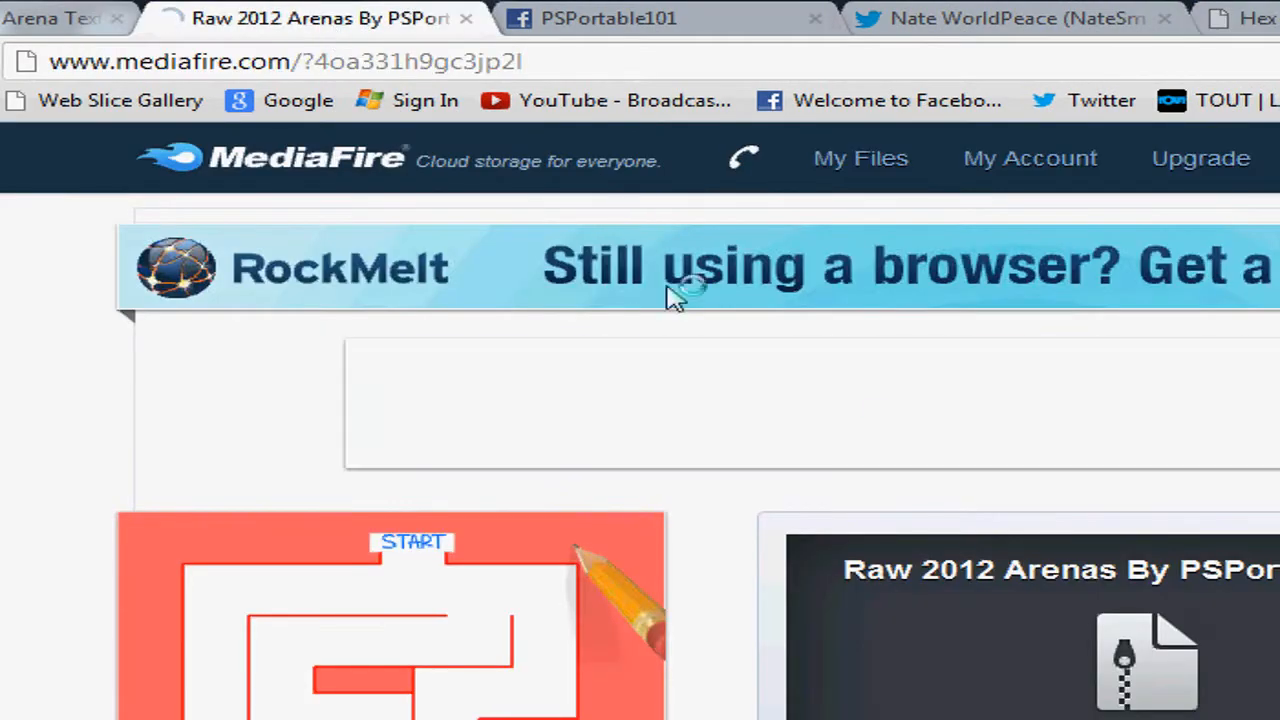
scroll(down, 3)
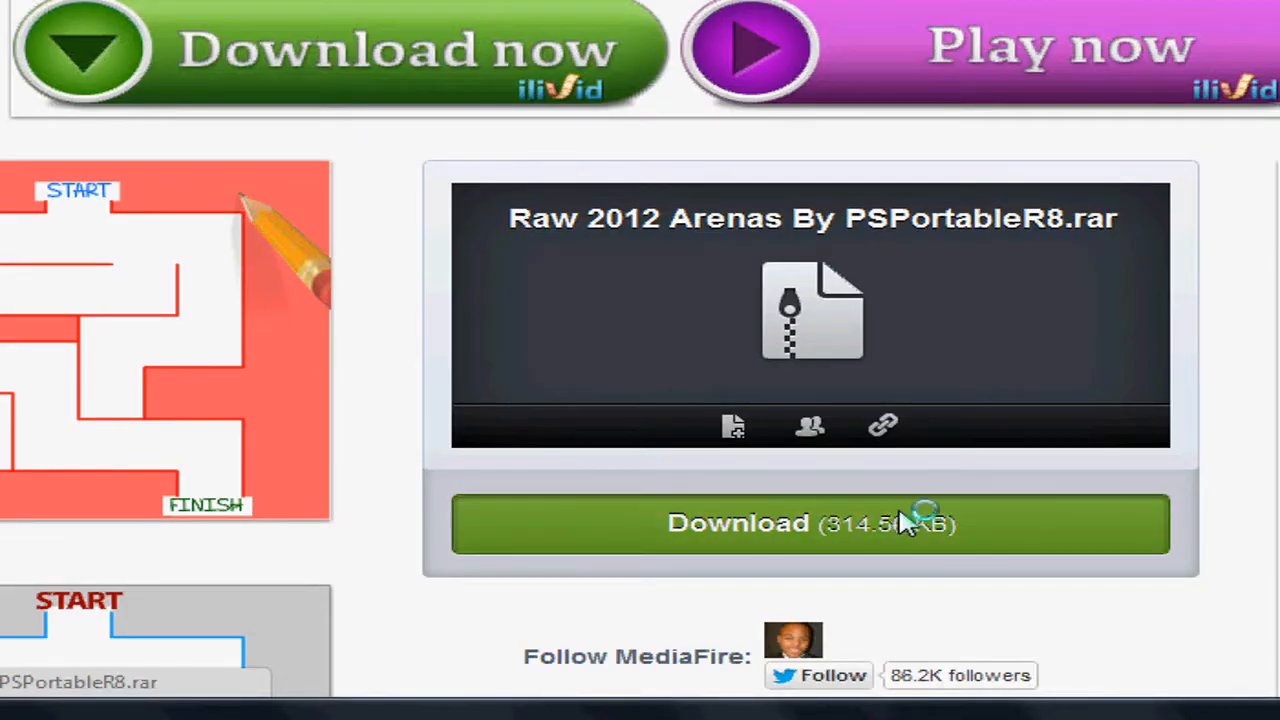
click(810, 523)
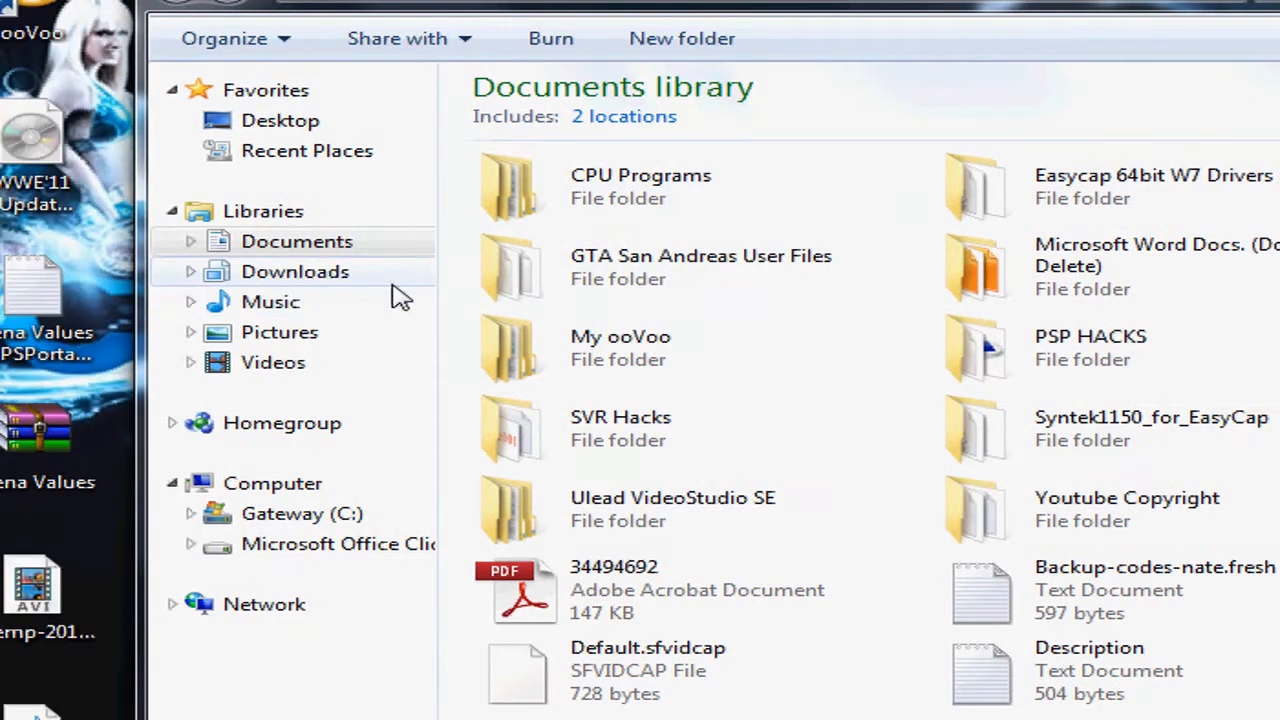
Step: Go to the Downloads folder to reach the Raw2012 and Raw1000 arena files
click(294, 271)
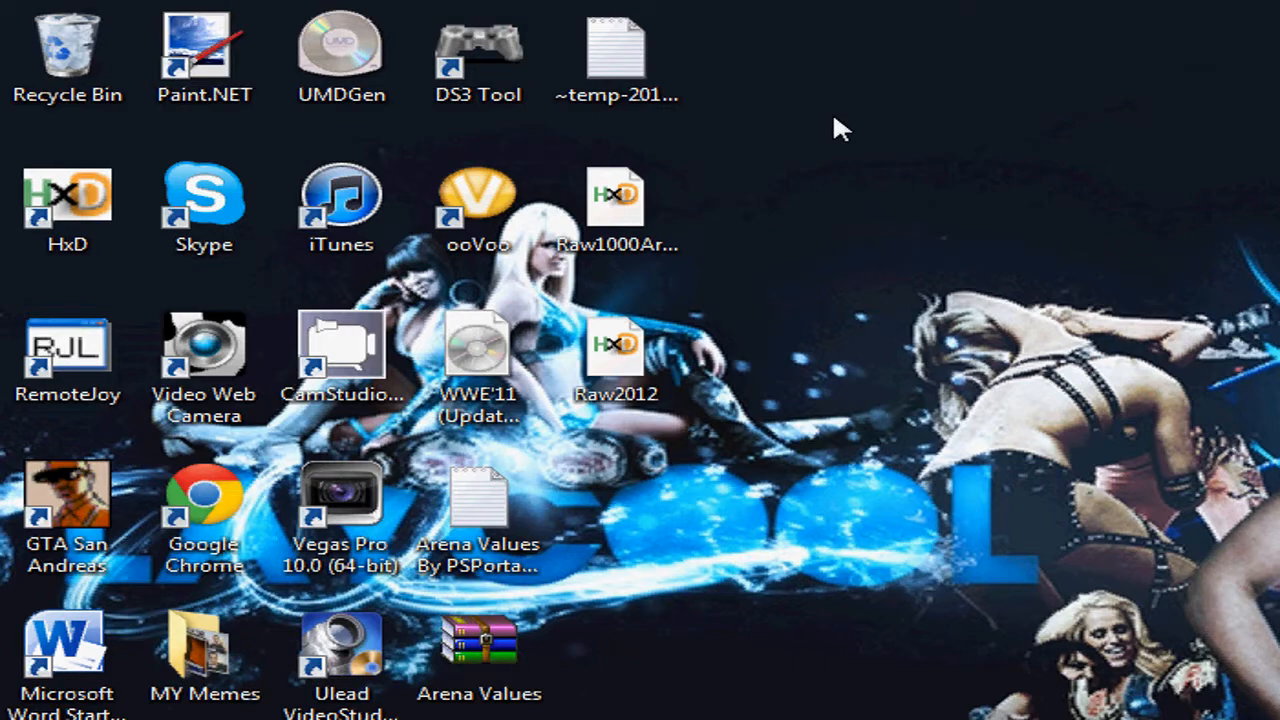
mouse_move(478, 510)
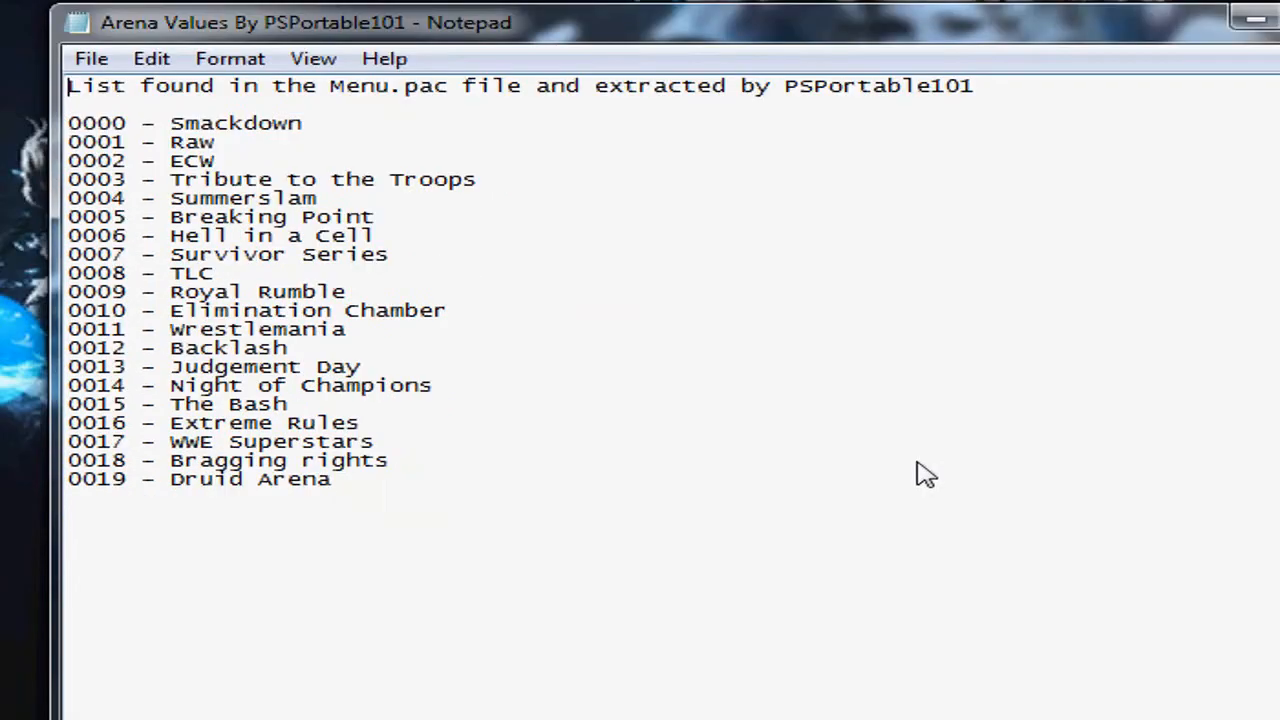
mouse_move(638, 385)
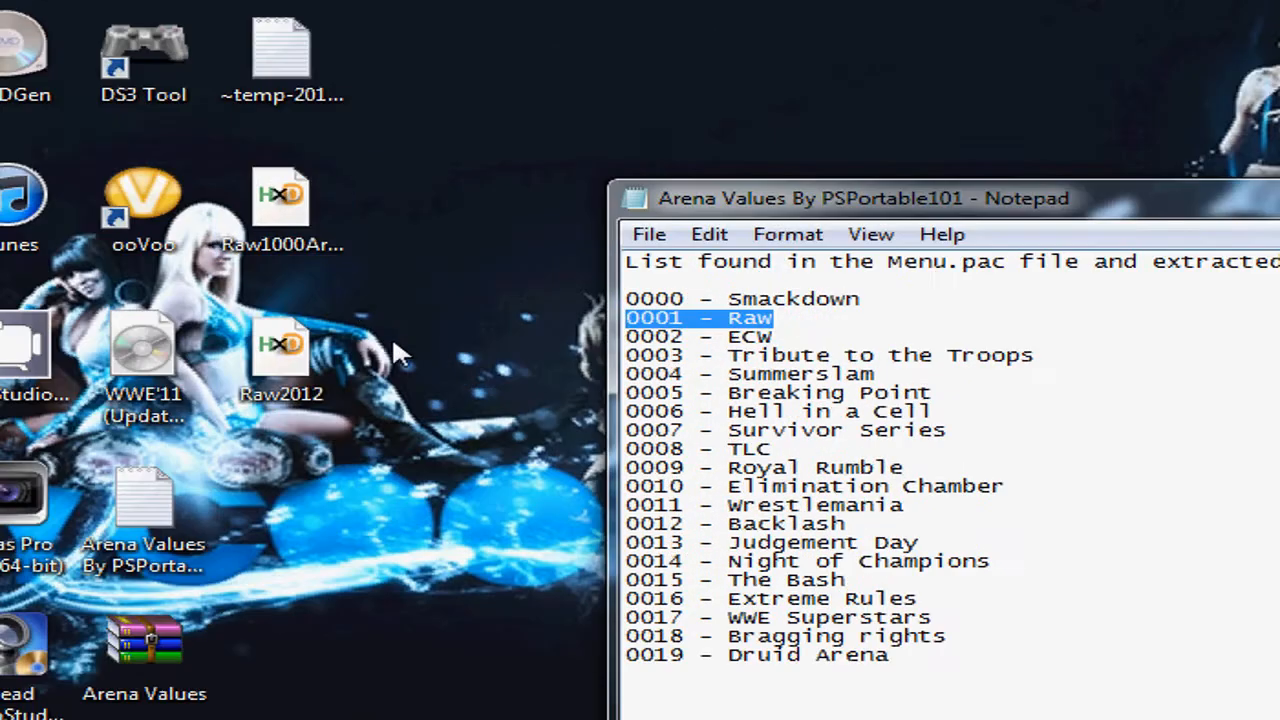
click(281, 200)
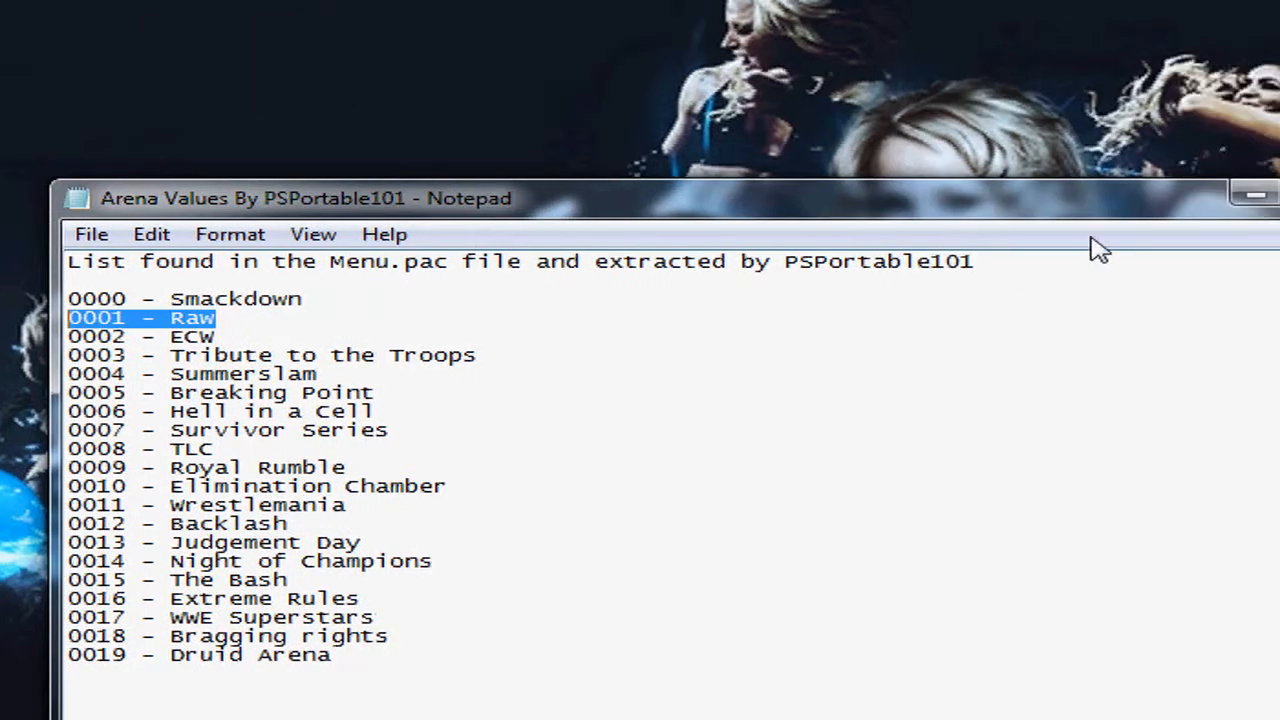
click(1253, 195)
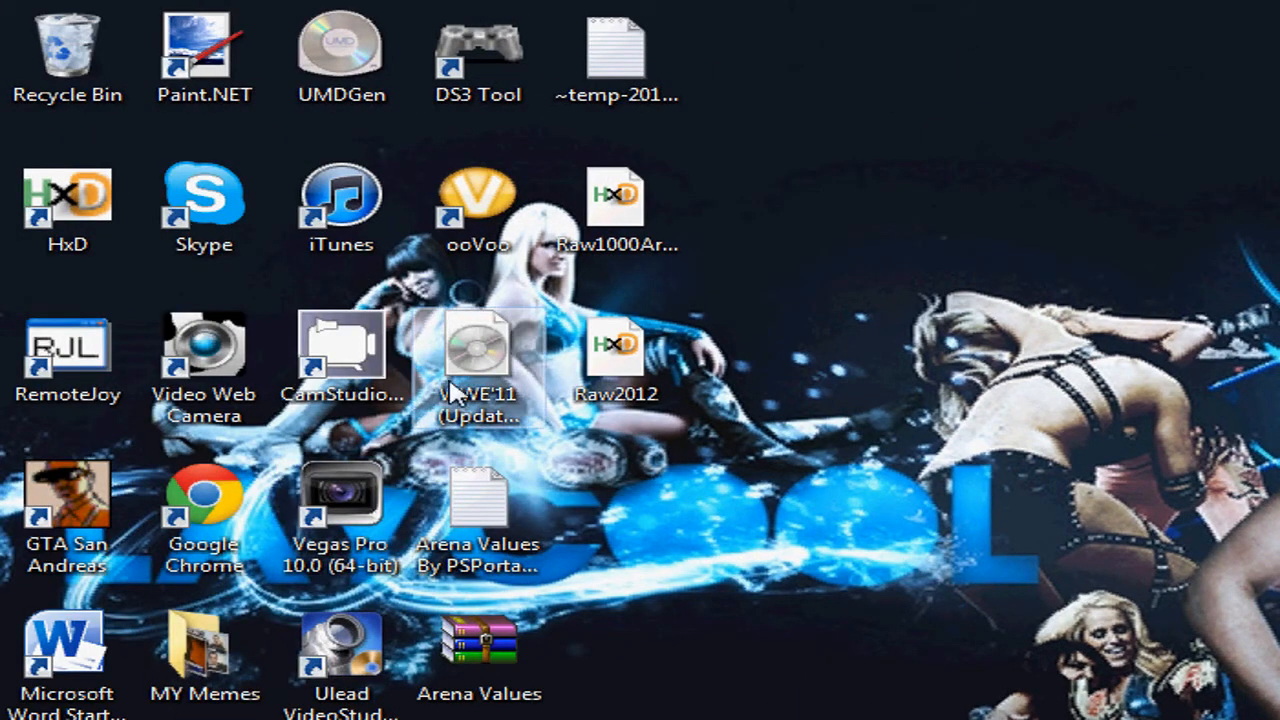
Step: Load the WWE'11 image and extract plistpsp.arc from PSP_GAME to the desktop
click(479, 360)
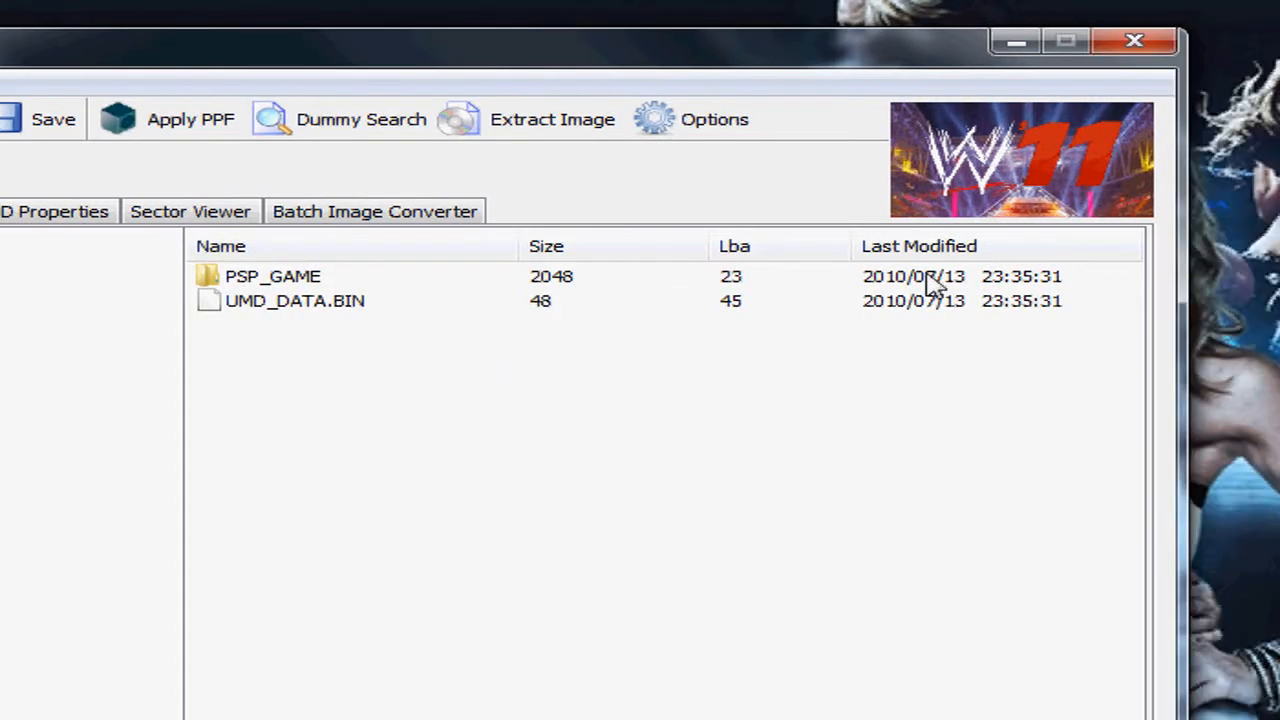
double_click(273, 276)
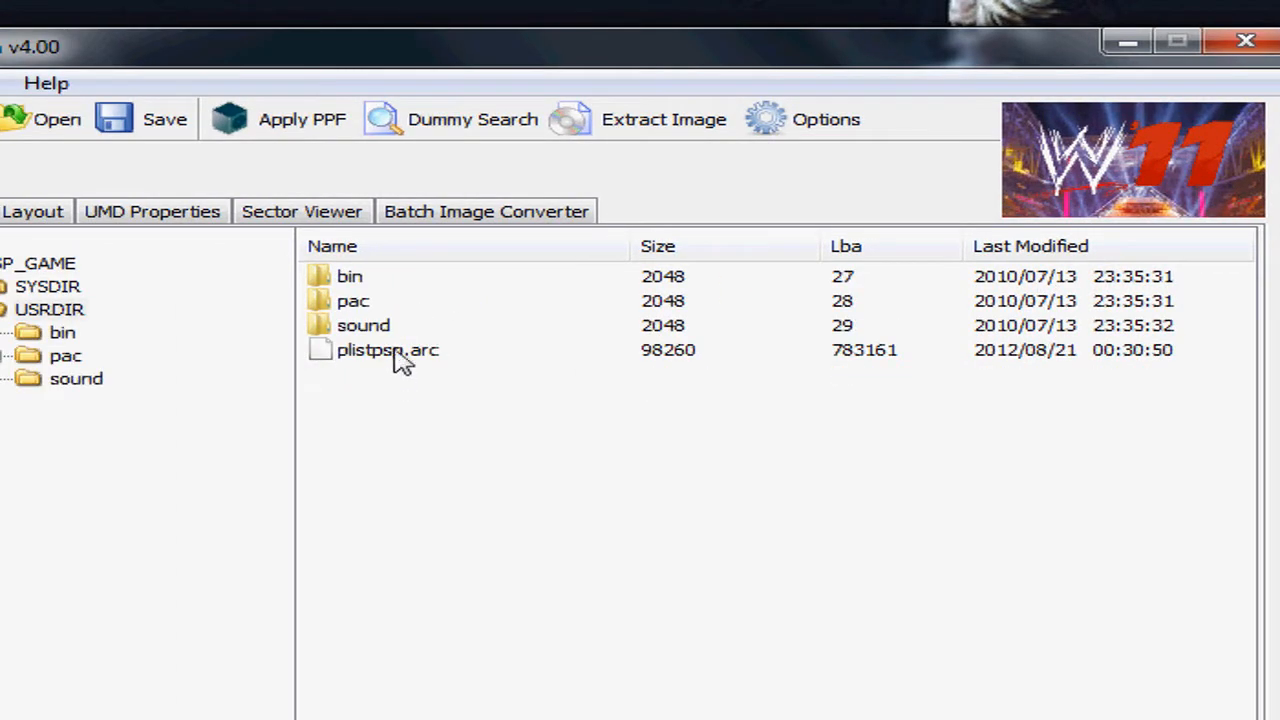
right_click(387, 349)
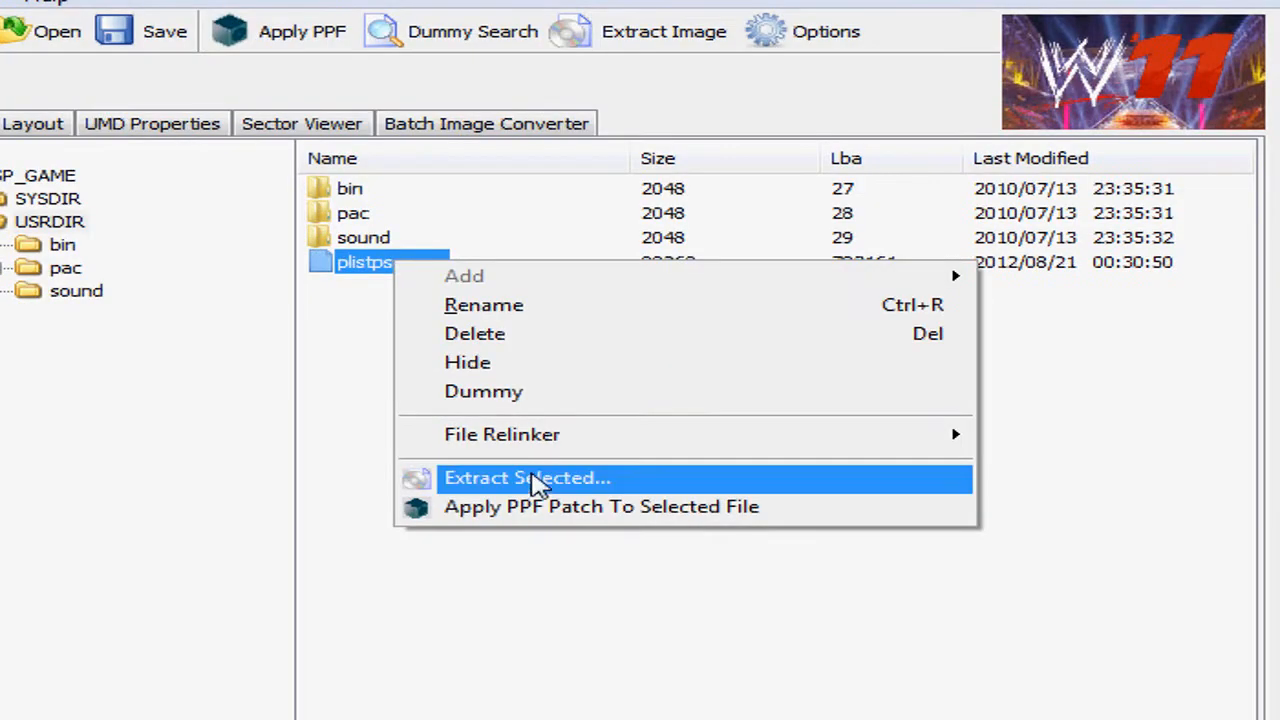
click(527, 477)
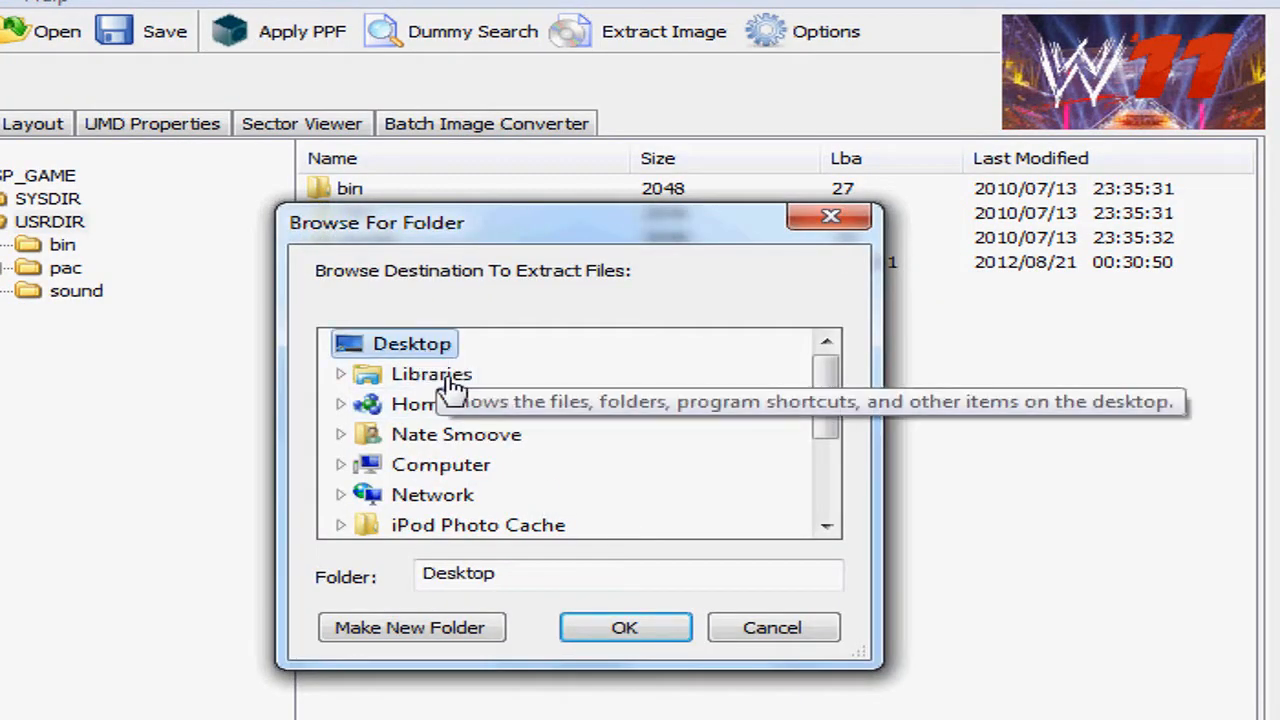
click(624, 627)
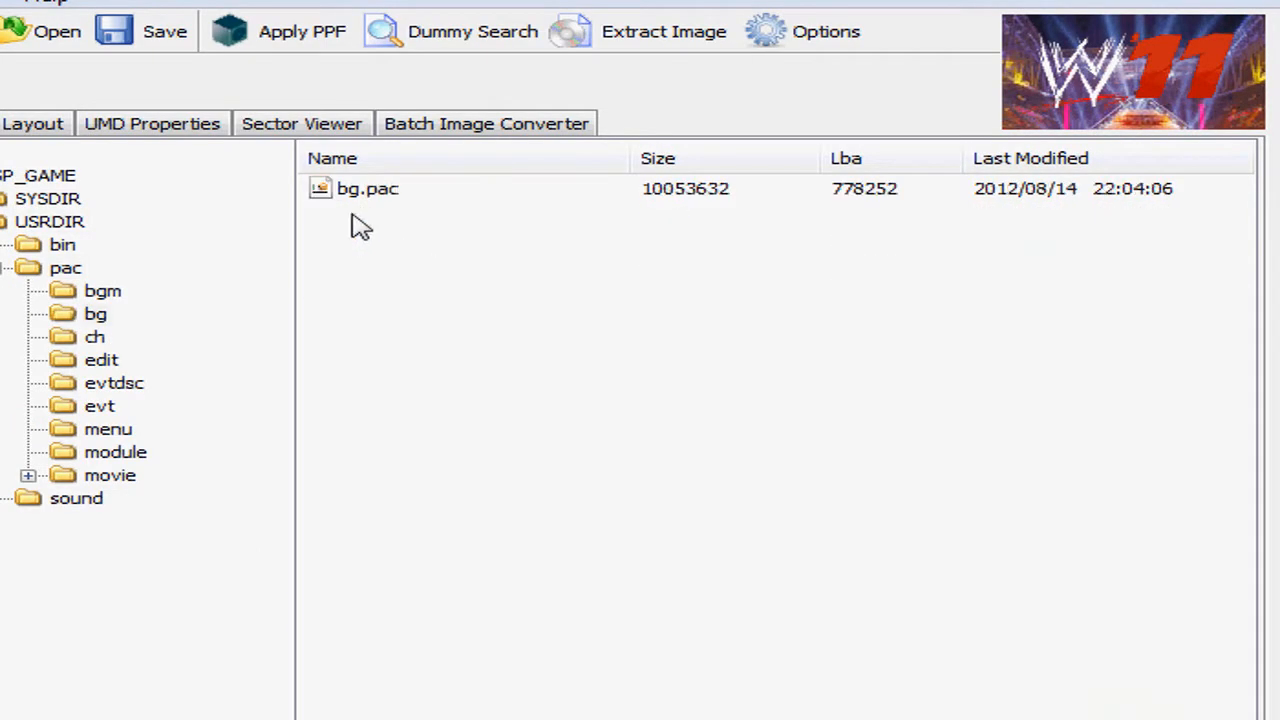
Step: Extract bg.pac from PSP_GAME/USRDIR/pac/bg to the desktop as well
right_click(367, 188)
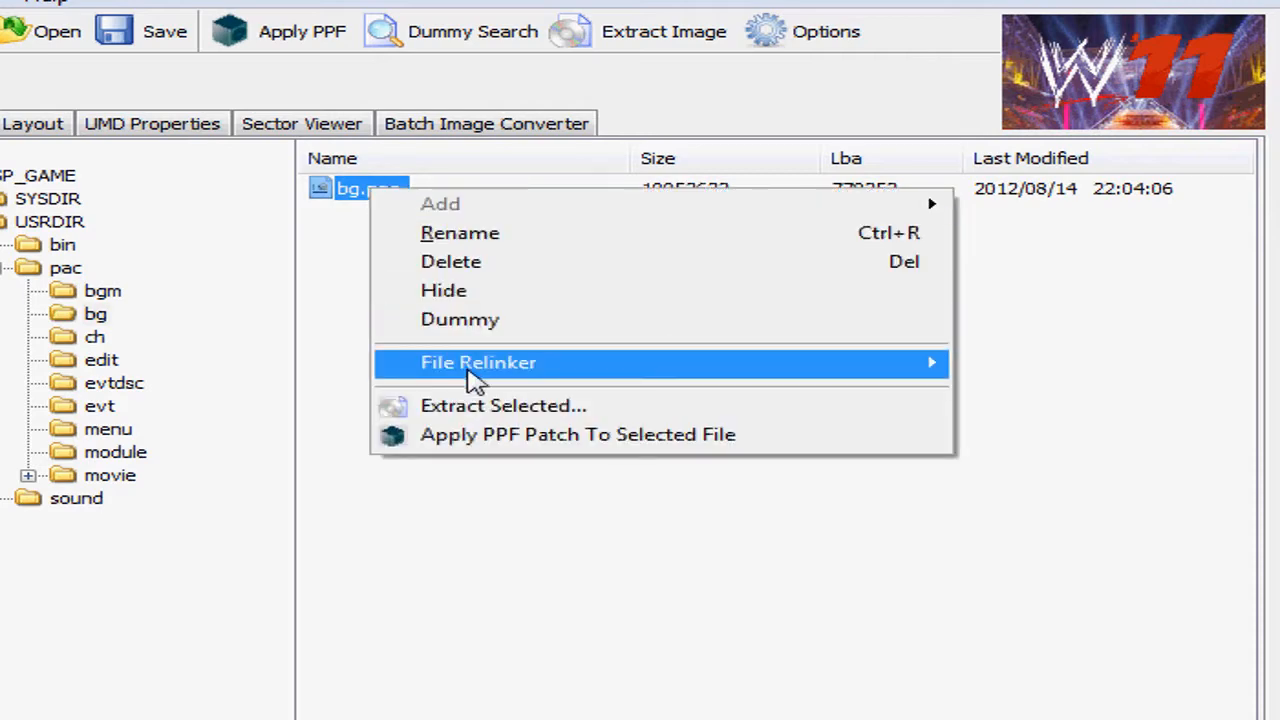
click(502, 405)
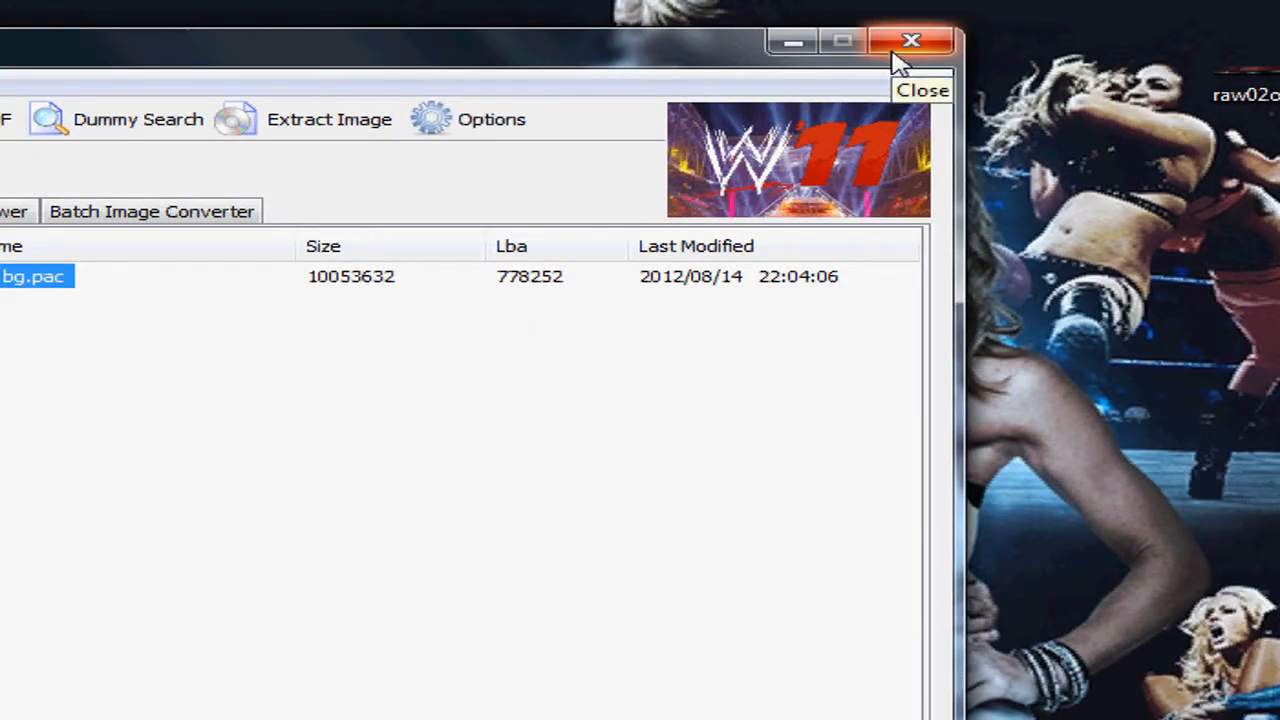
Step: Close UMDGen, select plistpsp.arc and bg on the desktop and launch HxD
click(910, 40)
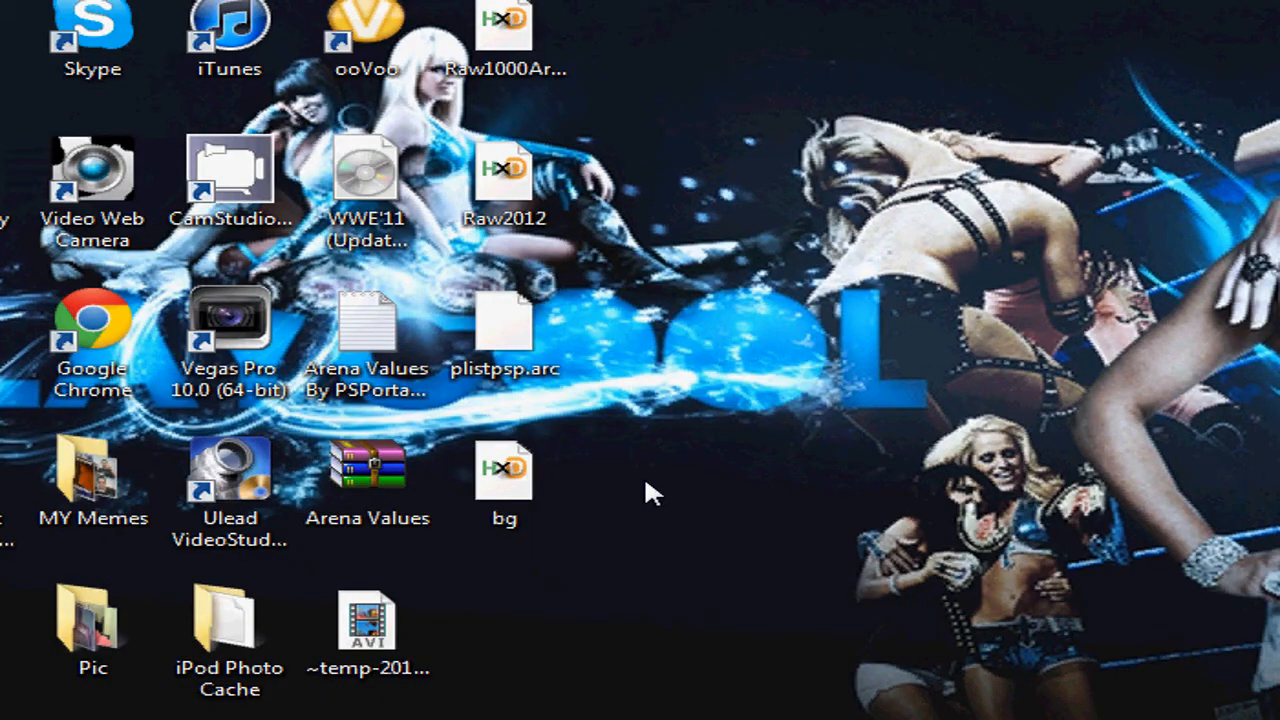
drag(650, 490, 480, 300)
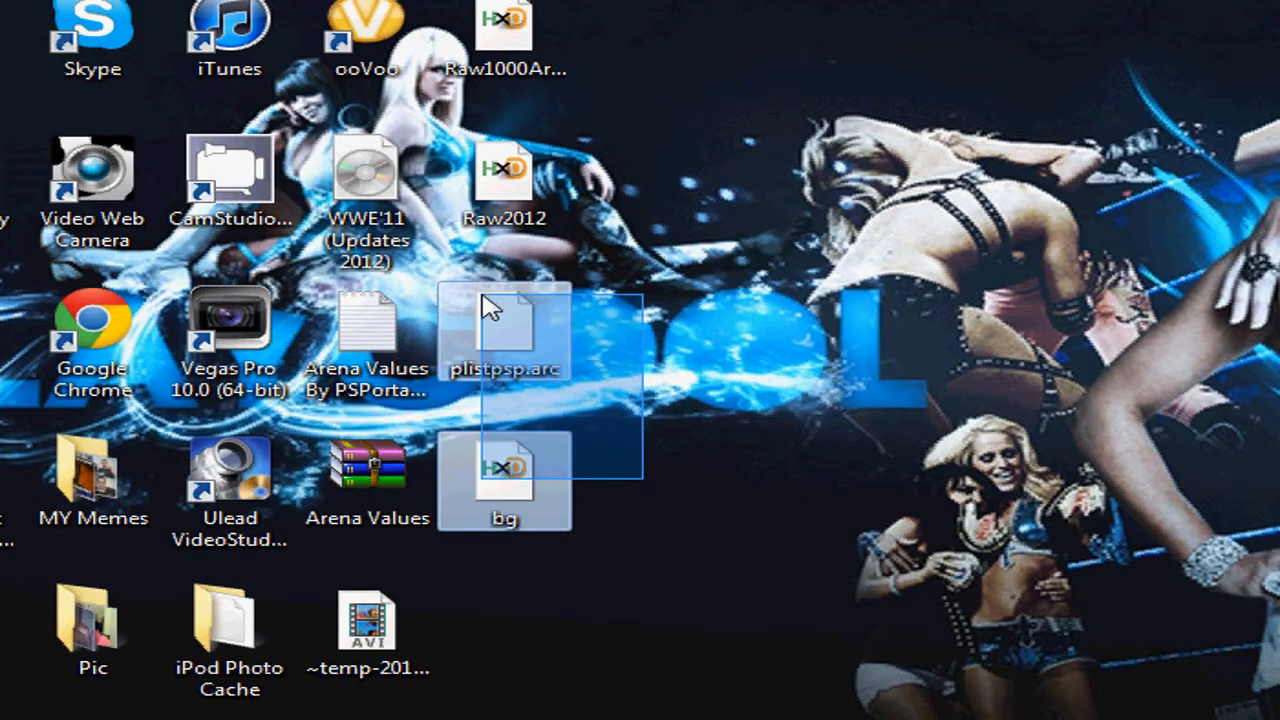
click(600, 440)
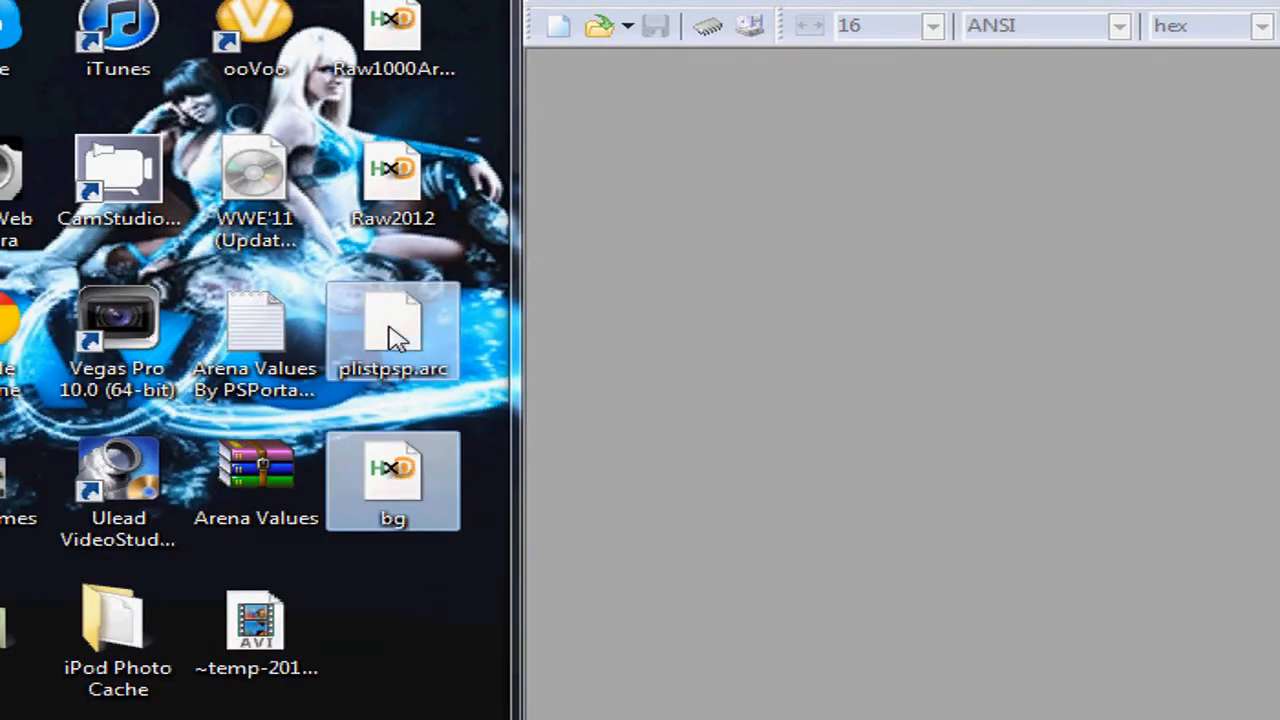
Step: Load plistpsp.arc, bg.pac and Raw1000Arena.PAC in HxD and select Raw1000Arena.PAC from offset 0
double_click(392, 330)
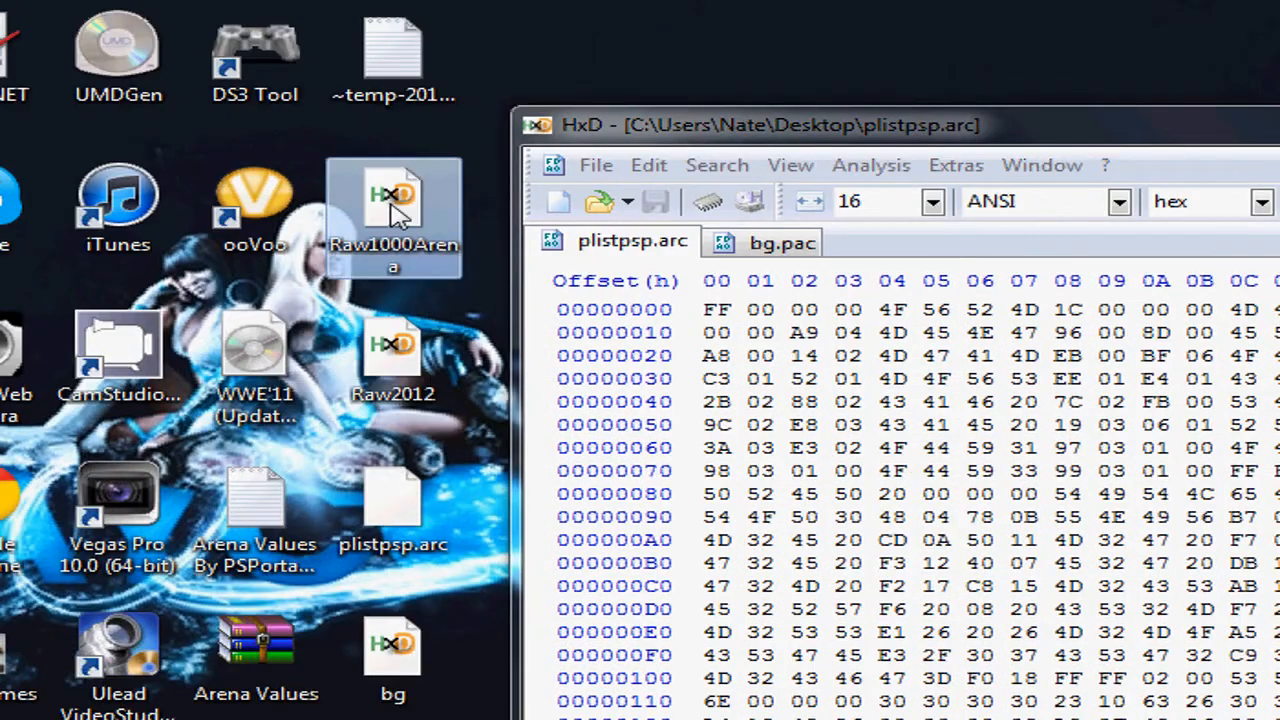
double_click(393, 213)
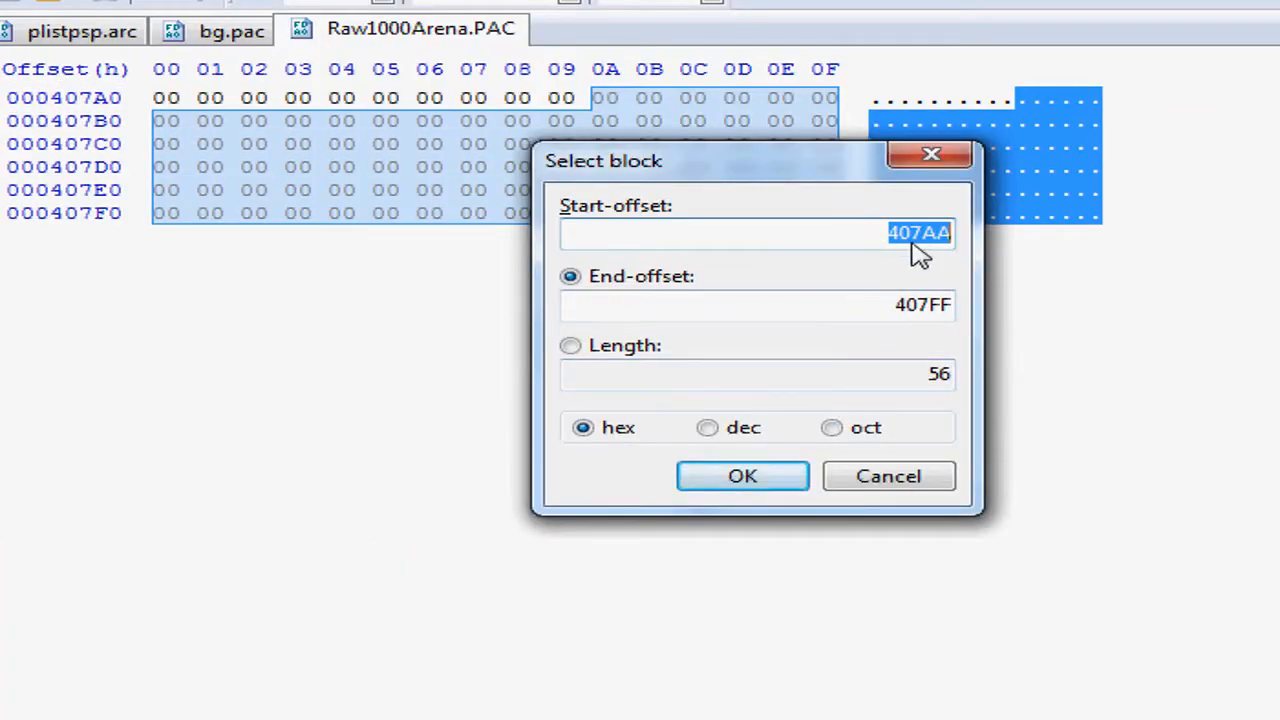
text(0)
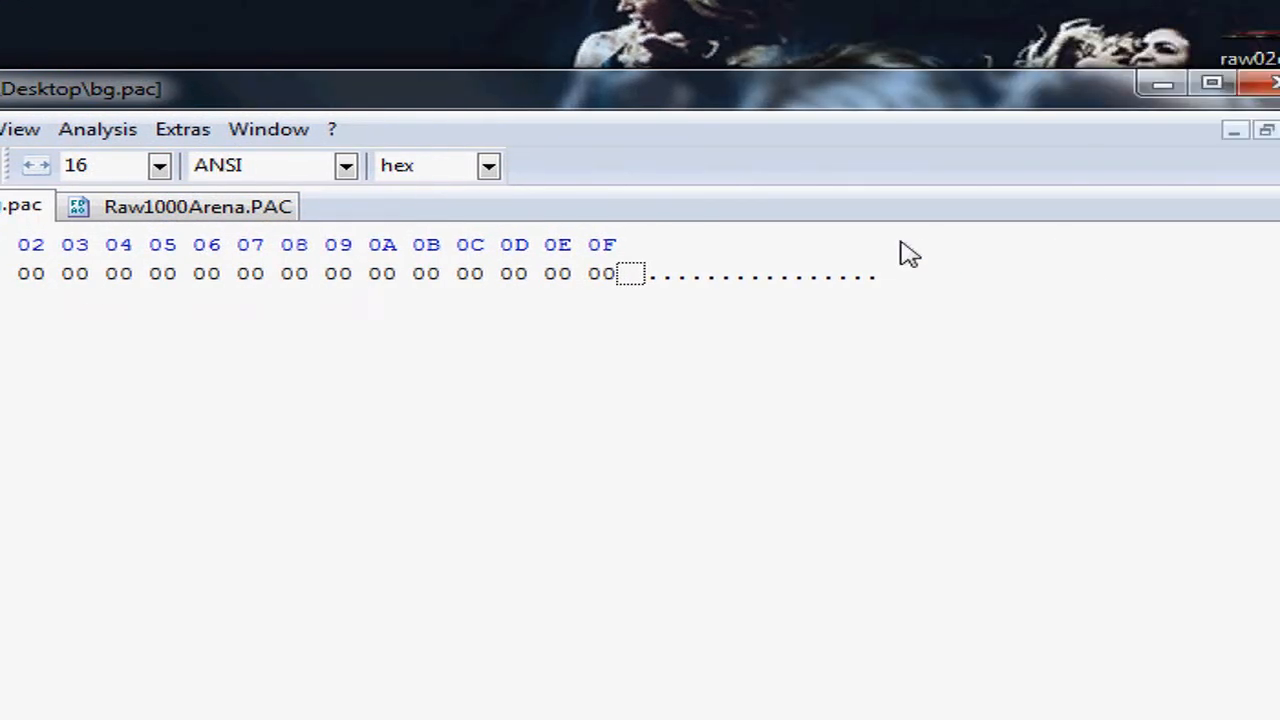
mouse_move(890, 280)
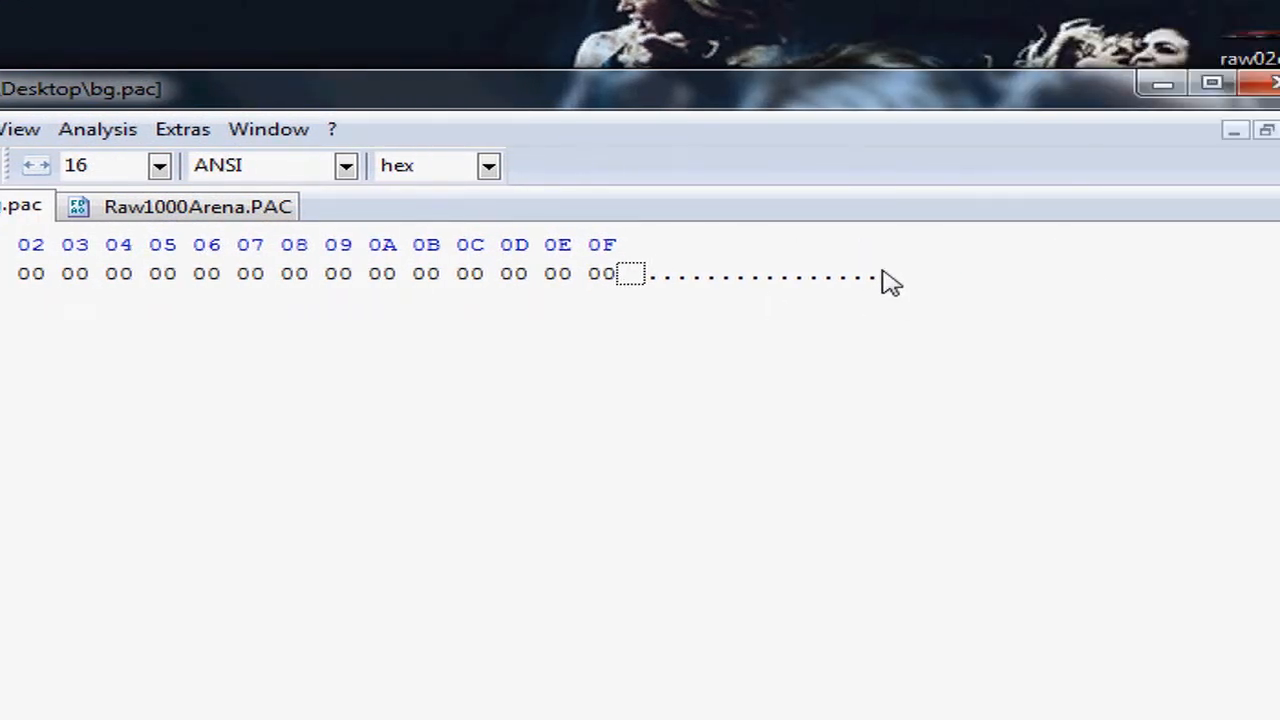
Step: Paste the Raw1000Arena data at the end of bg.pac and find its 'PAC' header backward at 00996800
right_click(760, 275)
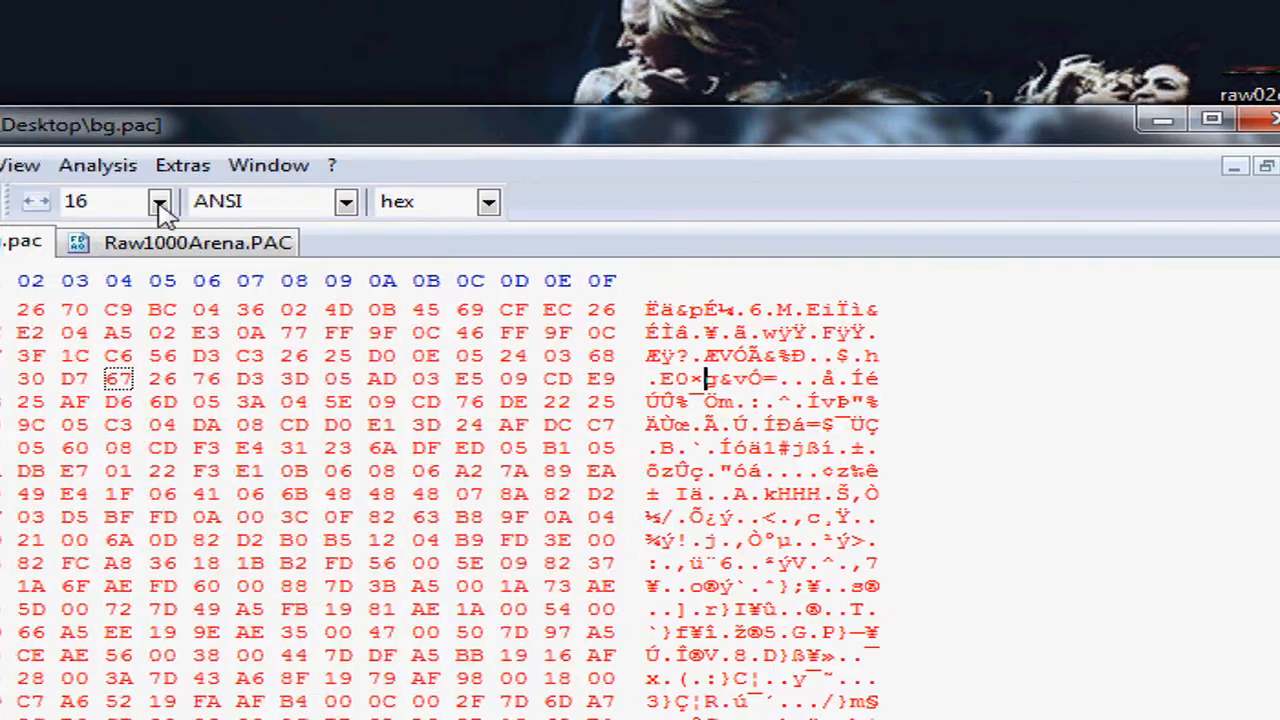
click(389, 165)
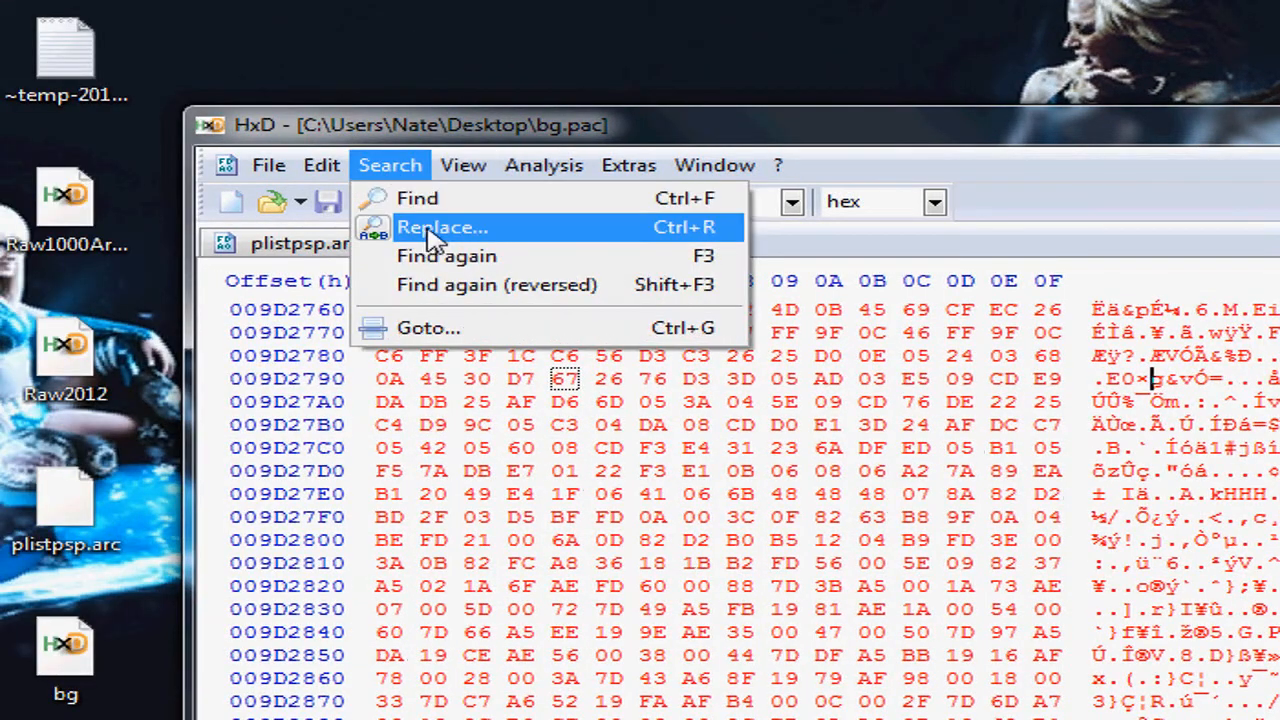
mouse_move(525, 240)
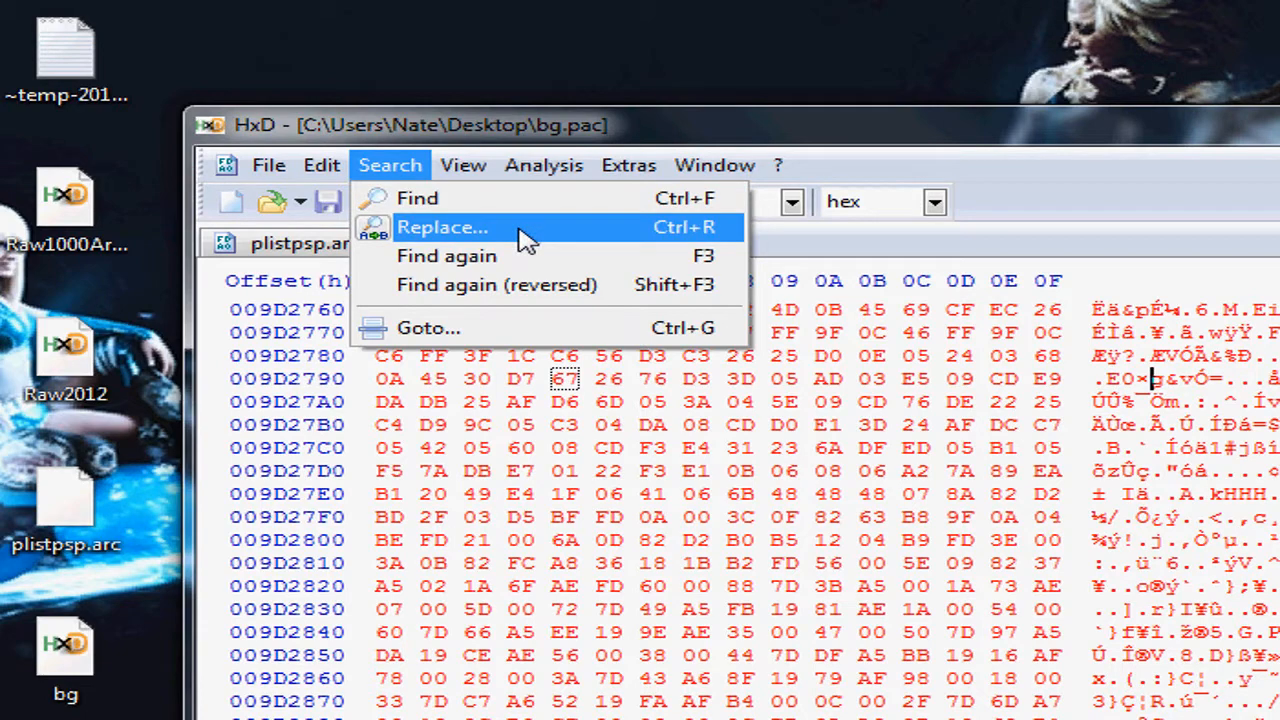
click(417, 197)
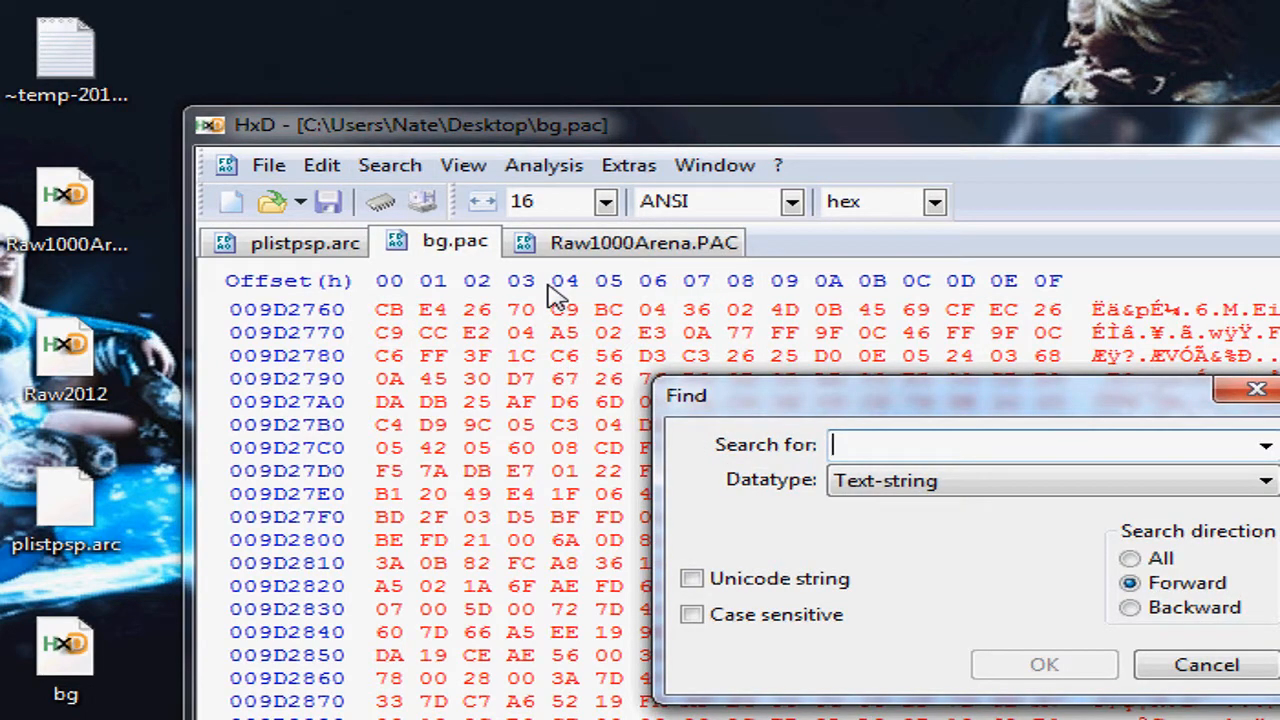
text(PAC)
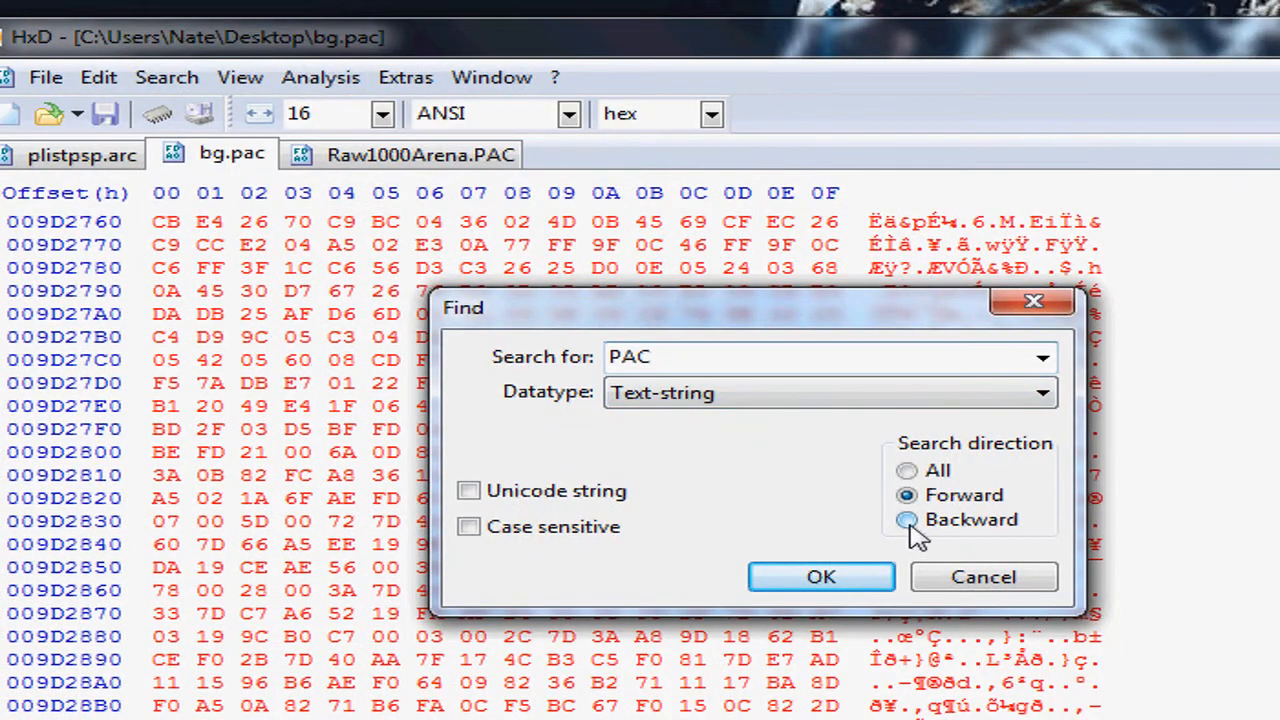
click(820, 576)
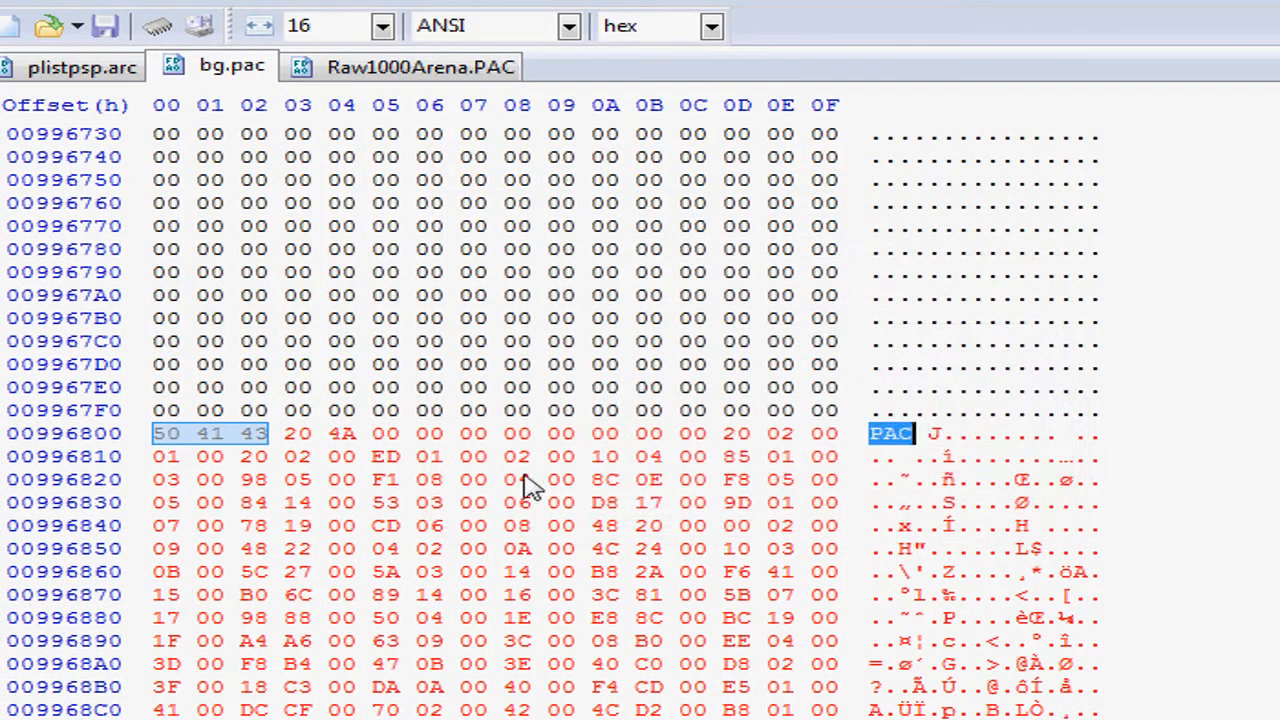
mouse_move(935, 455)
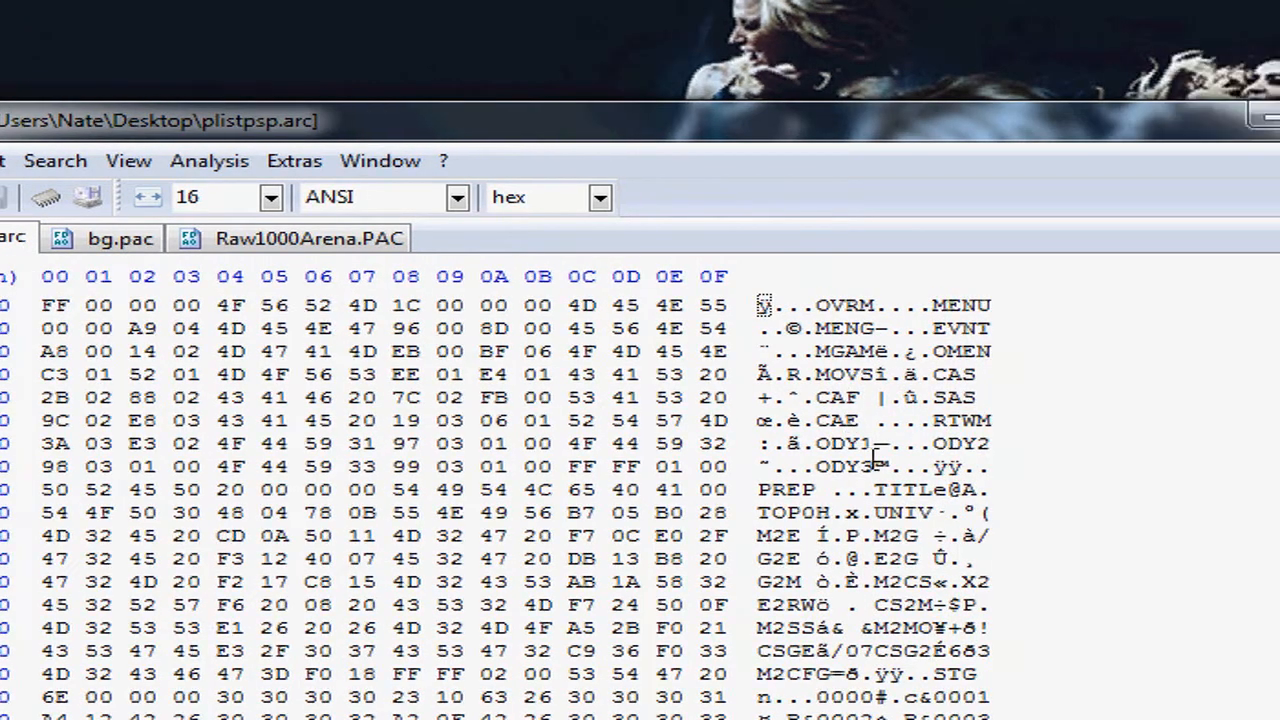
Step: Browse the plistpsp.arc entry table, then return to bg.pac at the PAC header offset 996800
scroll(down, 3)
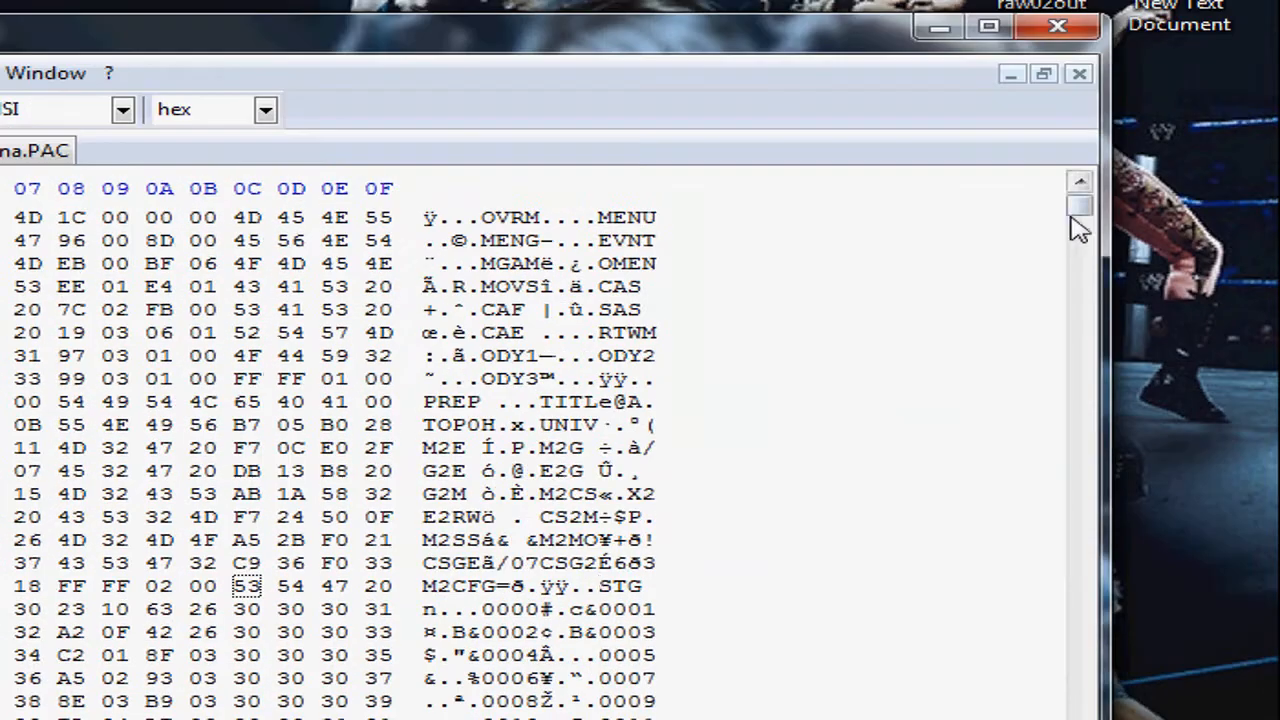
scroll(down, 3)
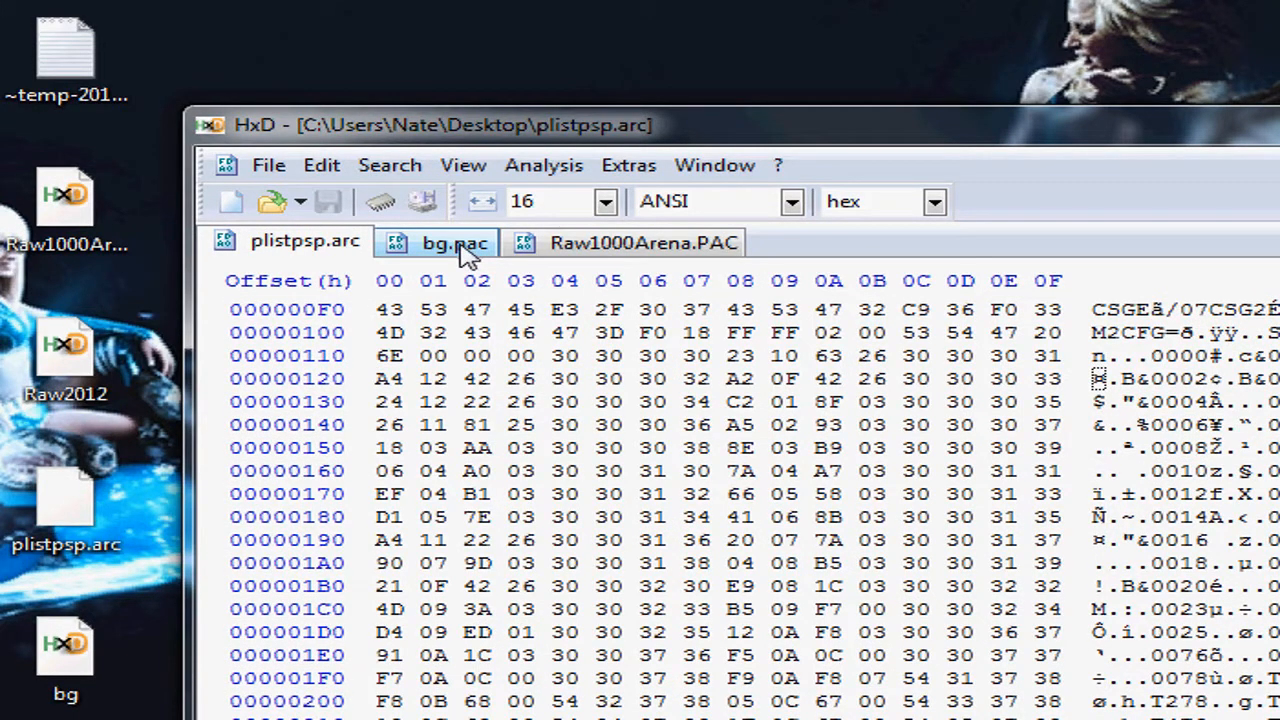
click(453, 242)
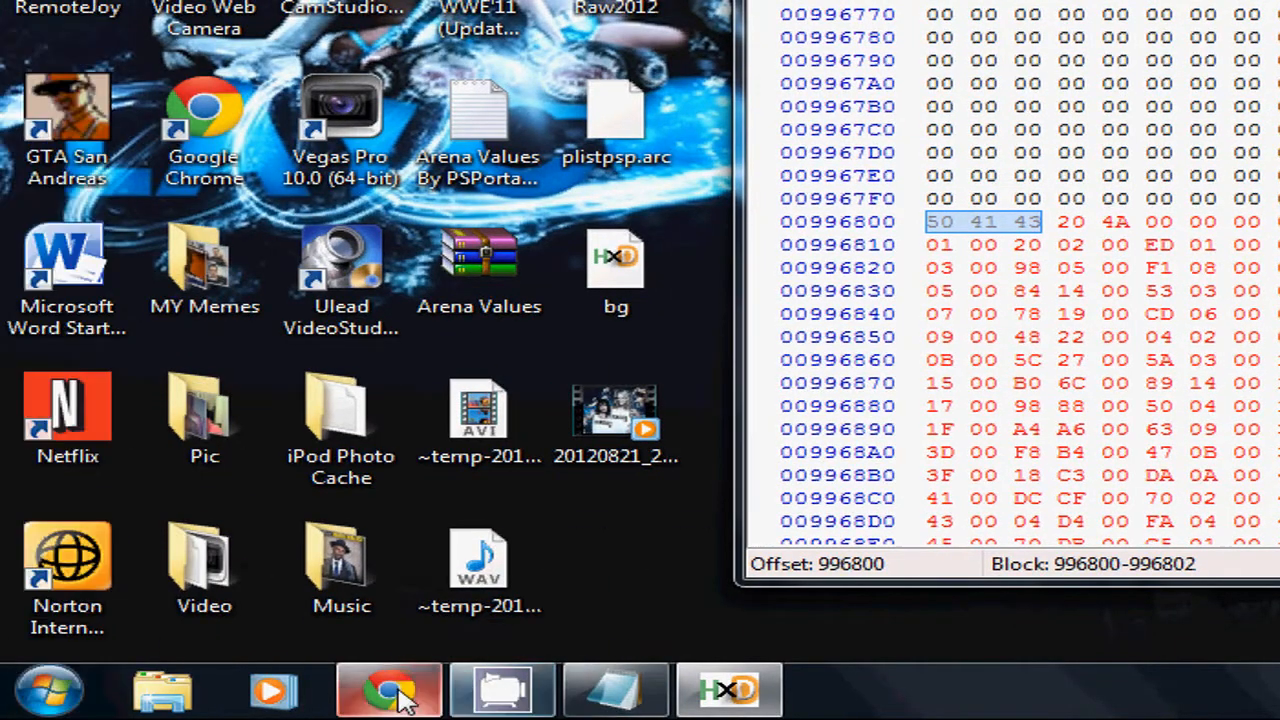
Step: Enter the 996800 offset digits into the squarebox Hex Calculator in the browser
click(388, 688)
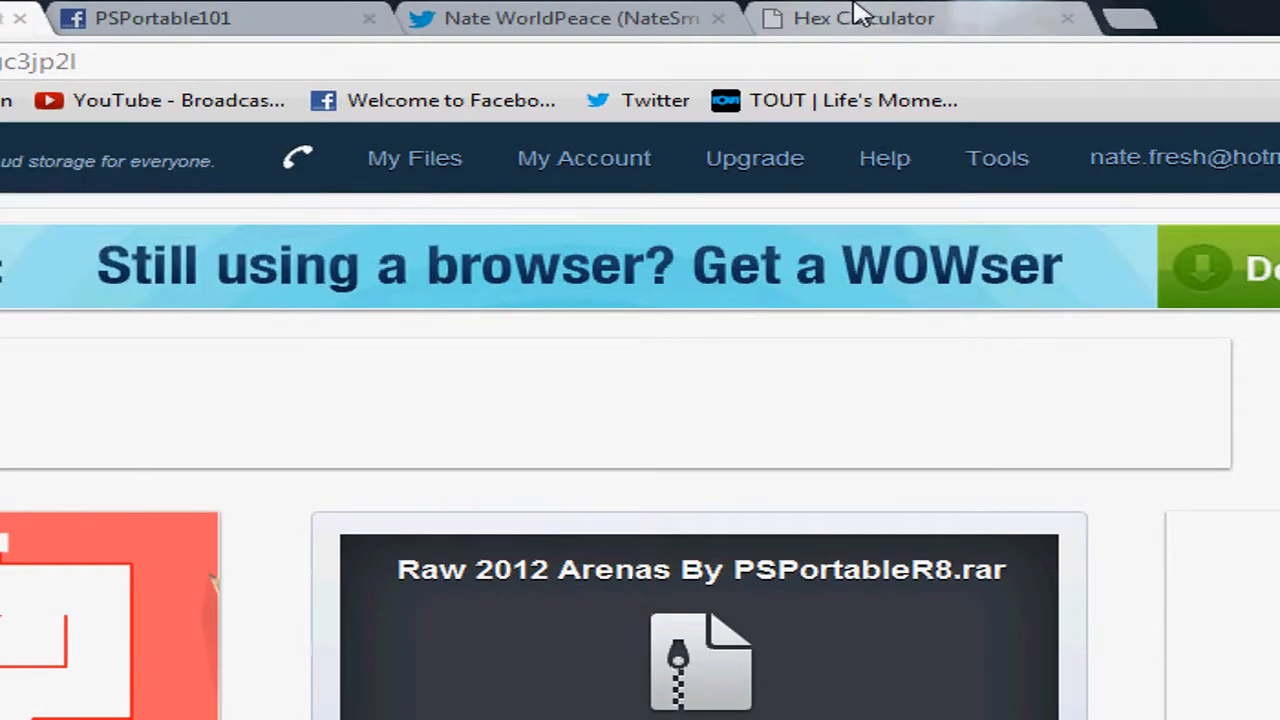
click(860, 18)
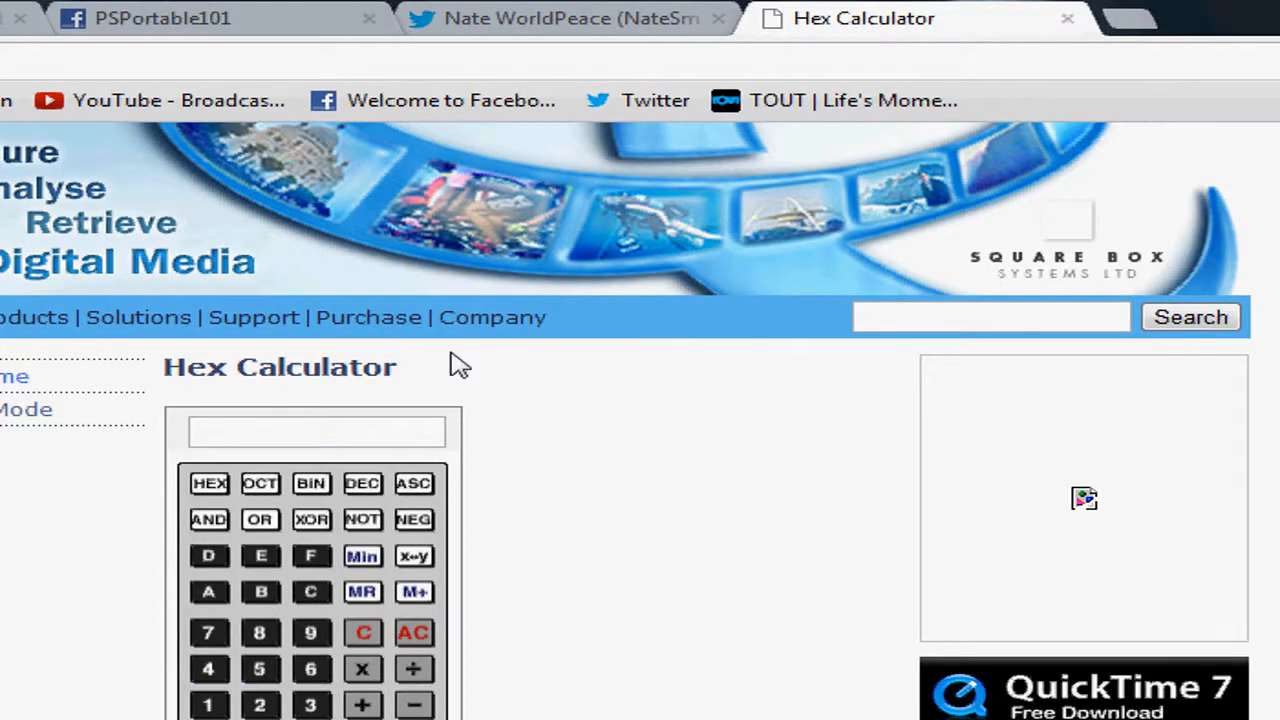
scroll(down, 3)
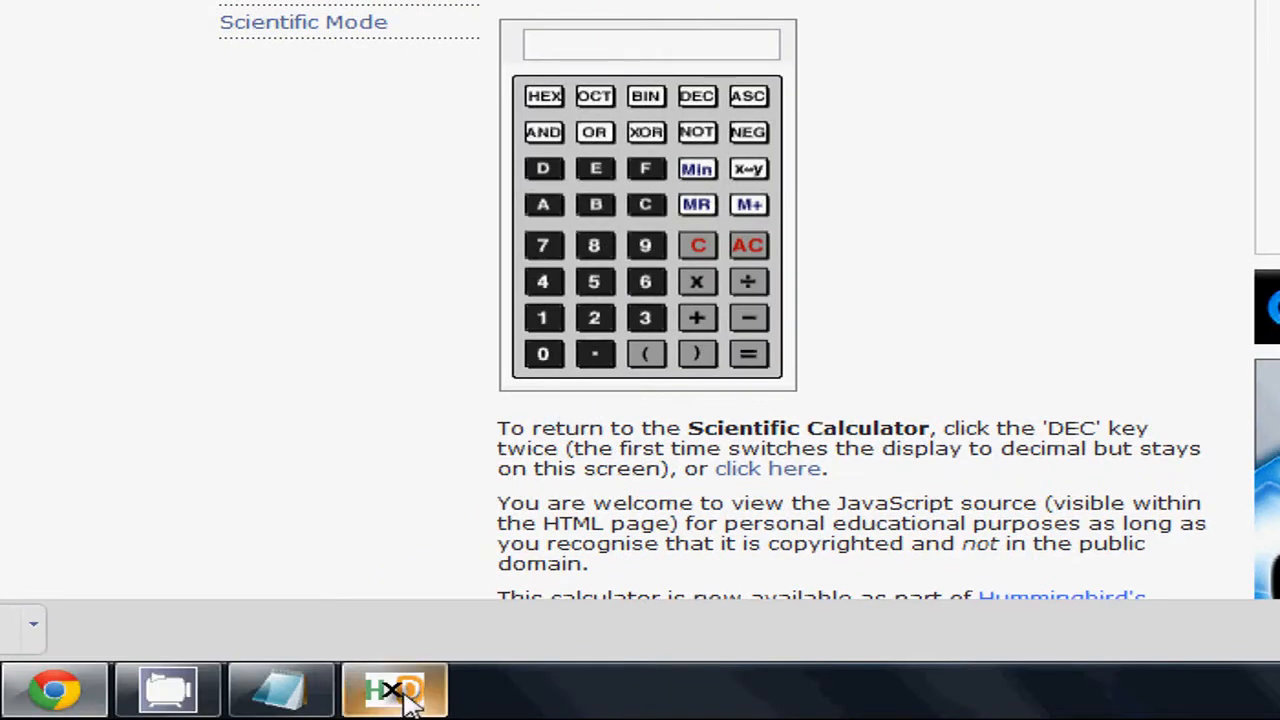
click(393, 690)
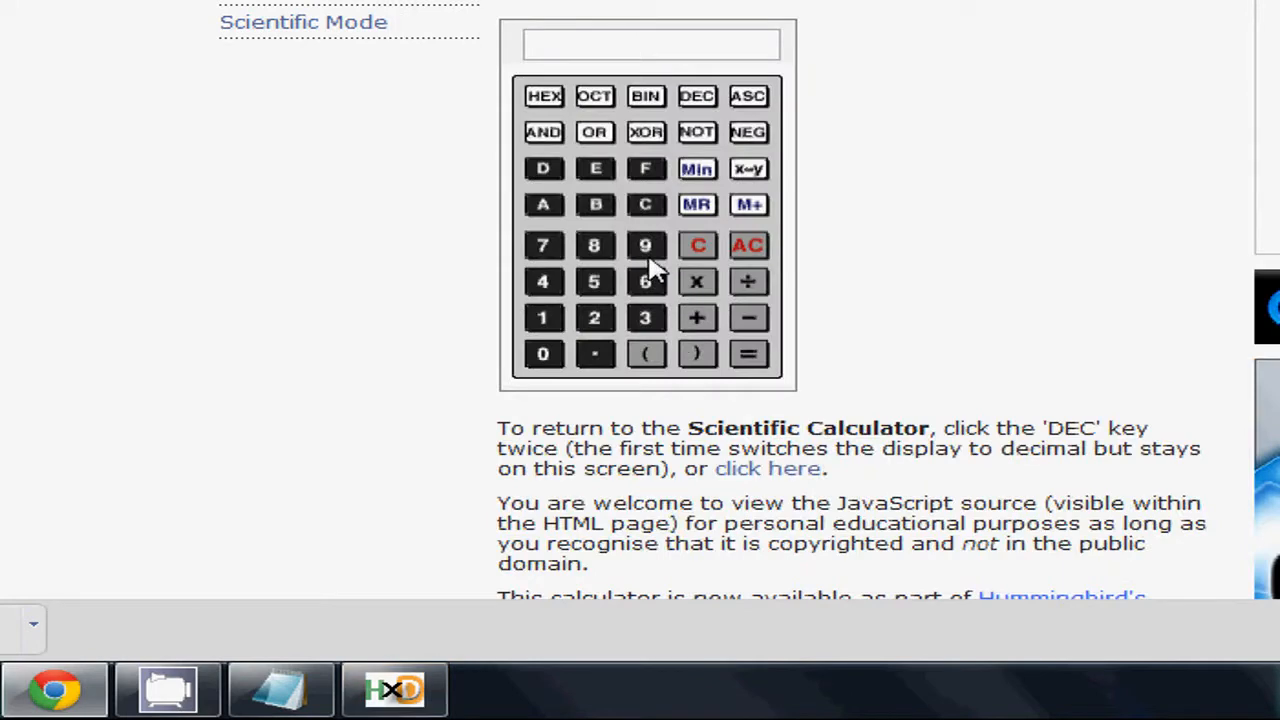
click(645, 281)
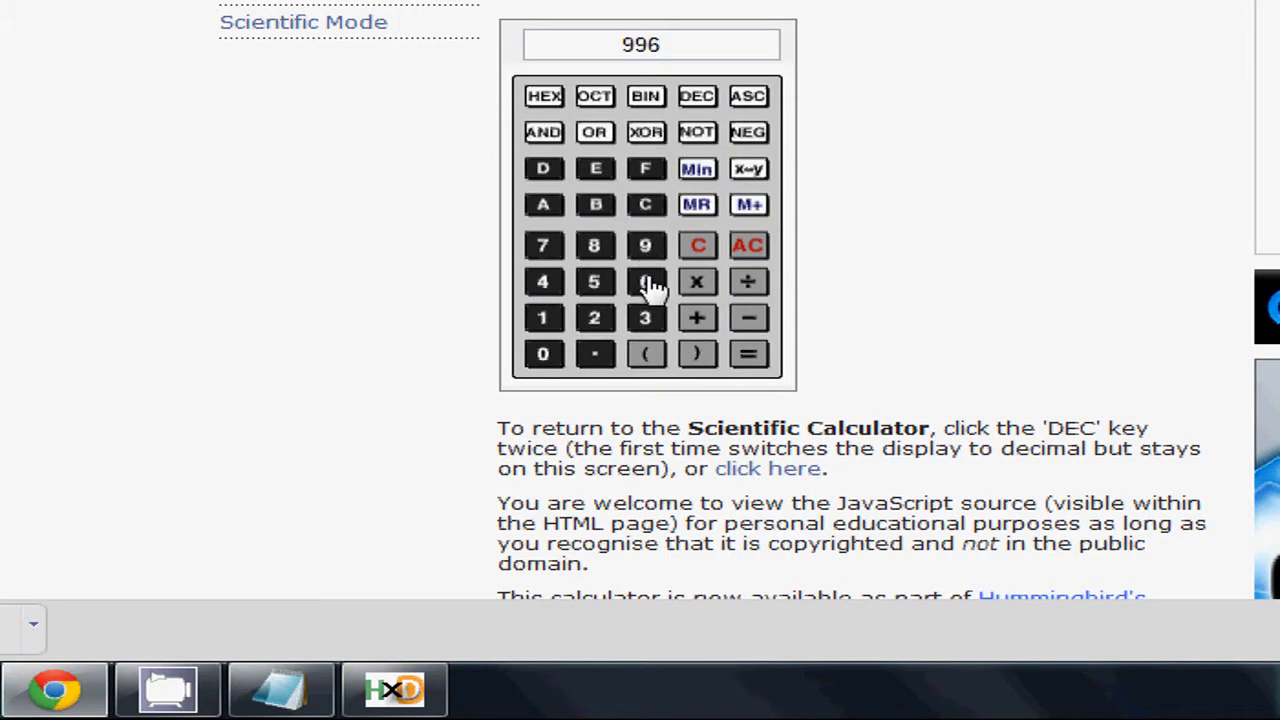
click(394, 689)
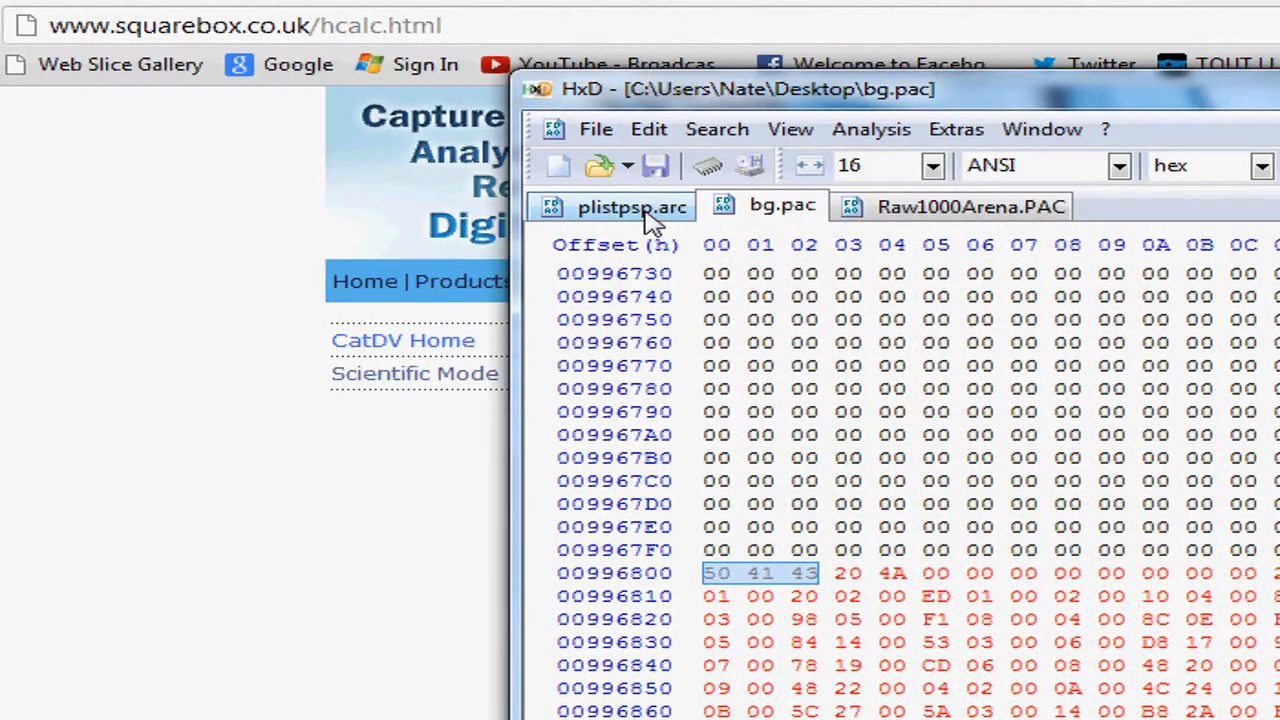
Step: Overwrite the bytes at offset 00000120 of plistpsp.arc with 25 13
click(631, 206)
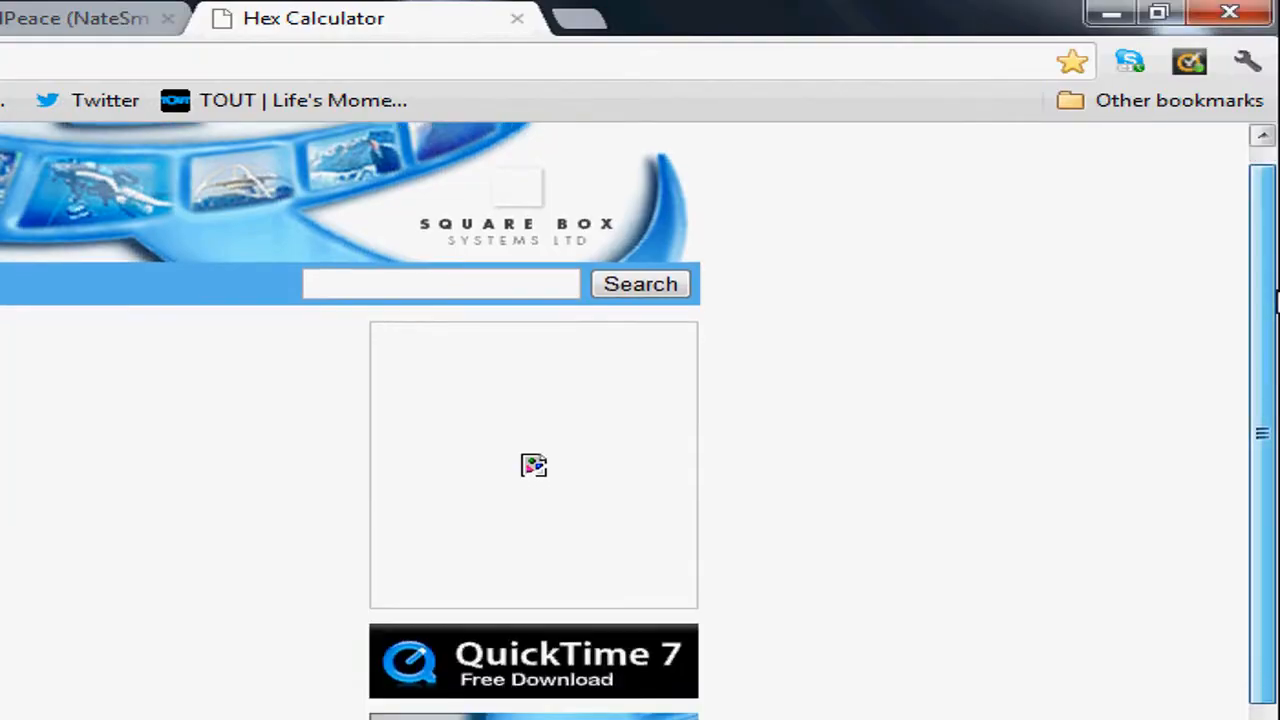
scroll(down, 3)
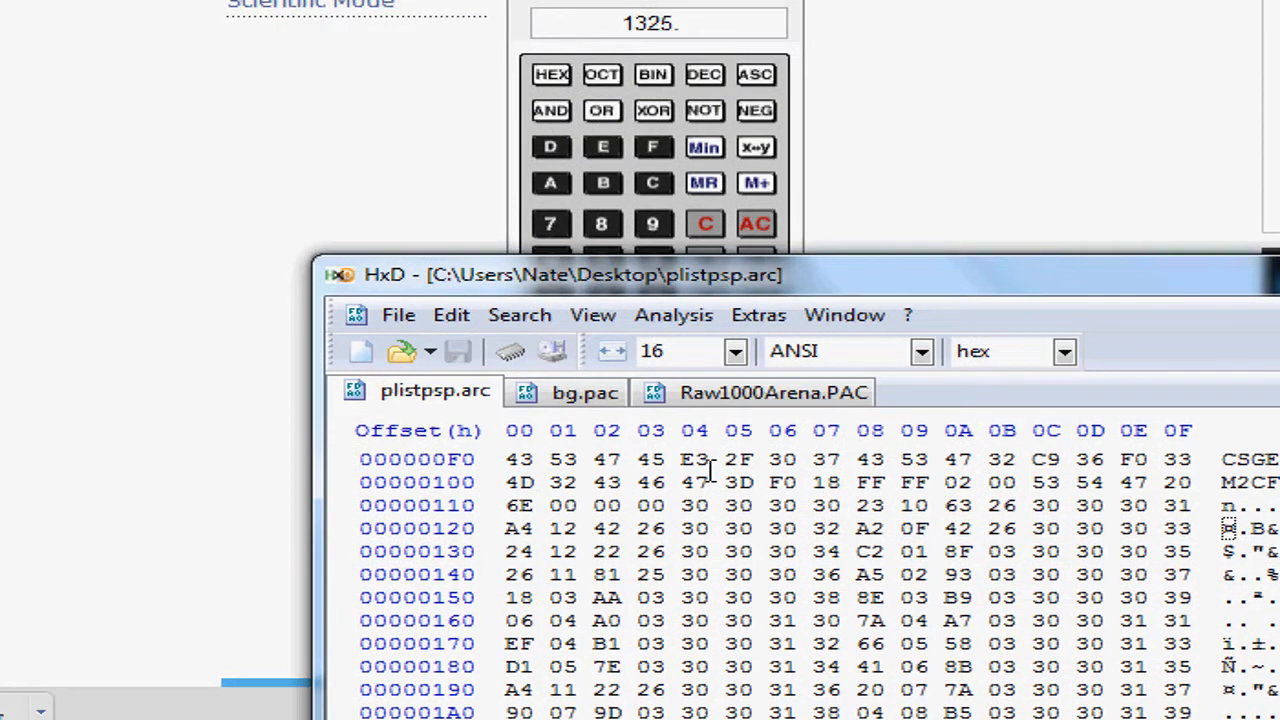
text(25)
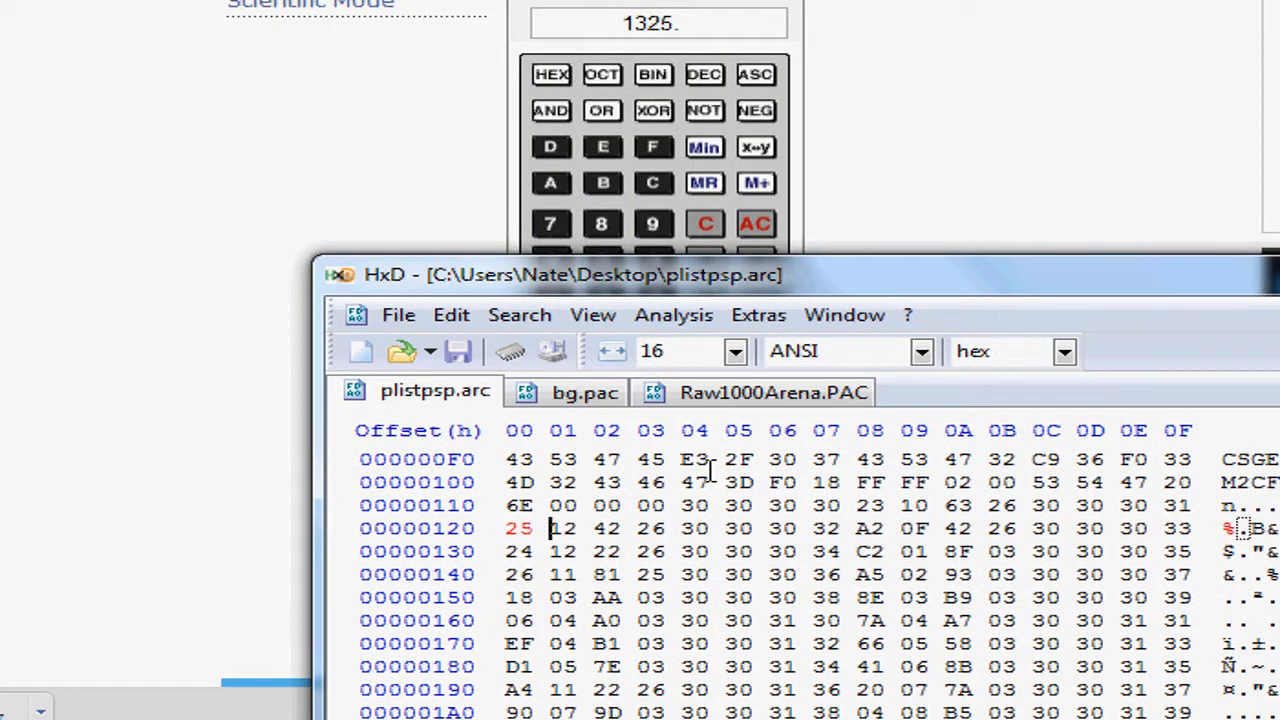
text(13)
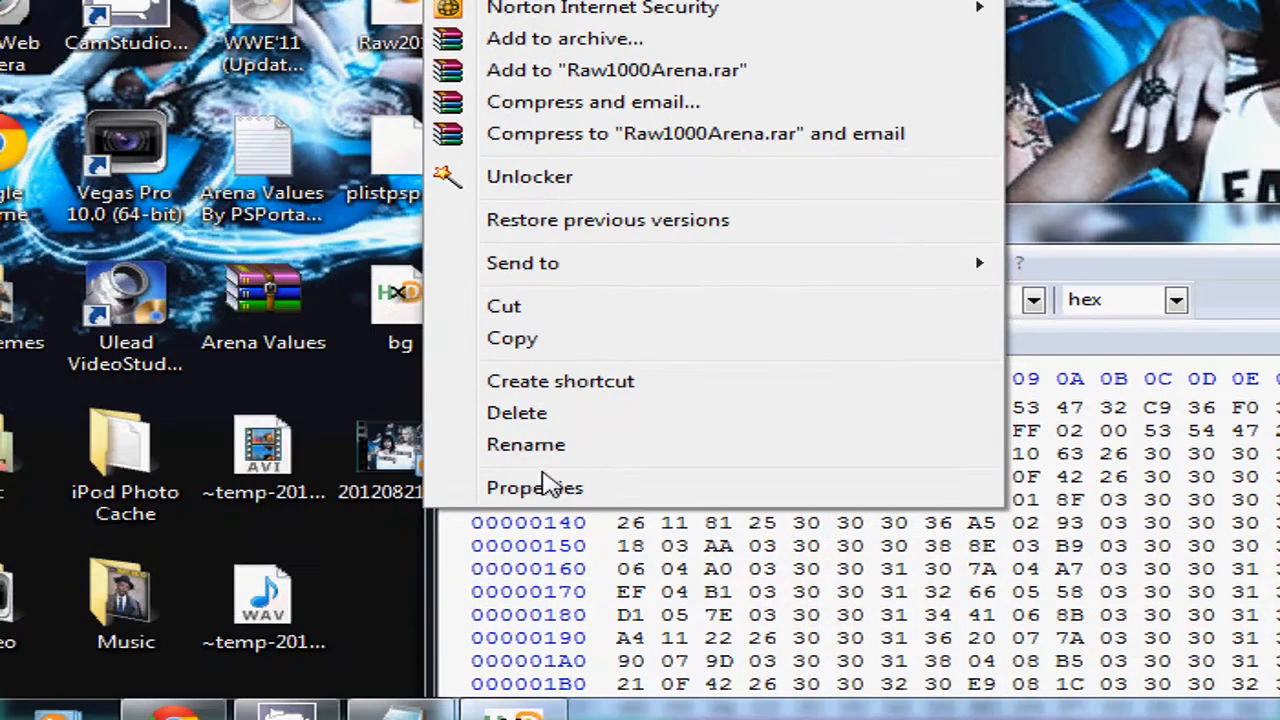
Step: Show the properties of Raw1000Arena.PAC, revealing its 264,192-byte size
click(534, 487)
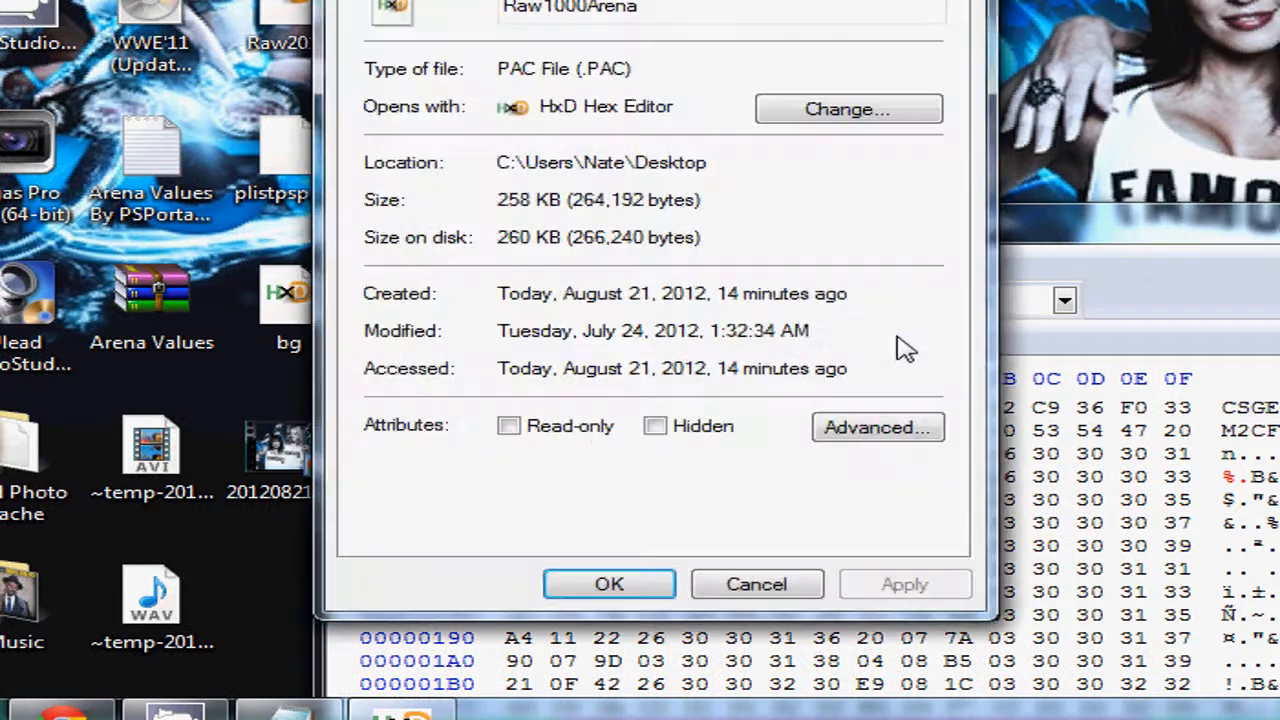
mouse_move(662, 225)
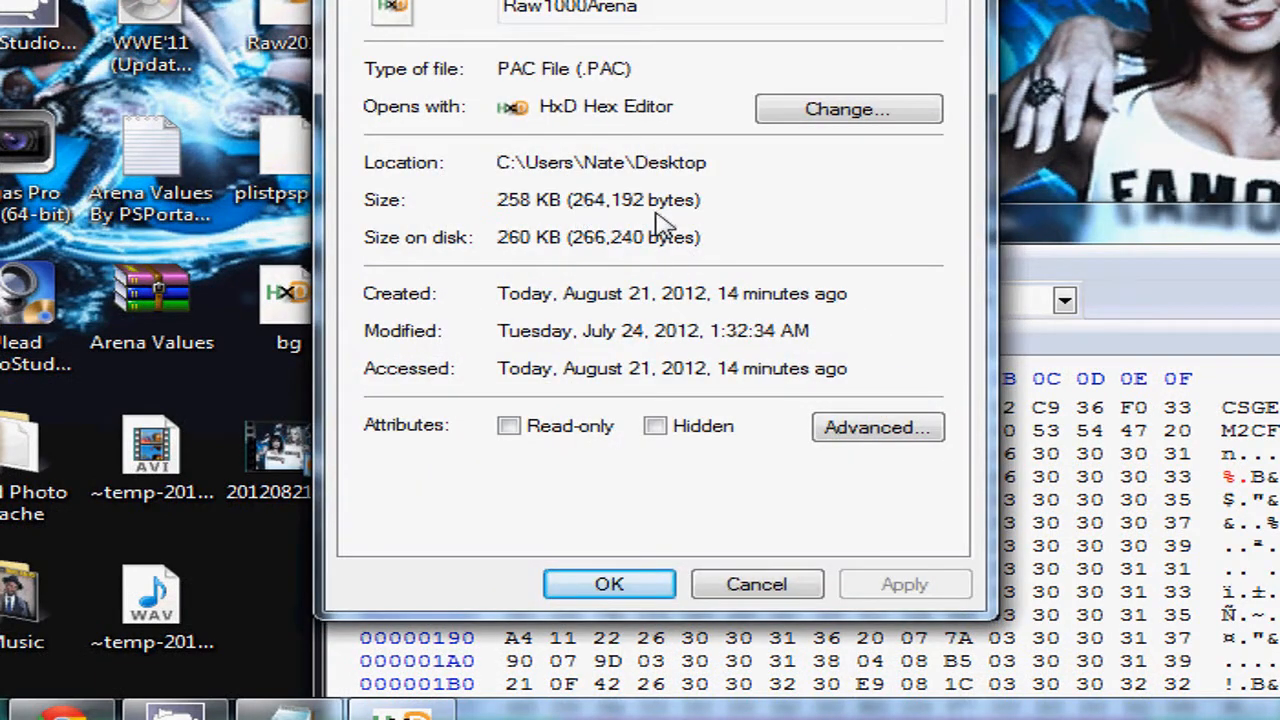
mouse_move(630, 340)
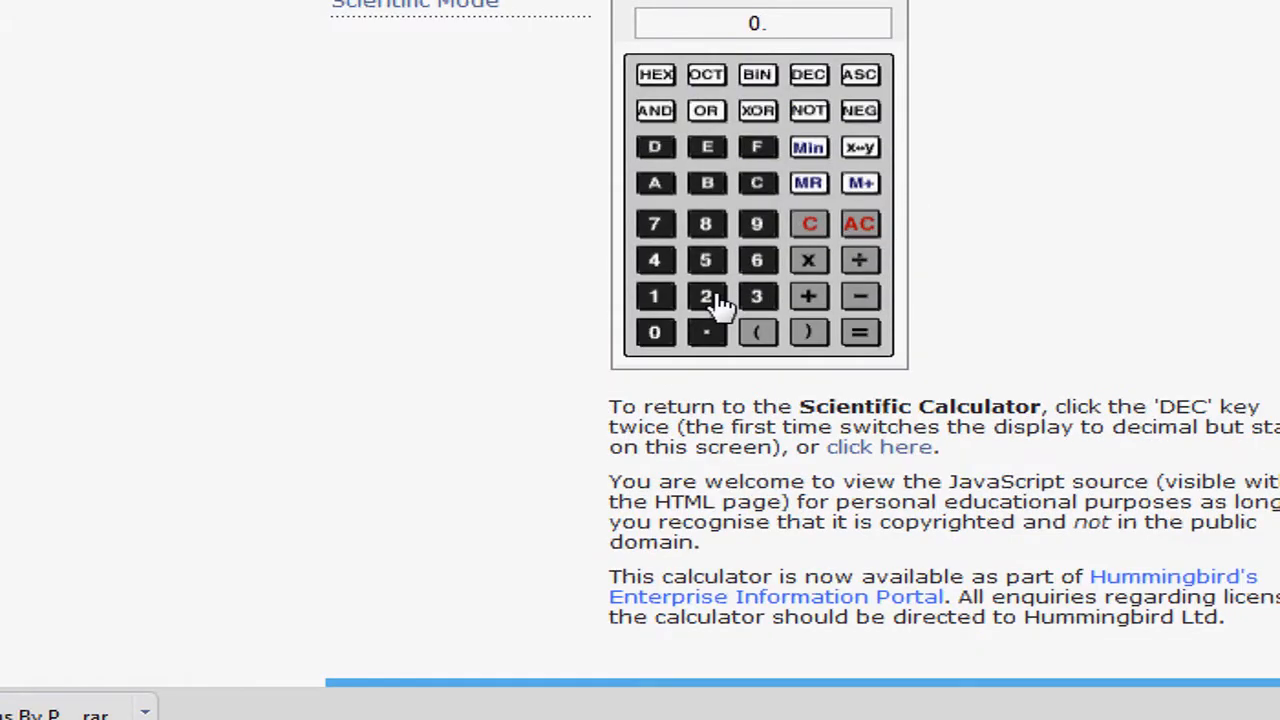
Step: Enter 2641 in the Hex Calculator, compute the result and add 1 to it
scroll(down, 3)
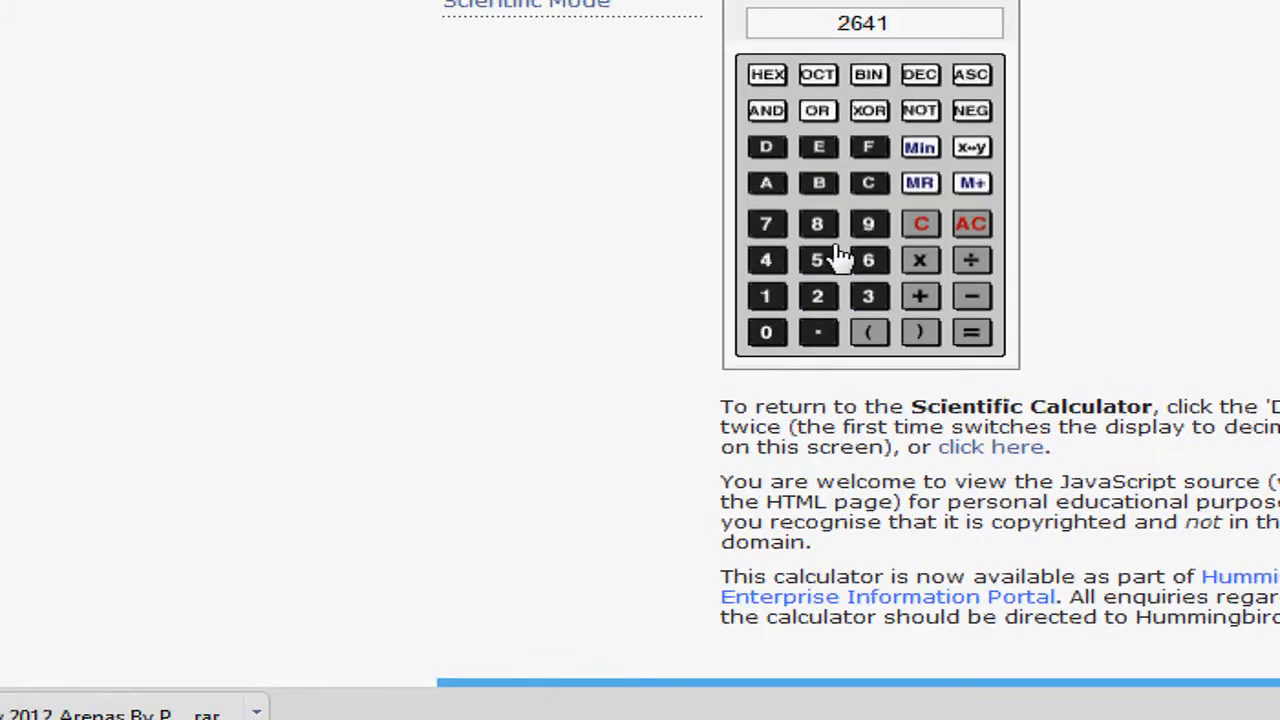
click(817, 295)
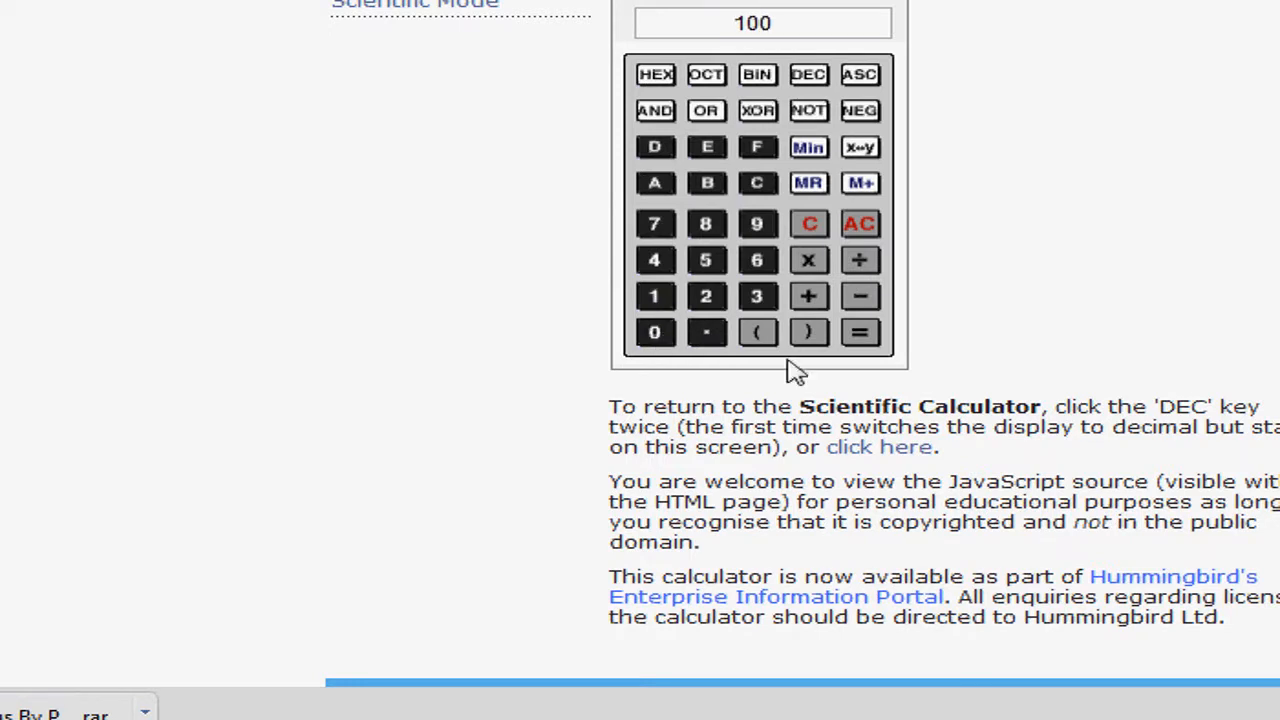
click(808, 296)
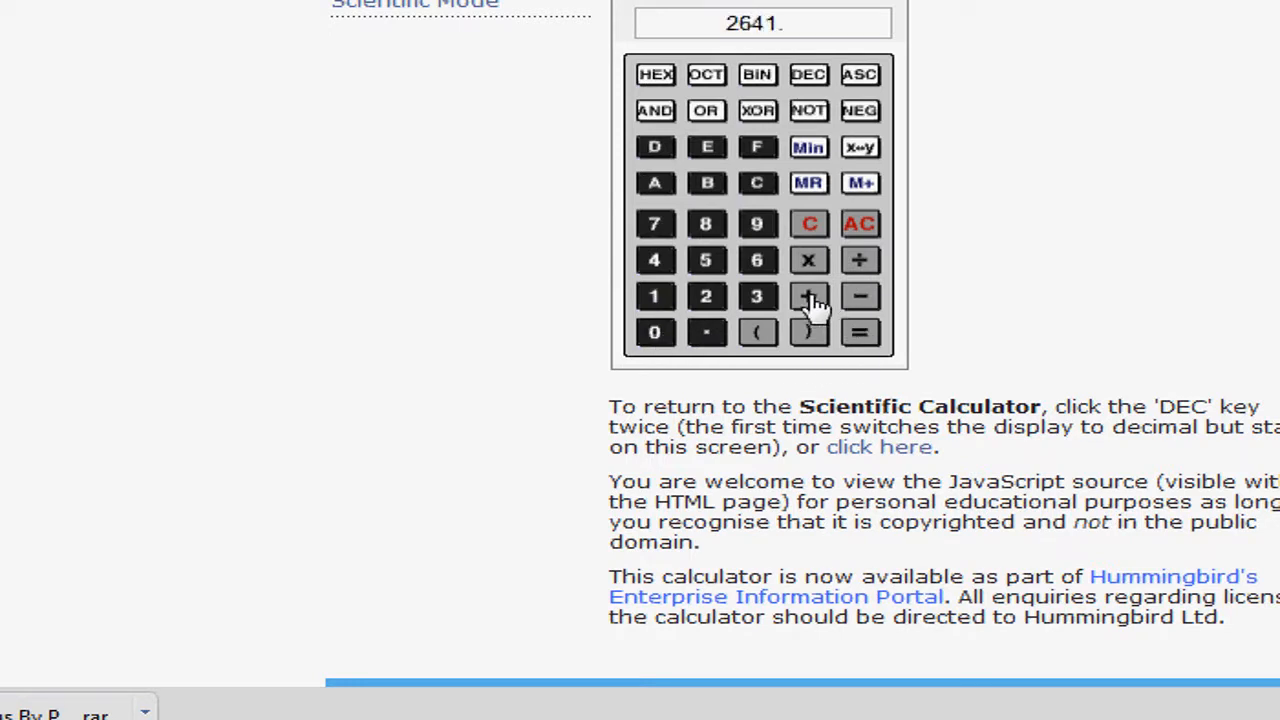
click(858, 332)
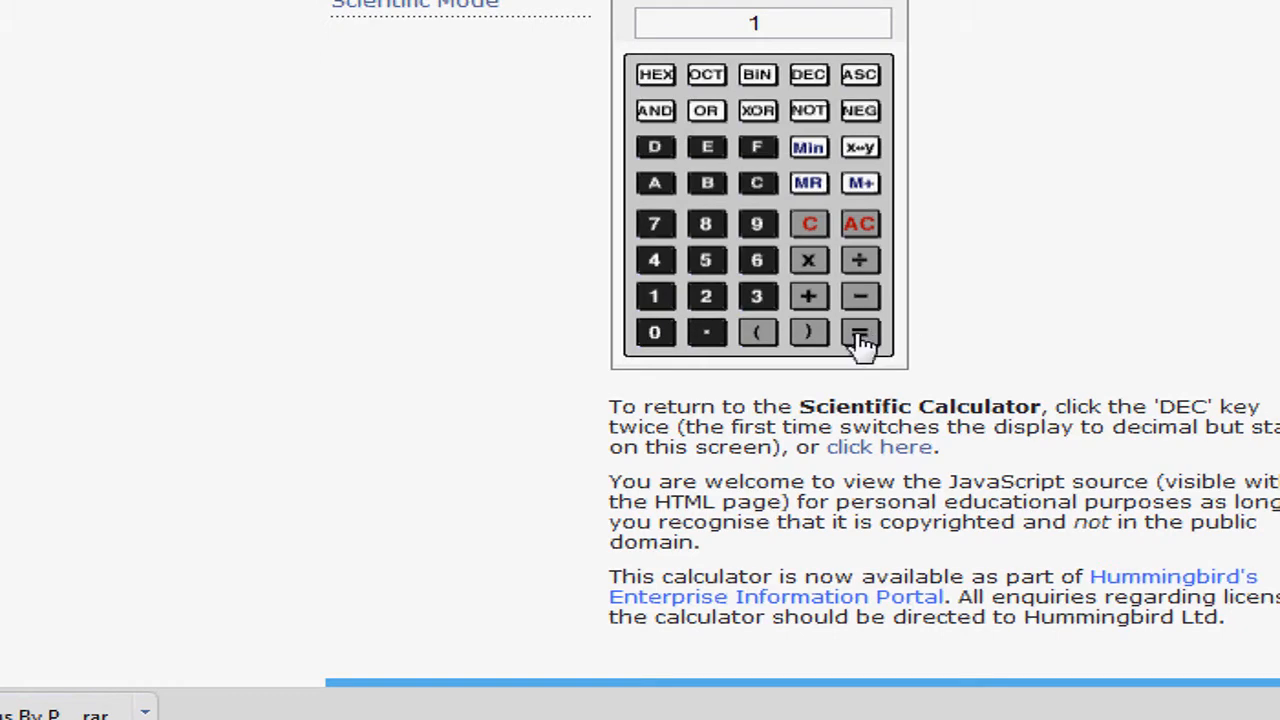
scroll(down, 3)
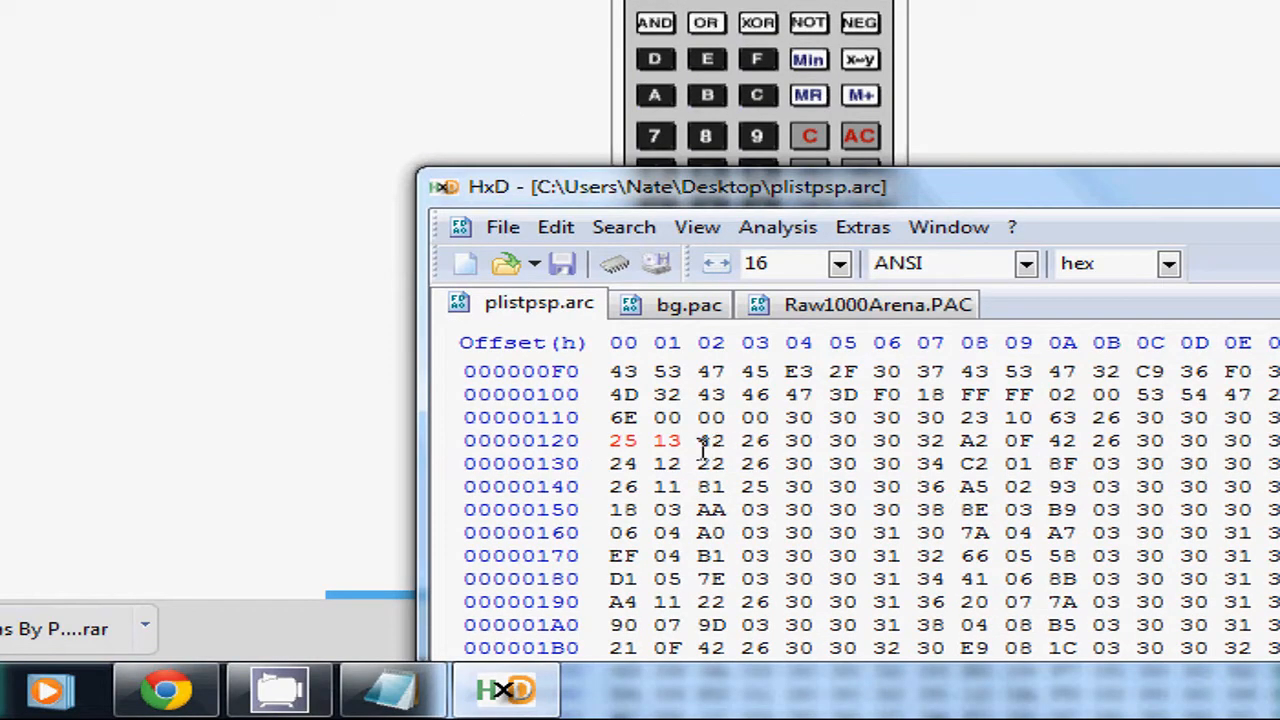
mouse_move(880, 460)
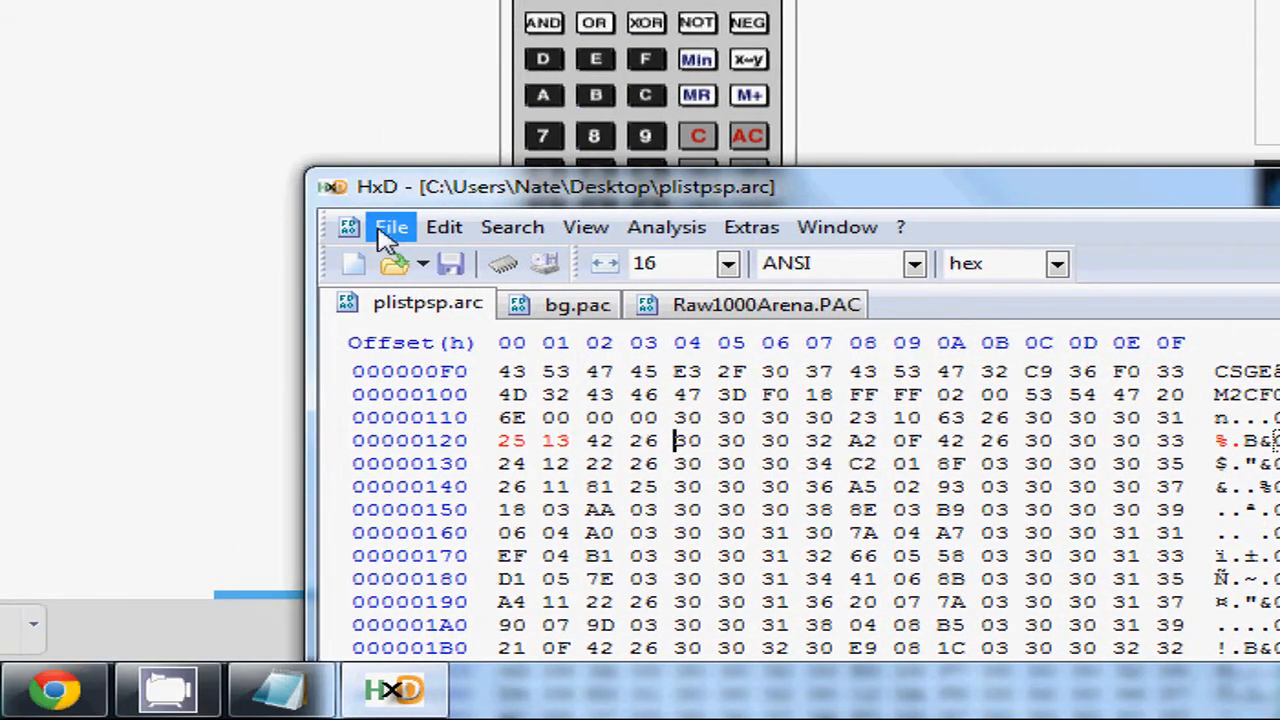
Step: Save the edited plistpsp.arc and bg.pac in HxD and close the hex editor
click(391, 227)
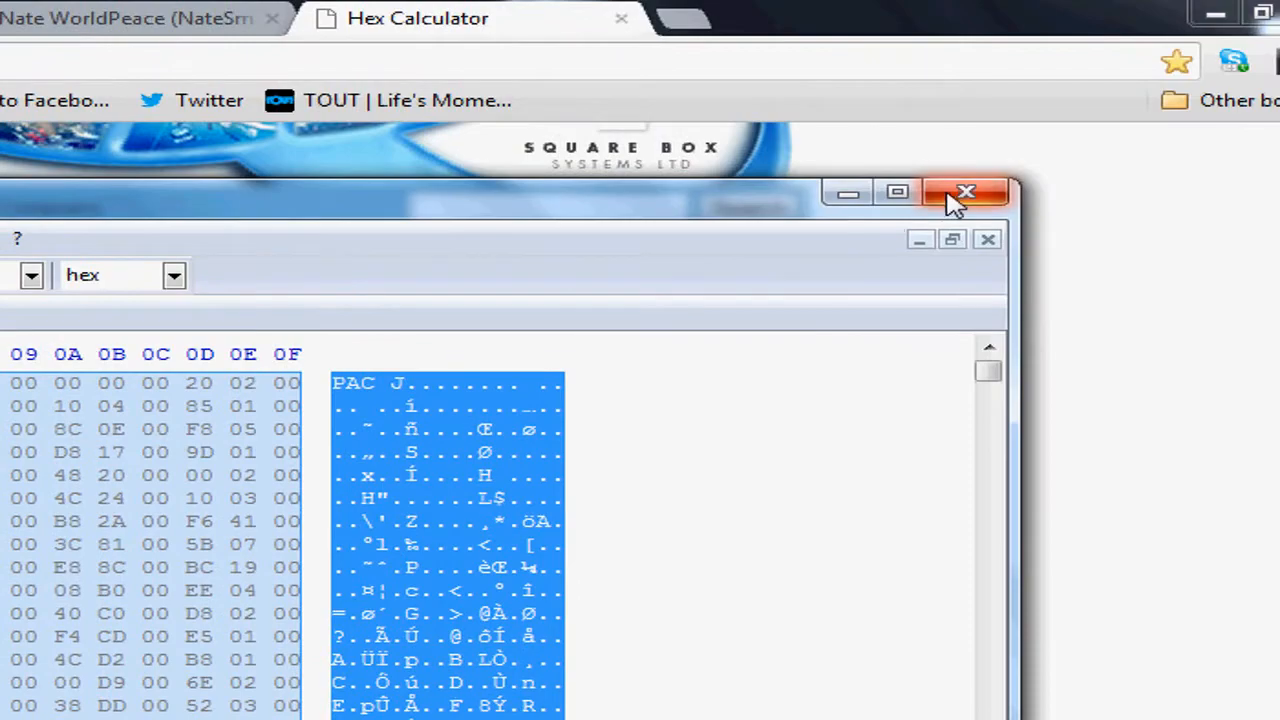
click(965, 191)
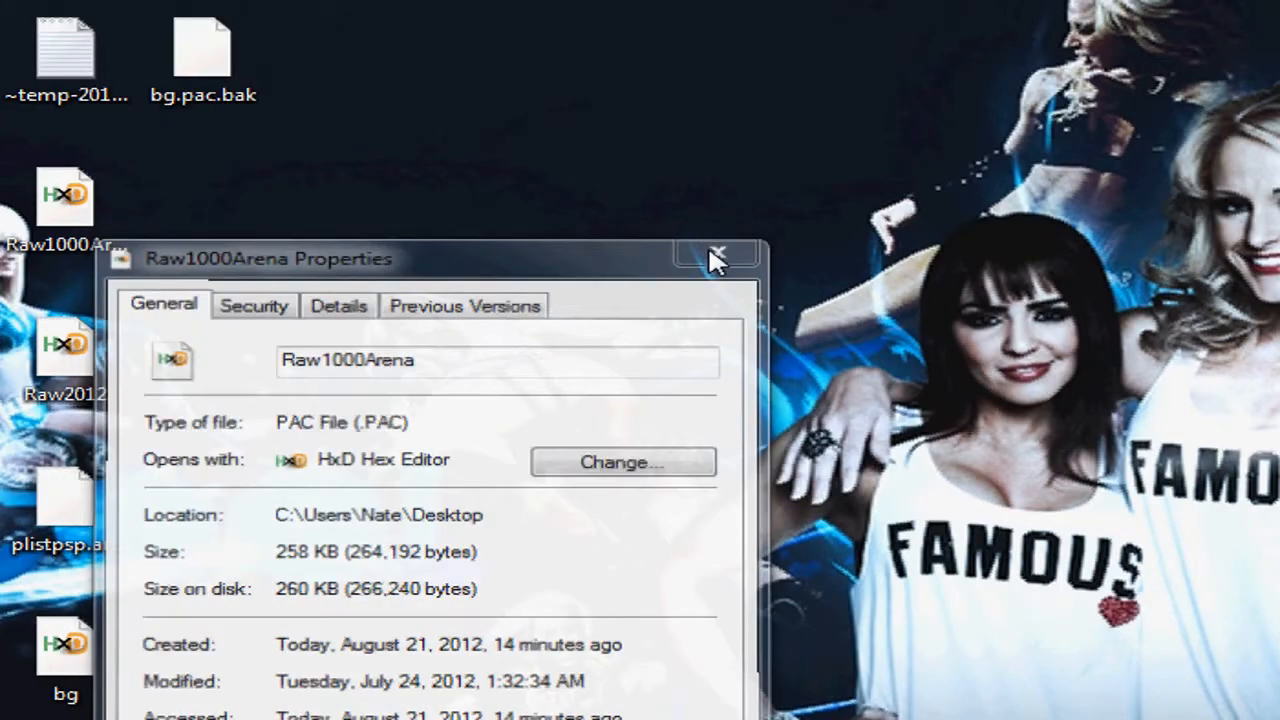
Step: Launch UMDGen and replace plistpsp.arc and pac/bg/bg.pac with the edited desktop copies
click(717, 258)
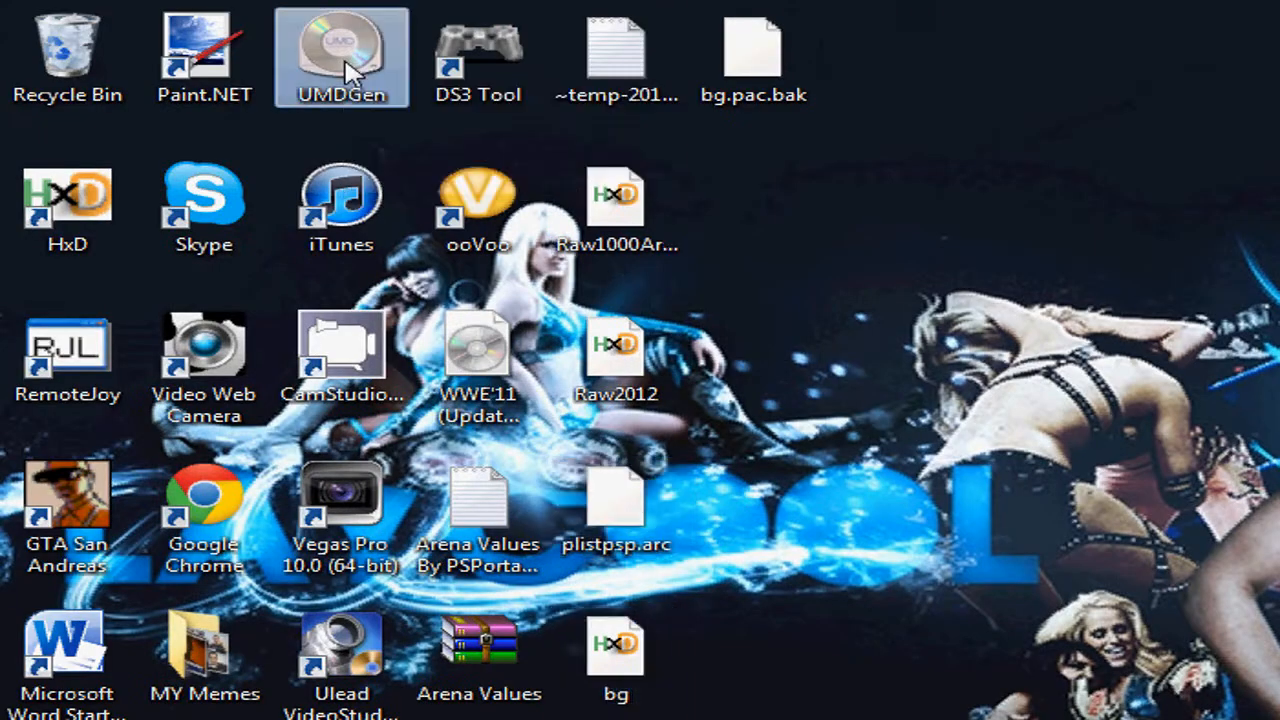
double_click(341, 55)
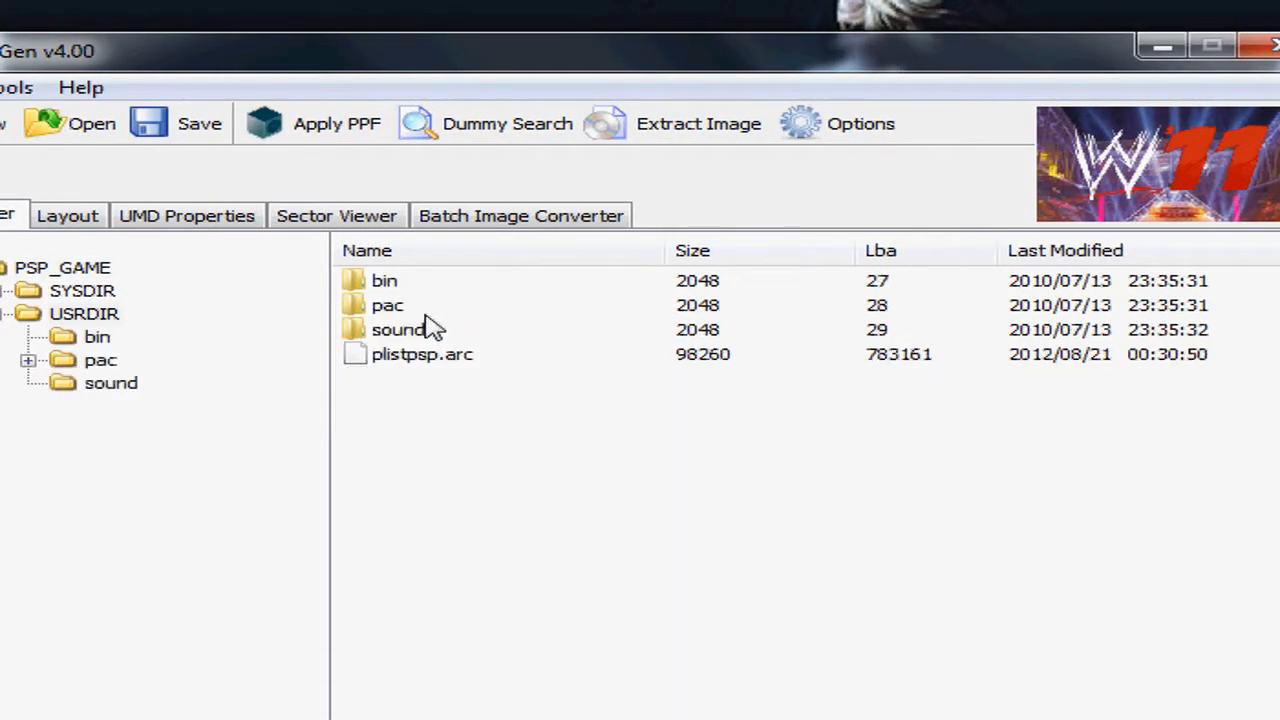
right_click(421, 354)
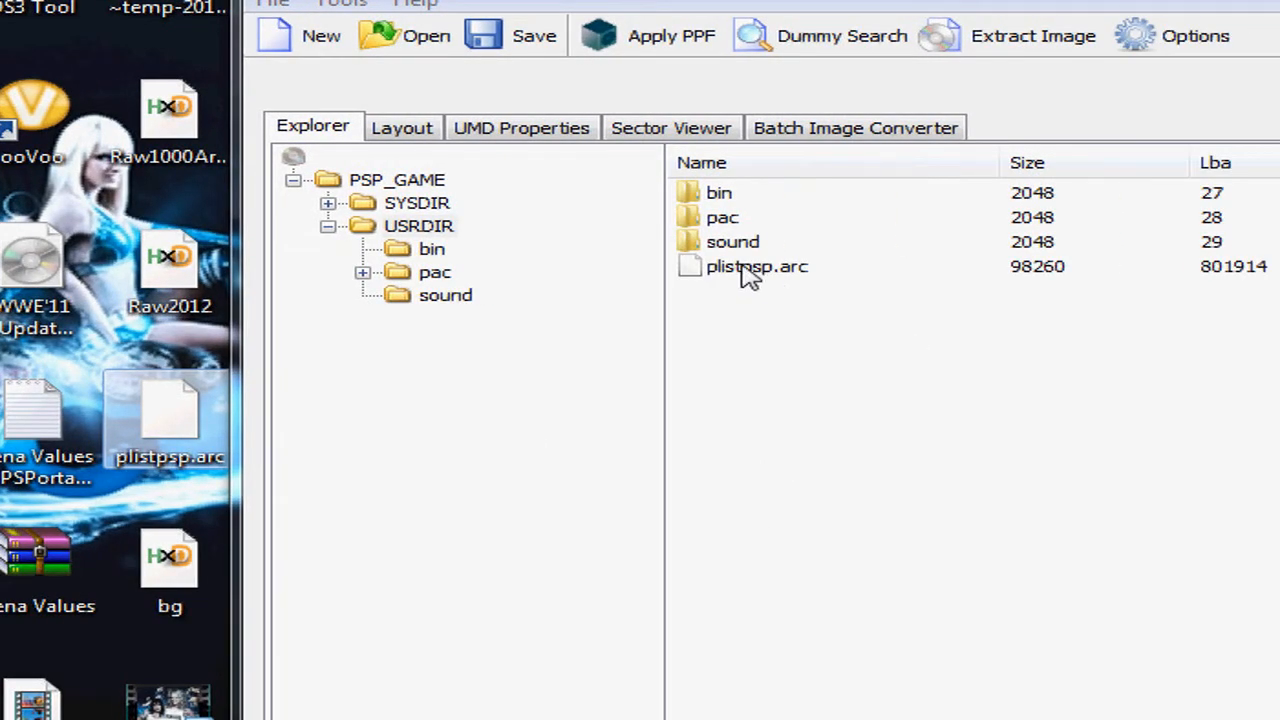
click(362, 272)
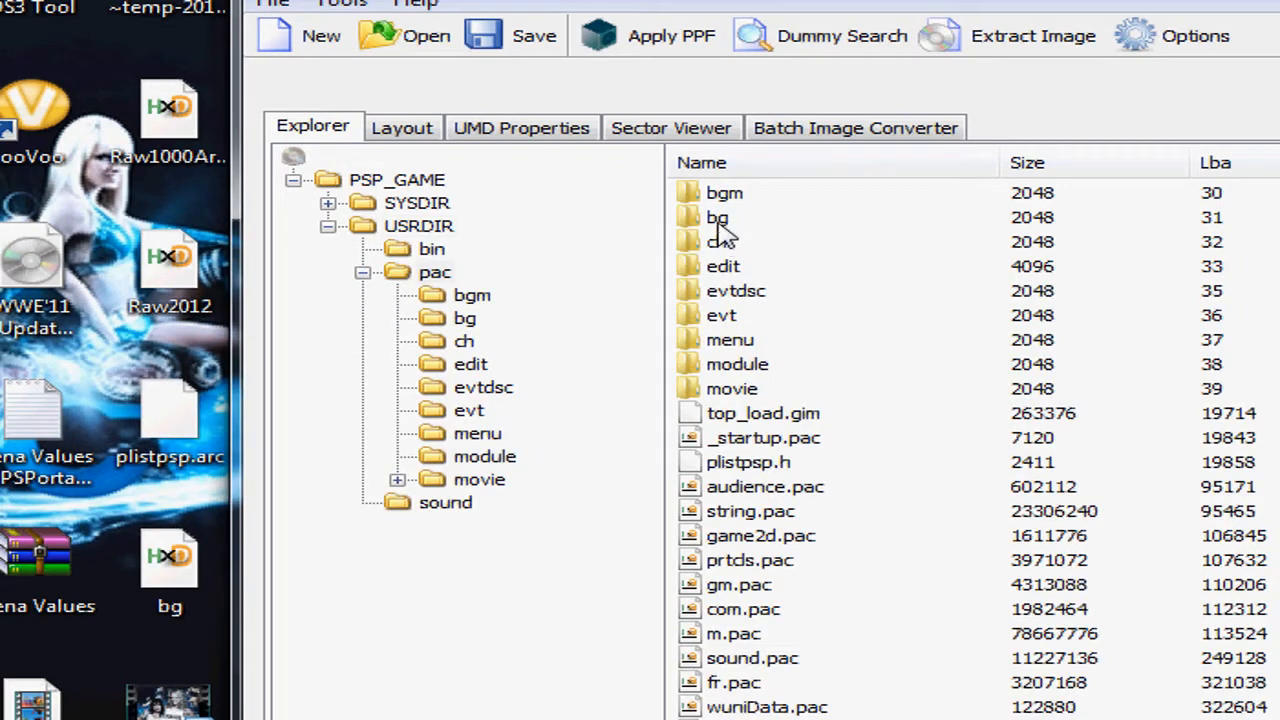
right_click(735, 192)
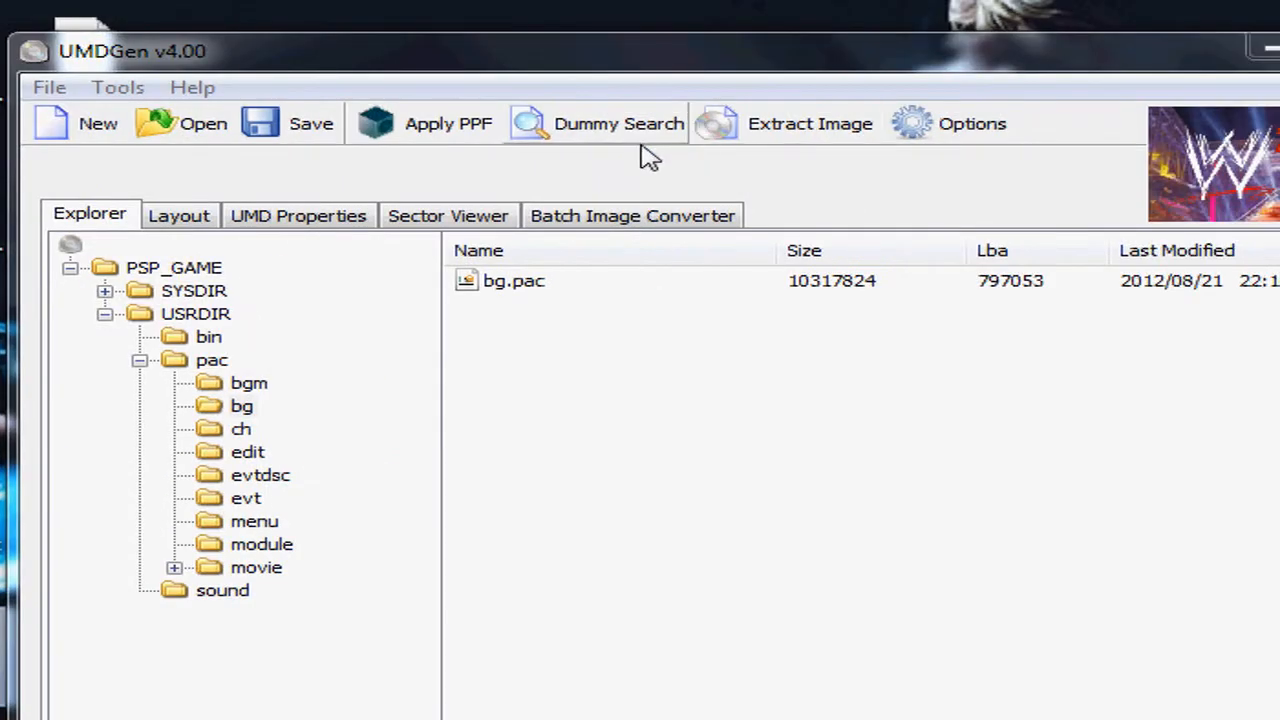
Step: Start exporting the image's file list, naming it beginning 'dkjf'
click(49, 87)
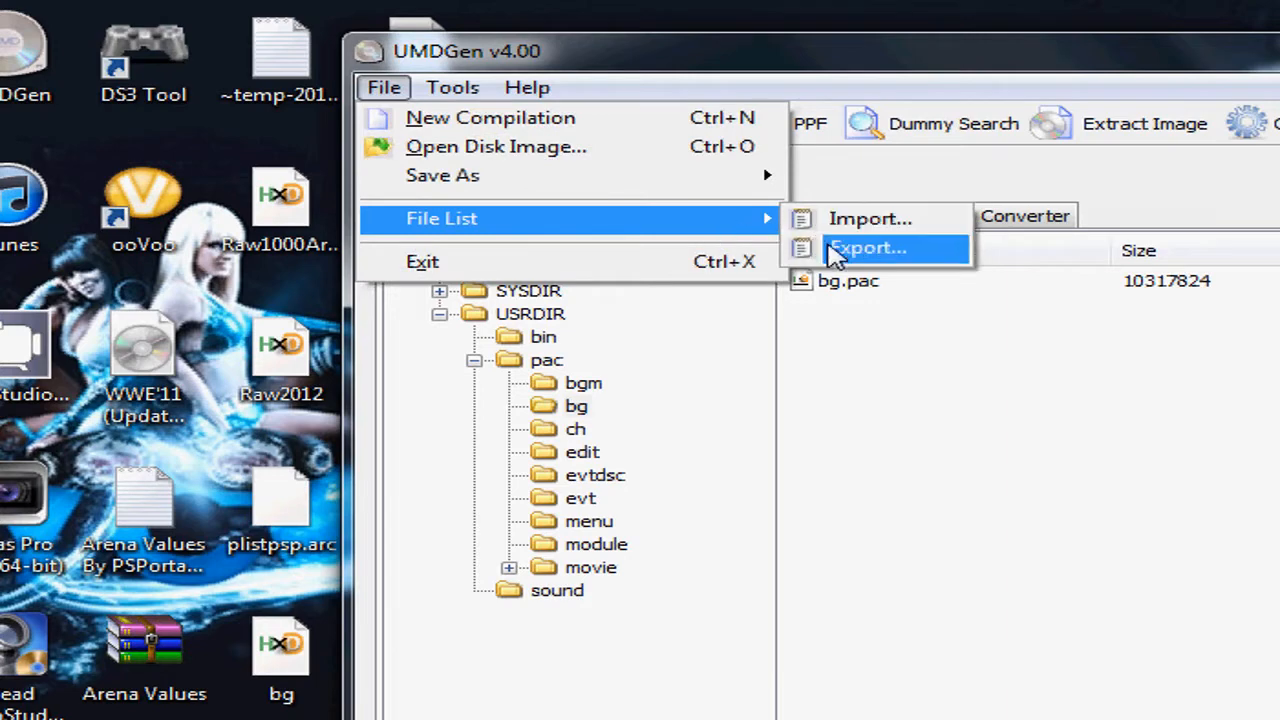
click(866, 247)
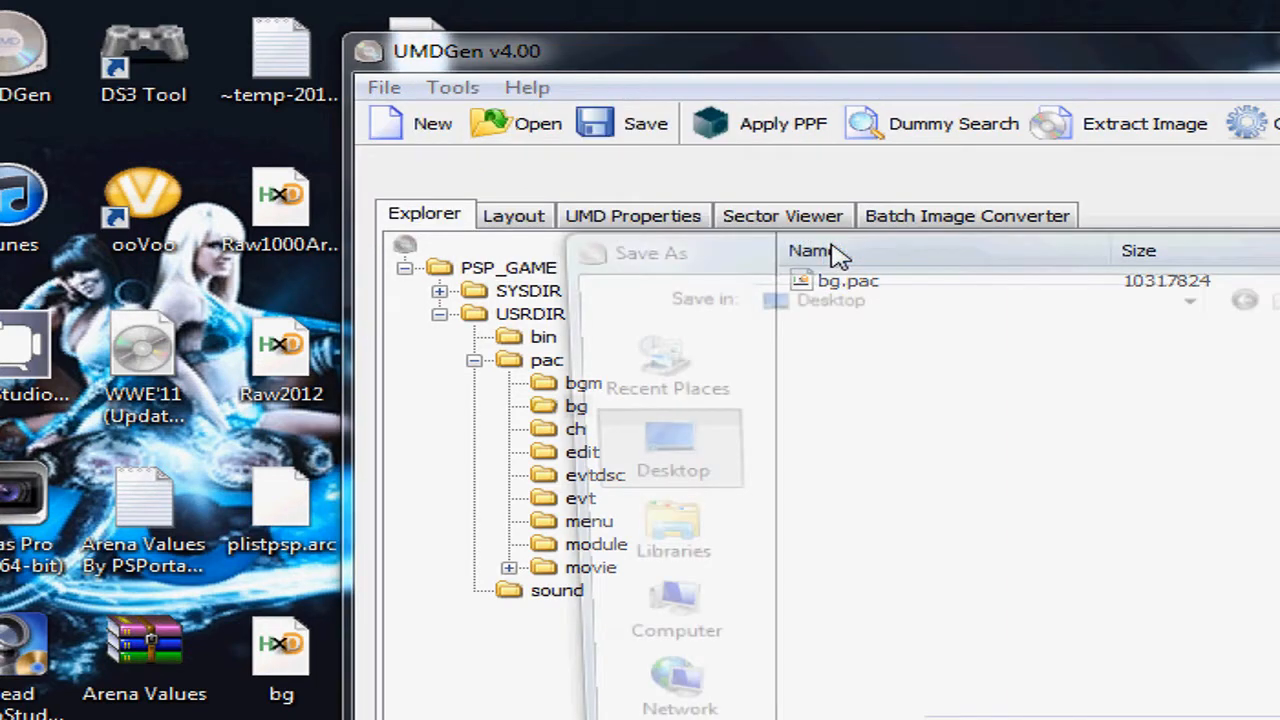
text(dkjf)
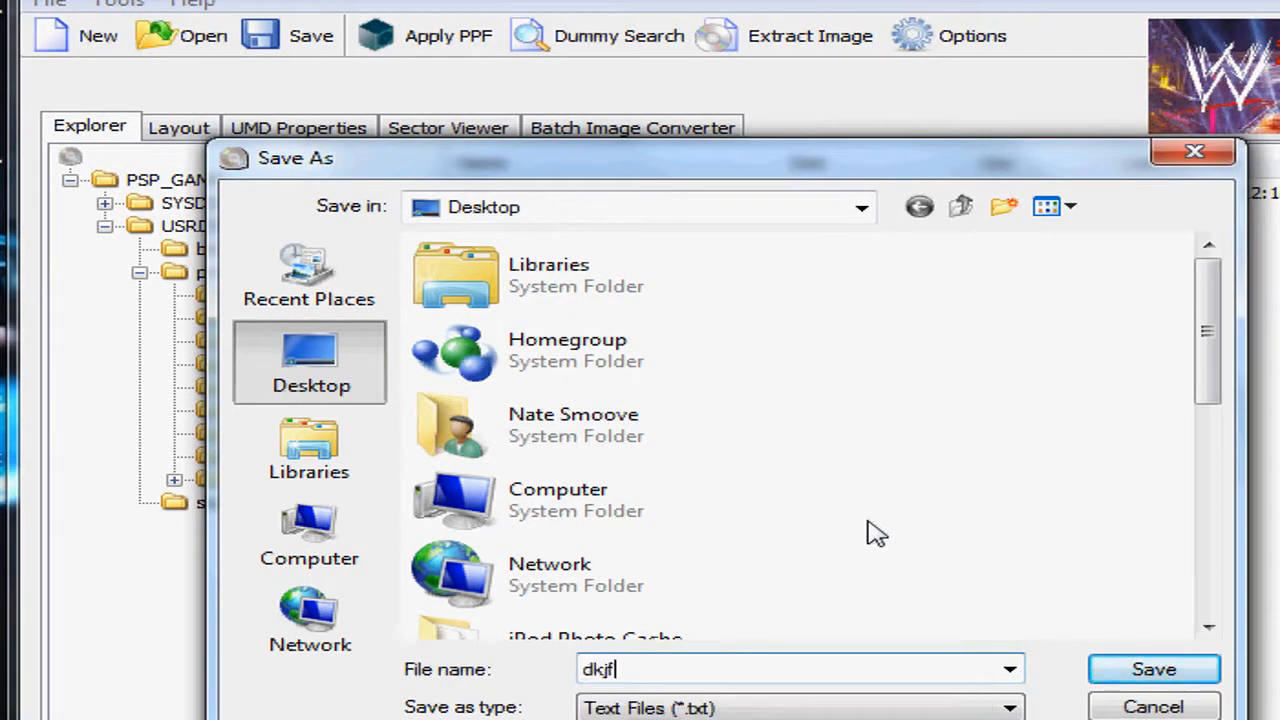
Step: Load the dkjfsfjd file list into the compilation and force file positions to match it
click(1152, 706)
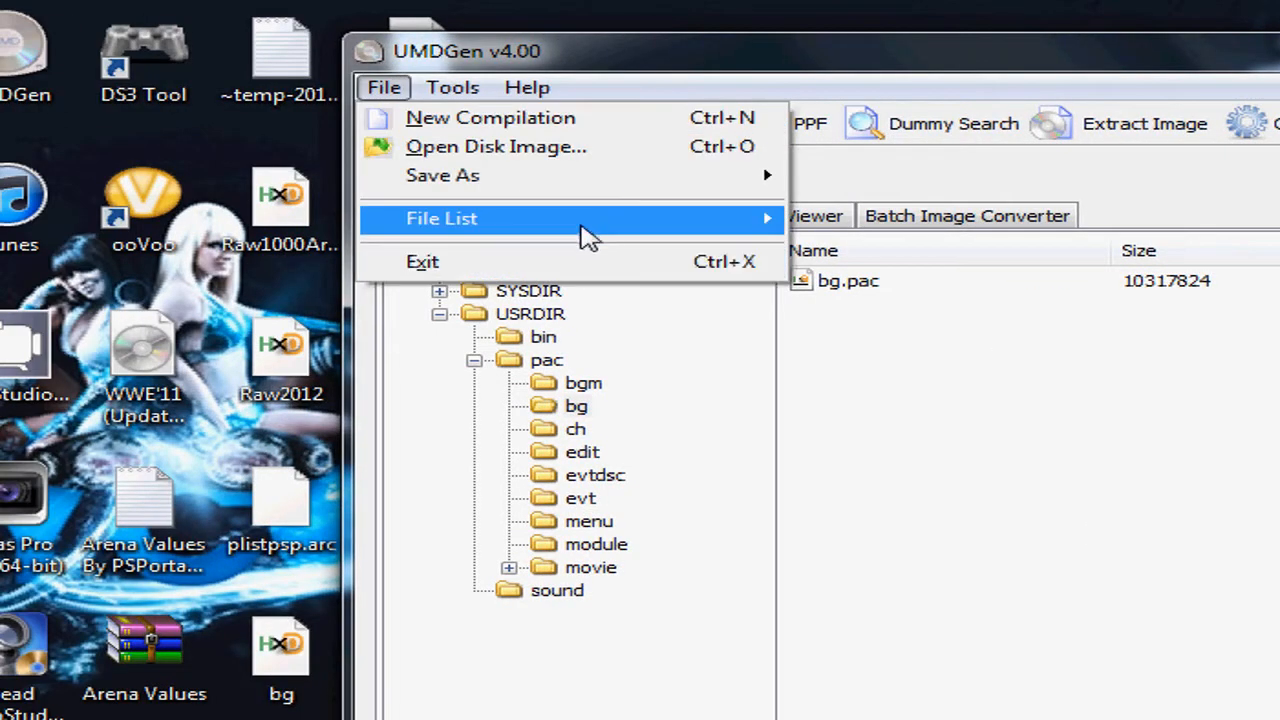
click(495, 146)
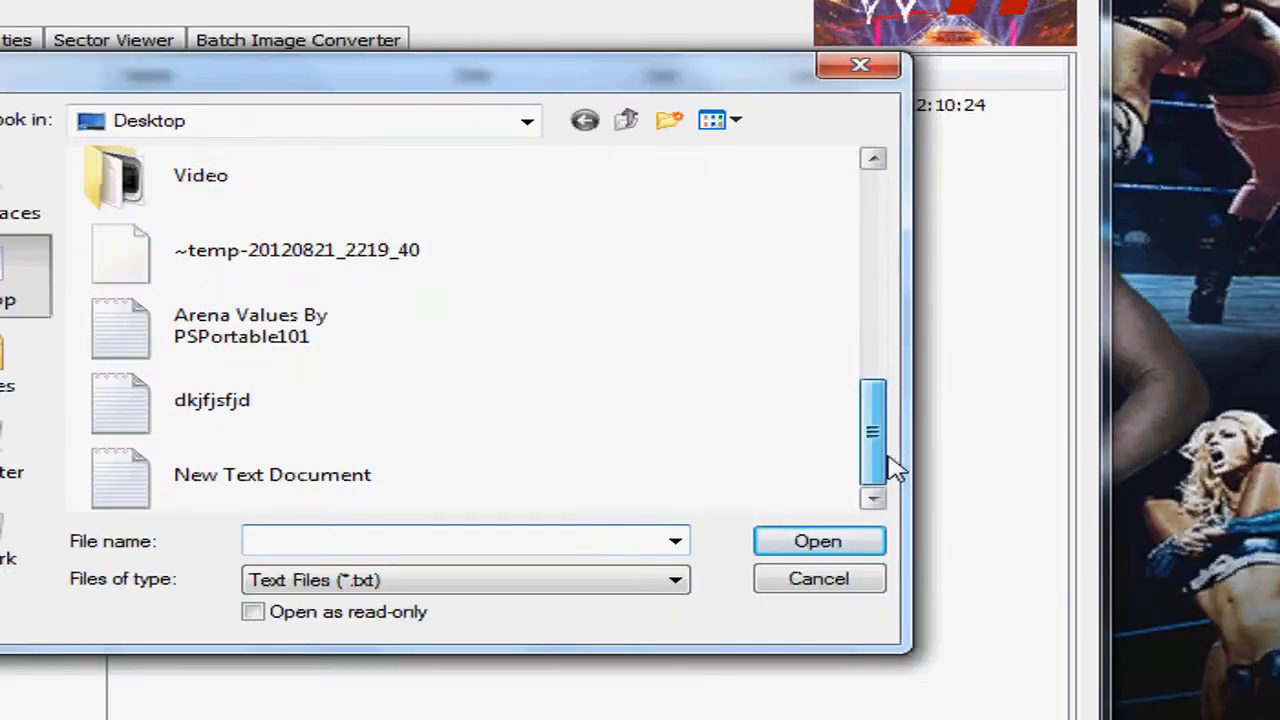
click(212, 399)
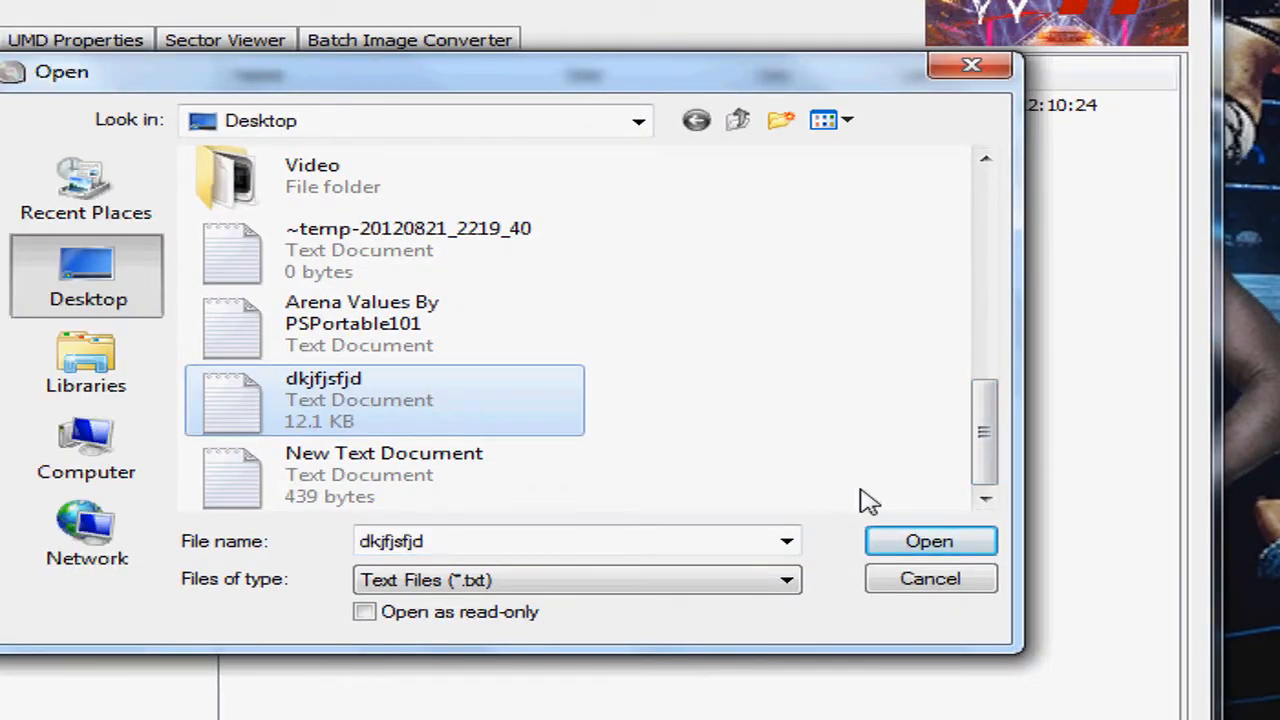
click(928, 540)
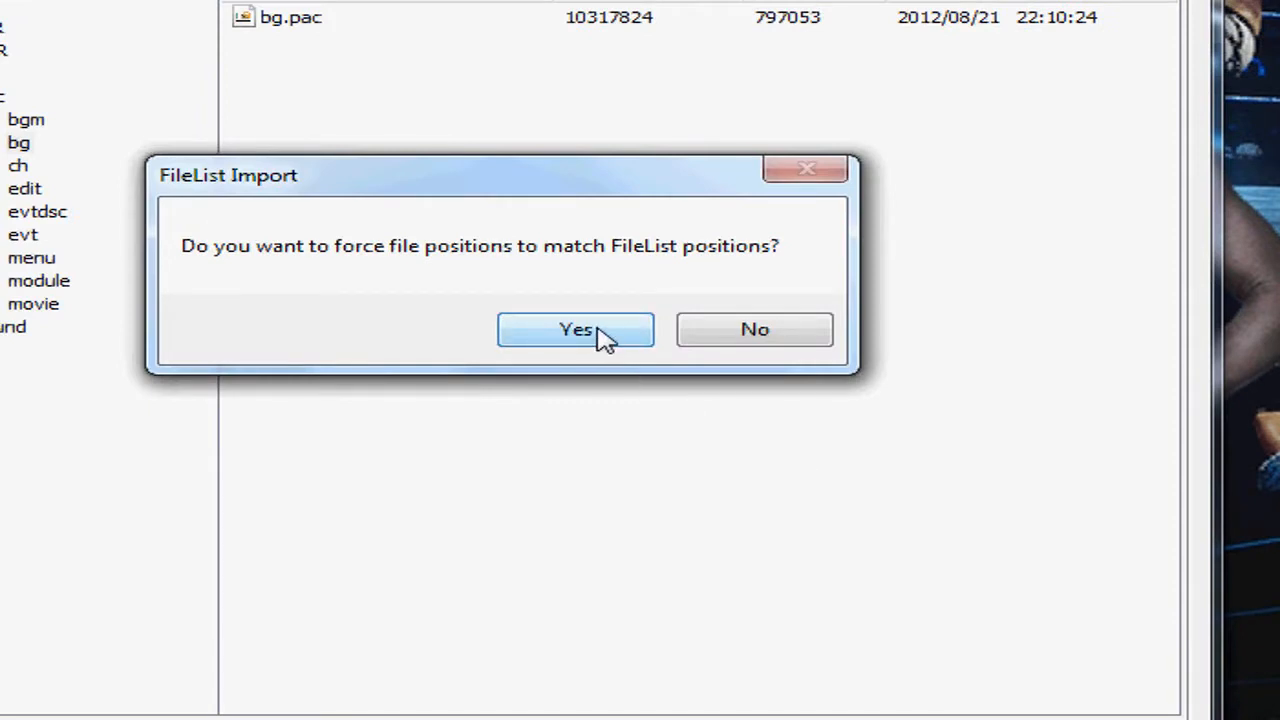
click(575, 329)
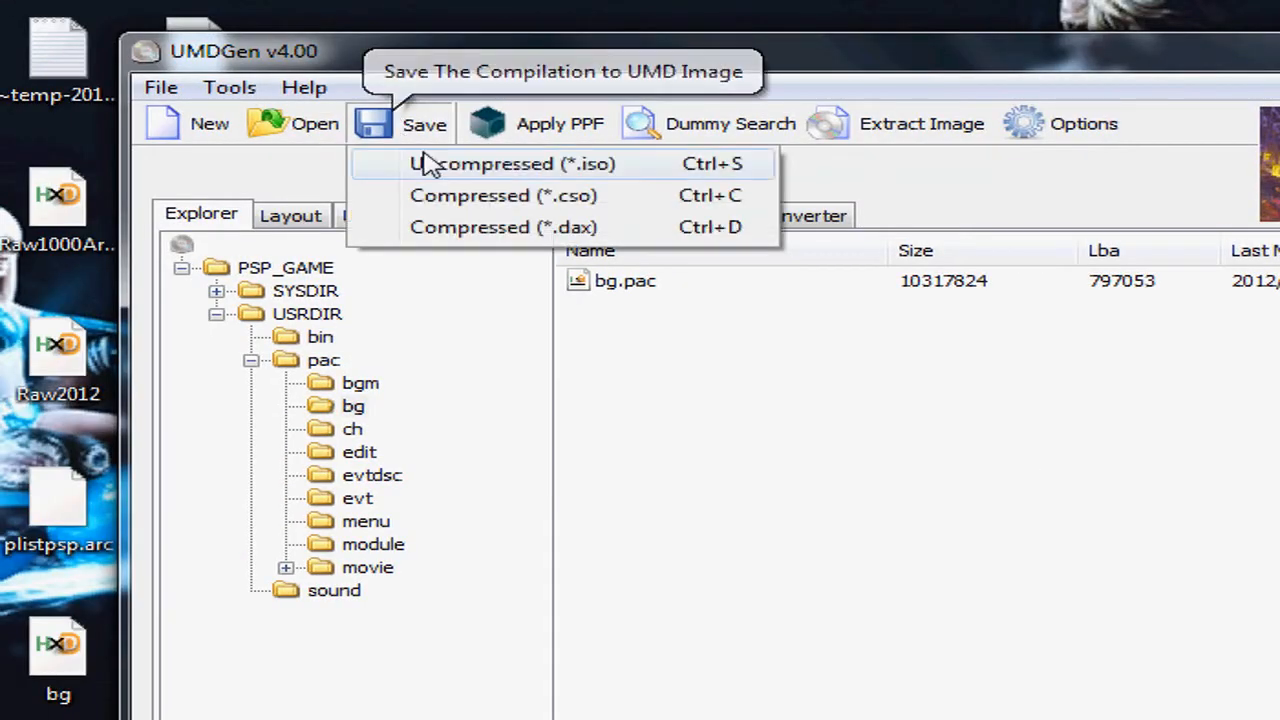
Step: Save the compilation as an uncompressed ISO named 'Hello Youtube Raw Arena Video' on the Desktop
click(510, 163)
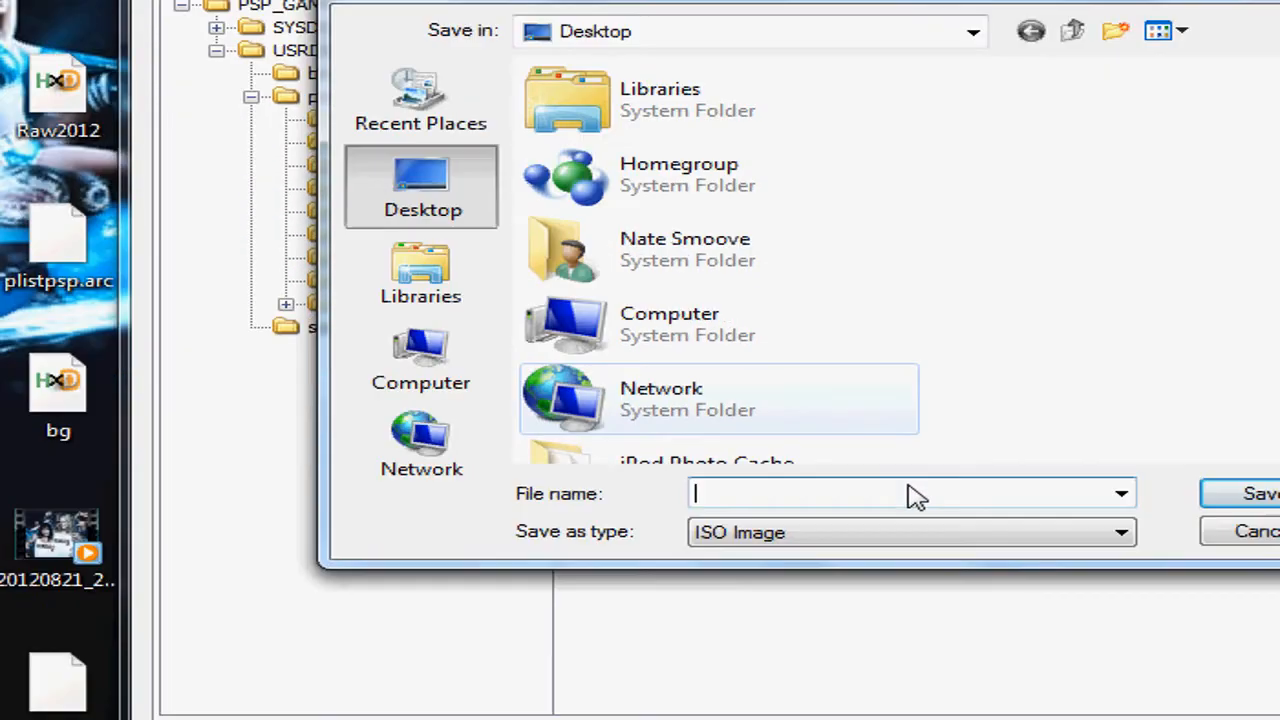
text(Hello Youtube)
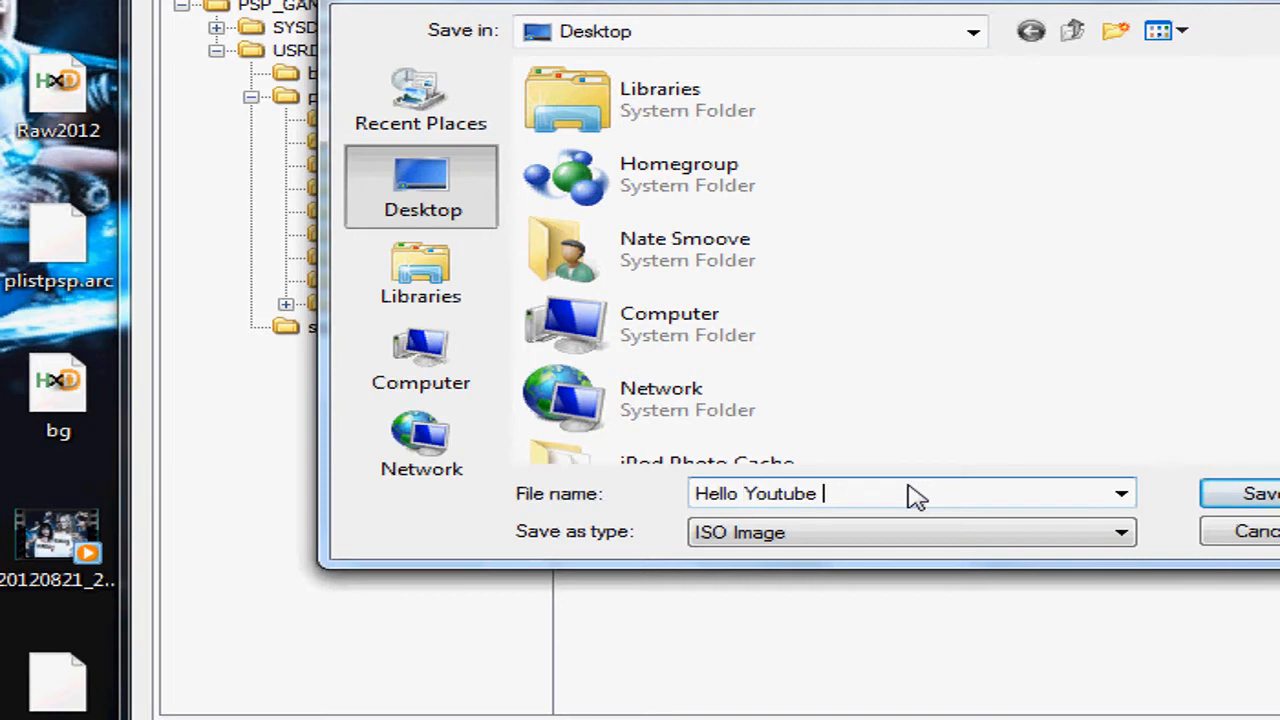
text(R)
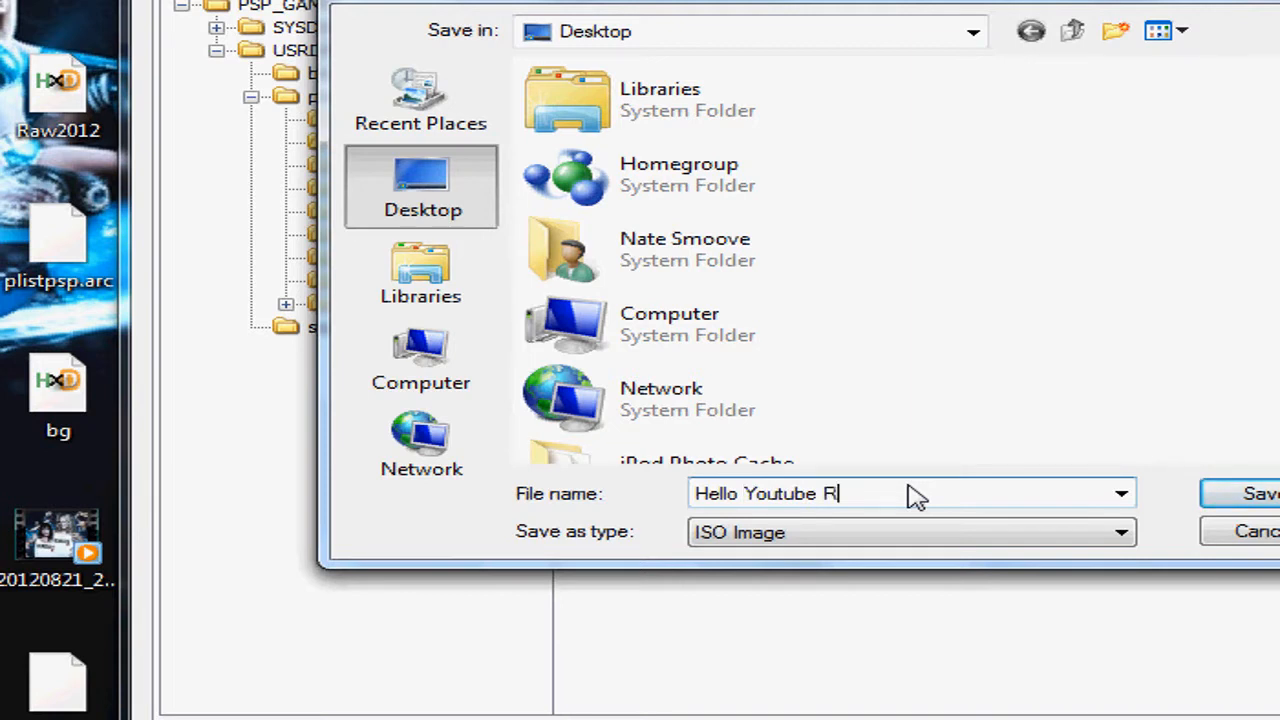
text(aw)
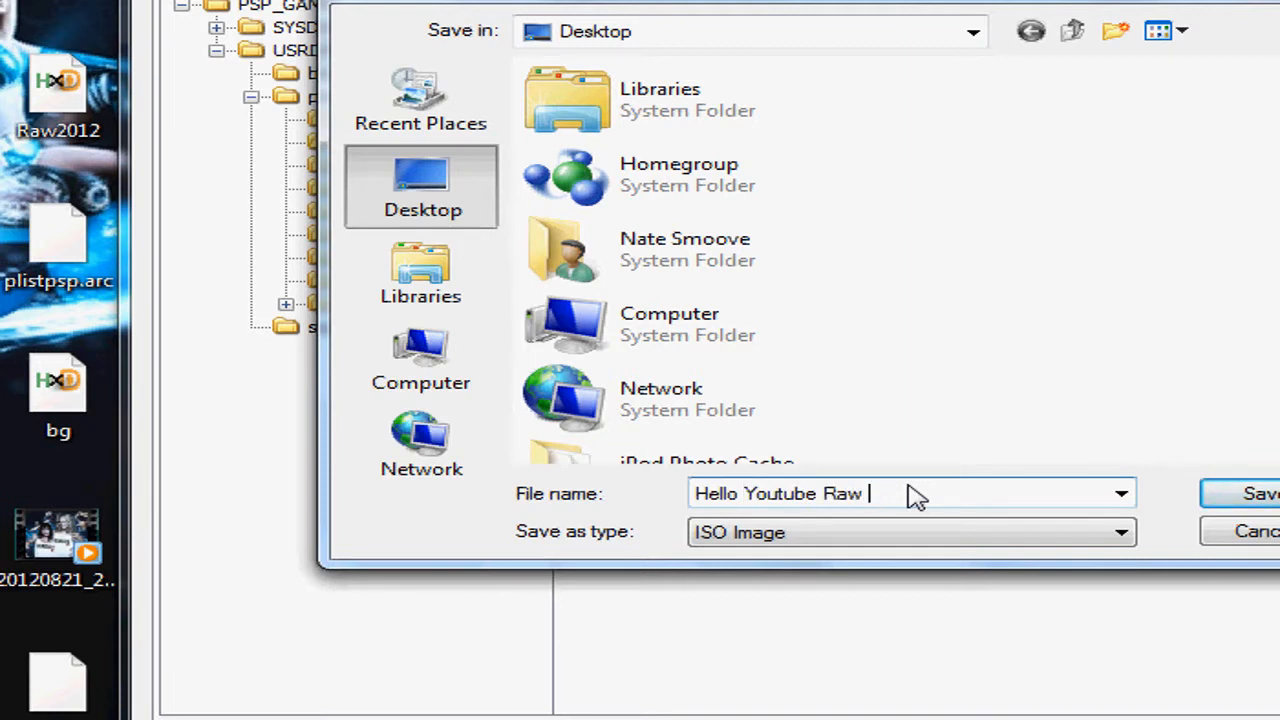
text(Aren V)
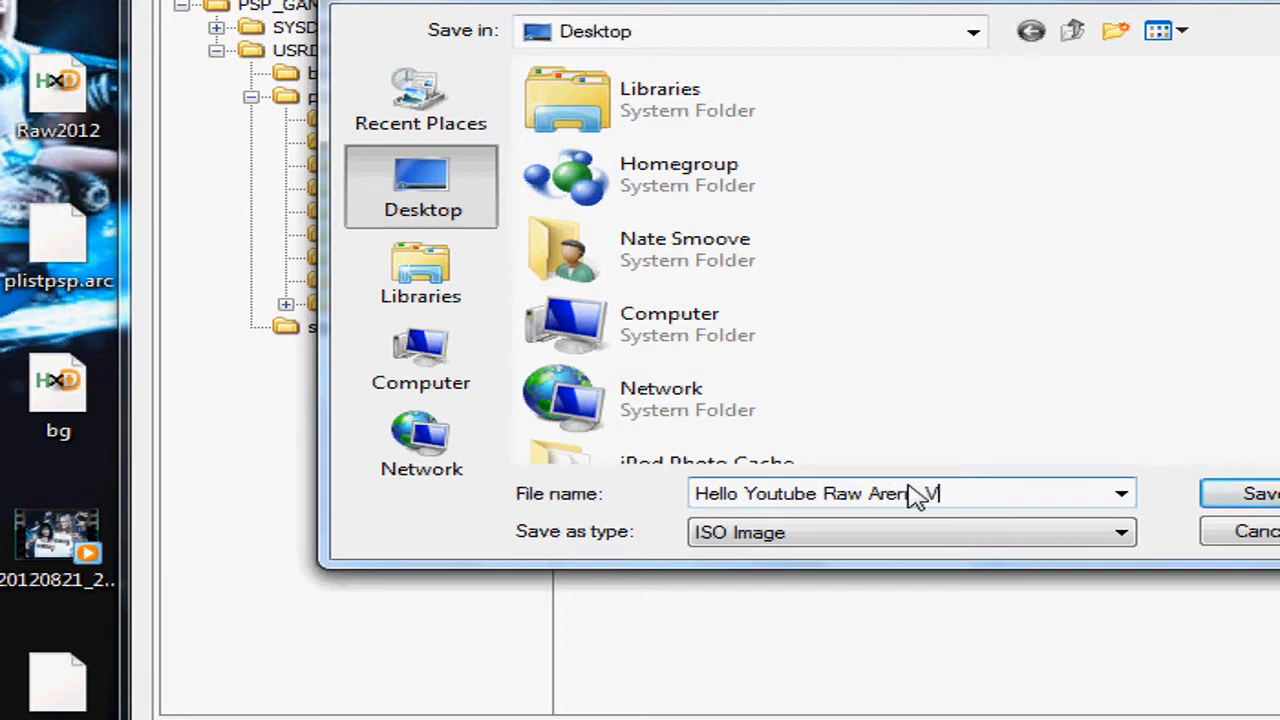
triple_click(830, 492)
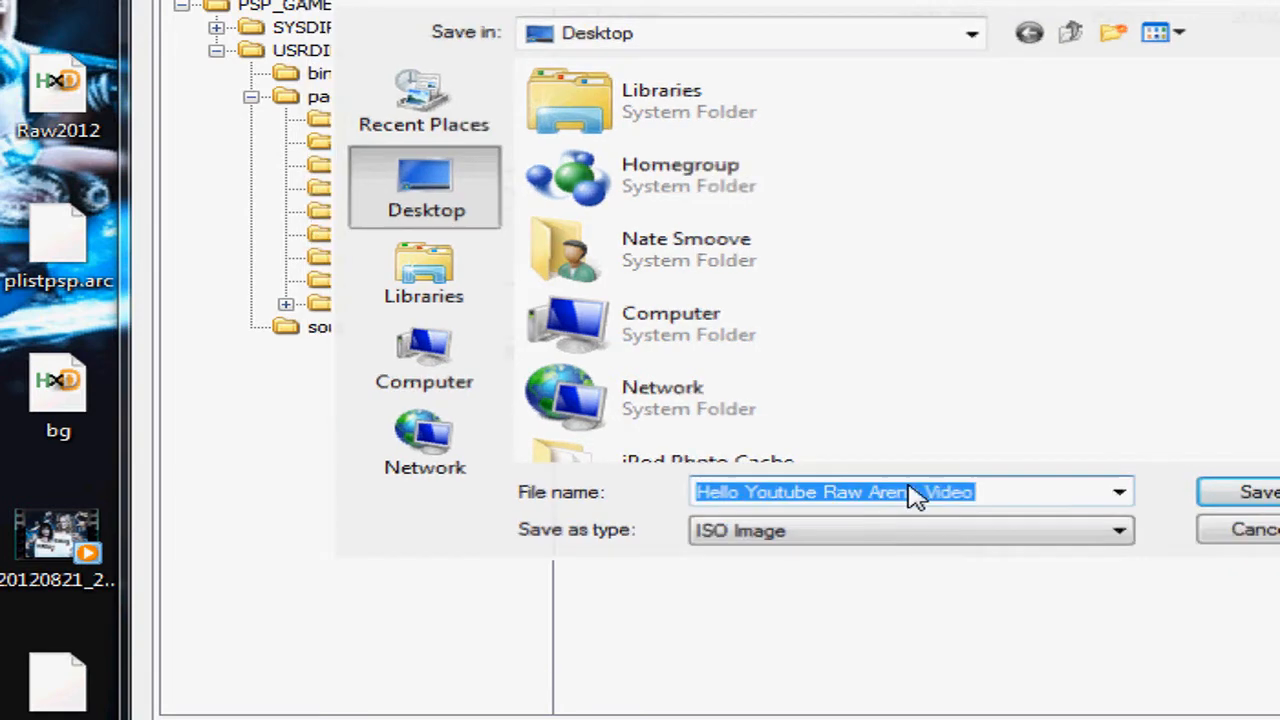
click(1258, 491)
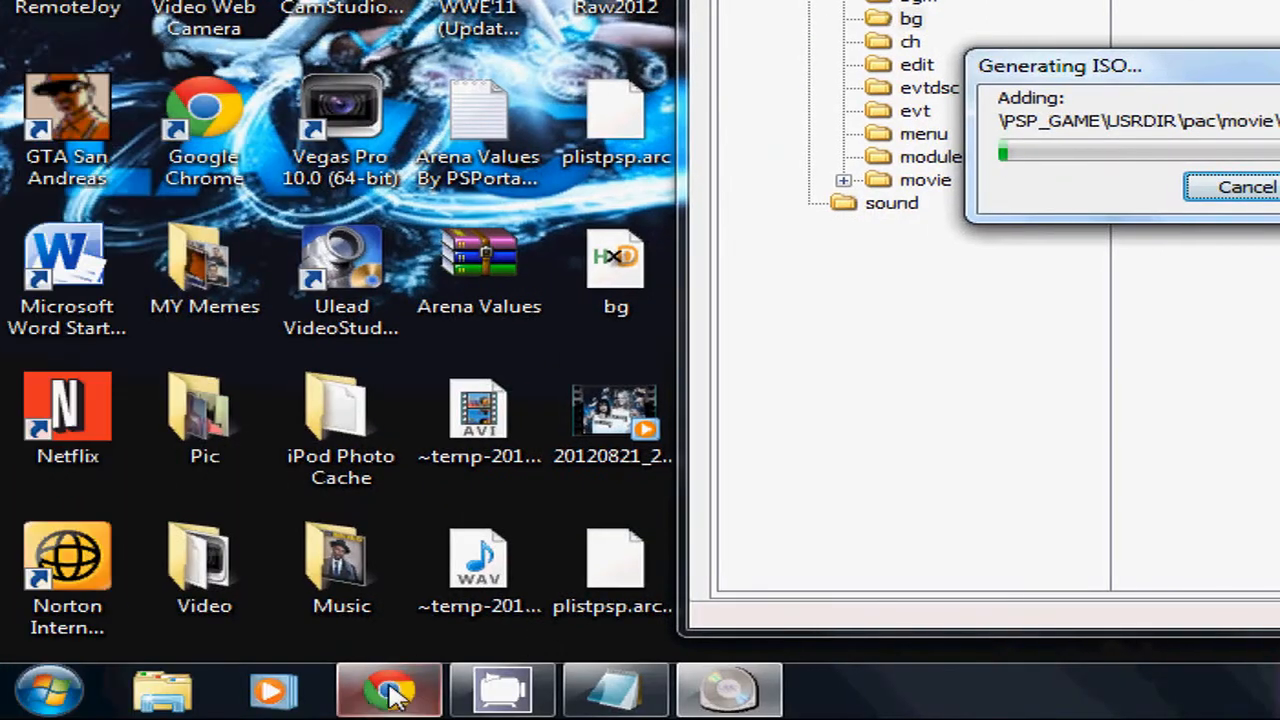
Step: On Facebook, post the reply 'which save data are you talking about' under the savedata complaint
click(389, 688)
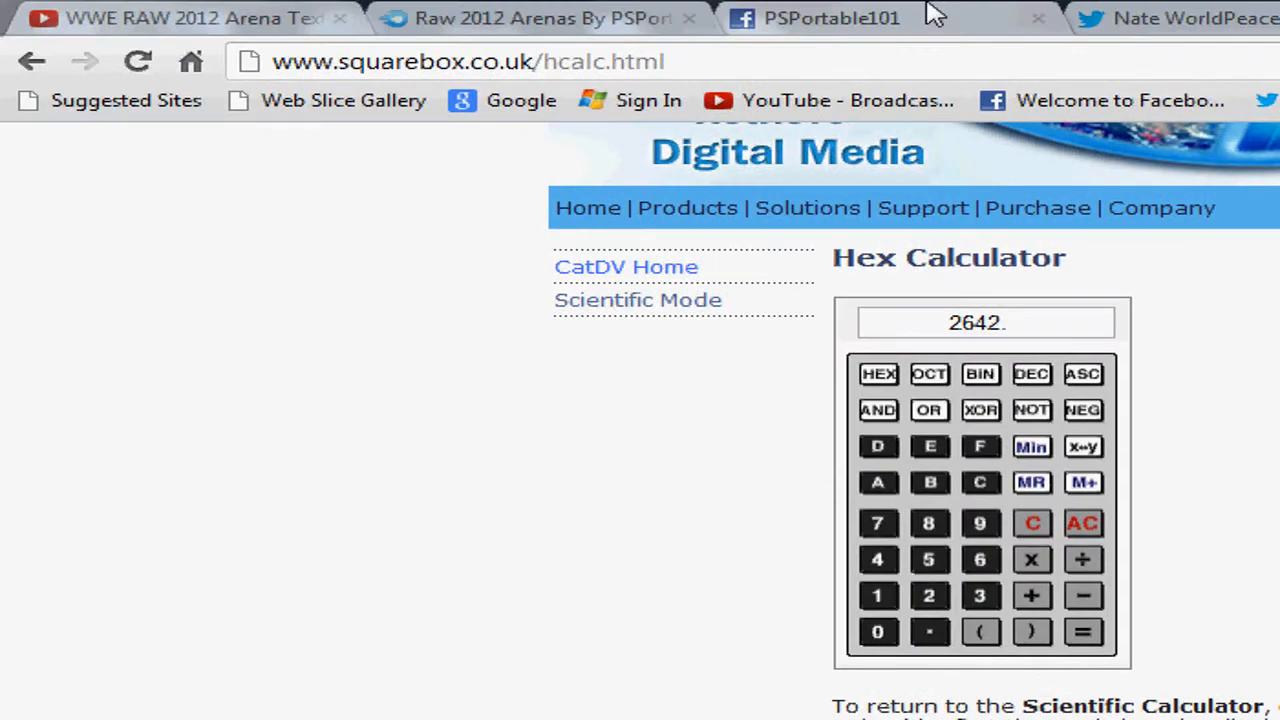
click(830, 18)
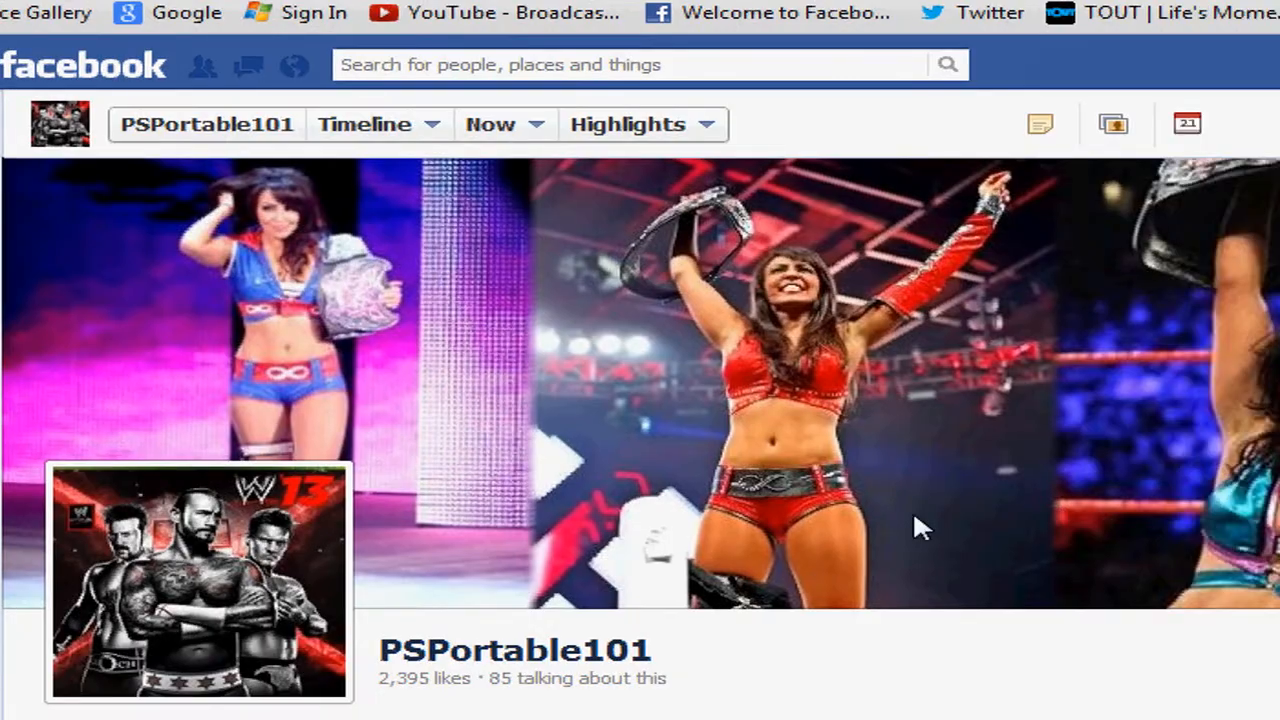
scroll(down, 3)
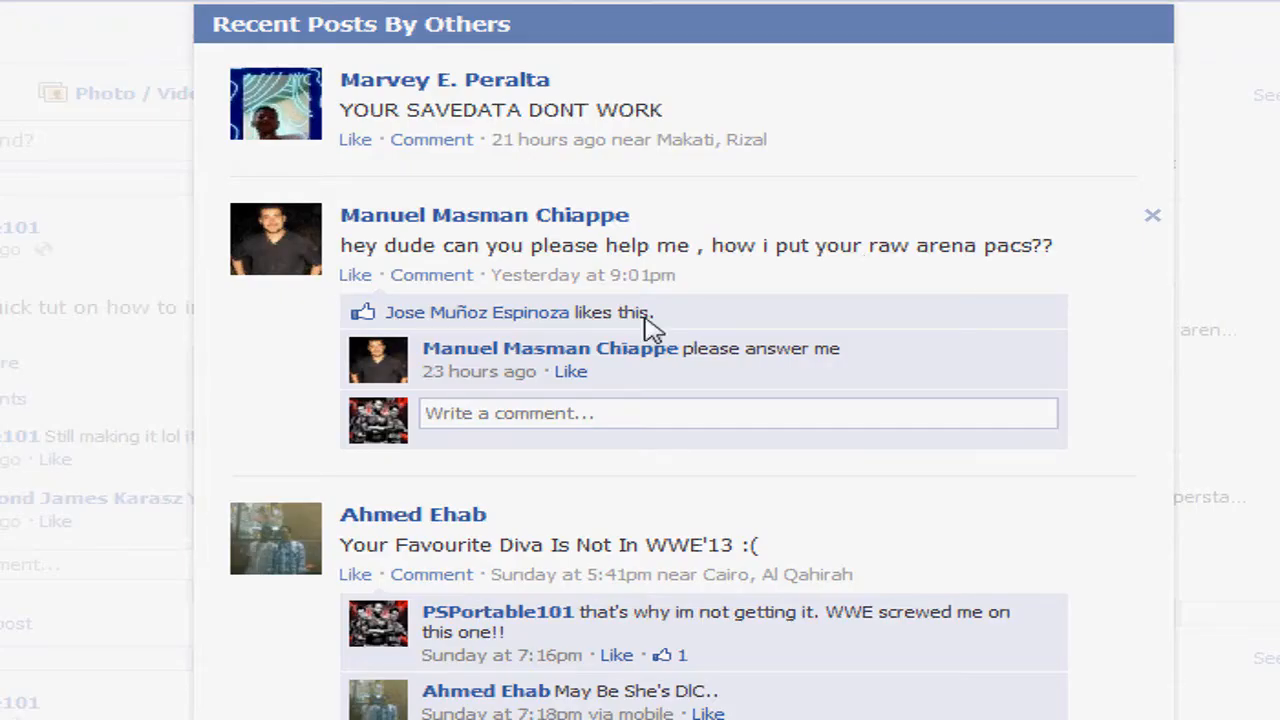
click(431, 139)
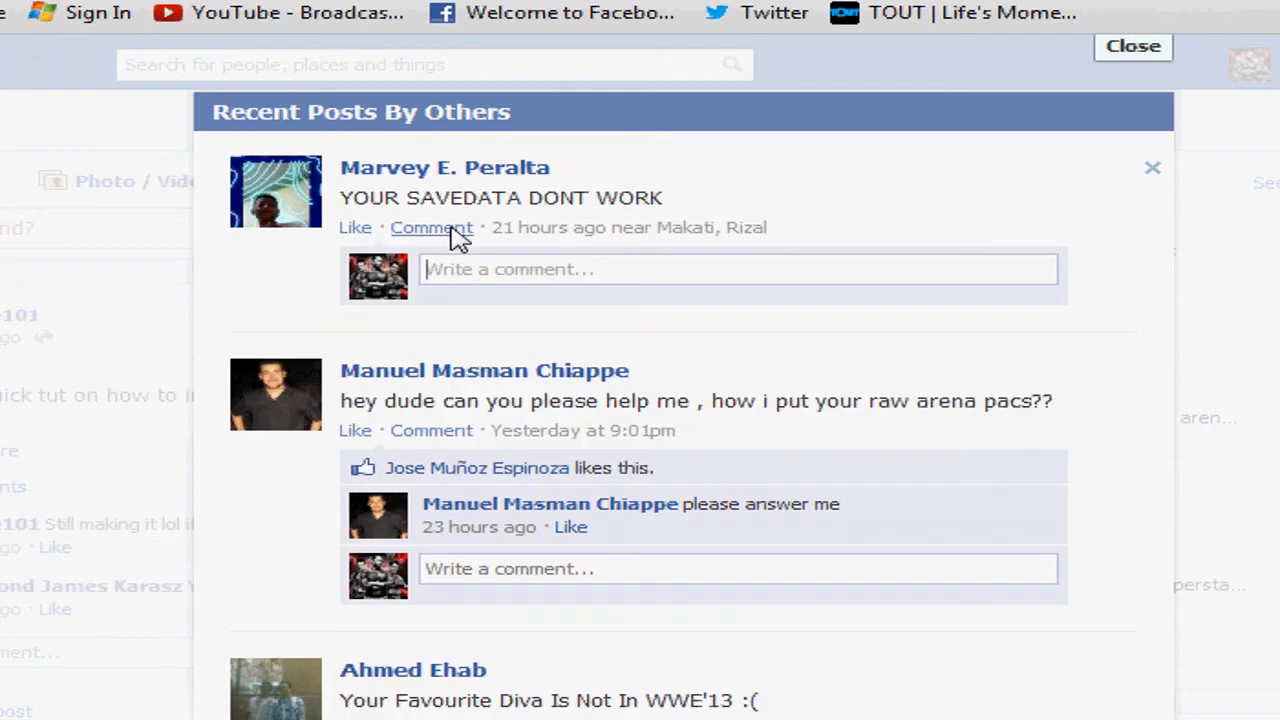
text(wh)
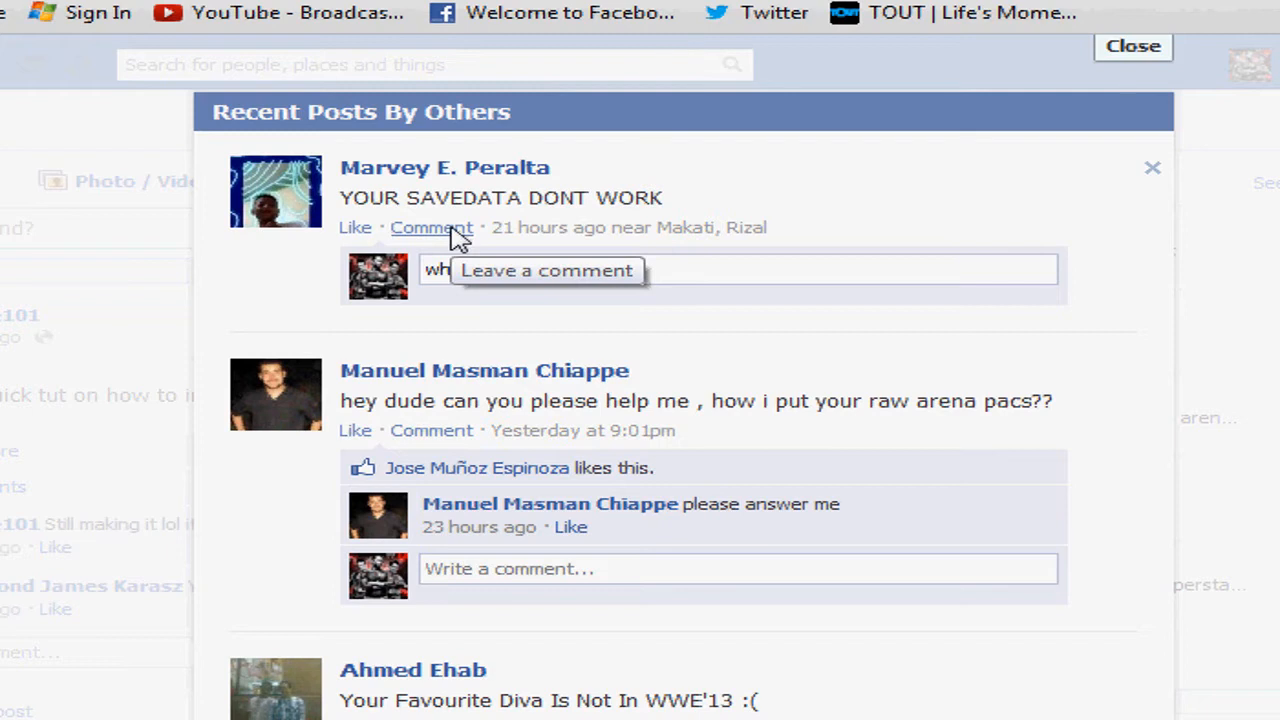
text(talking abo)
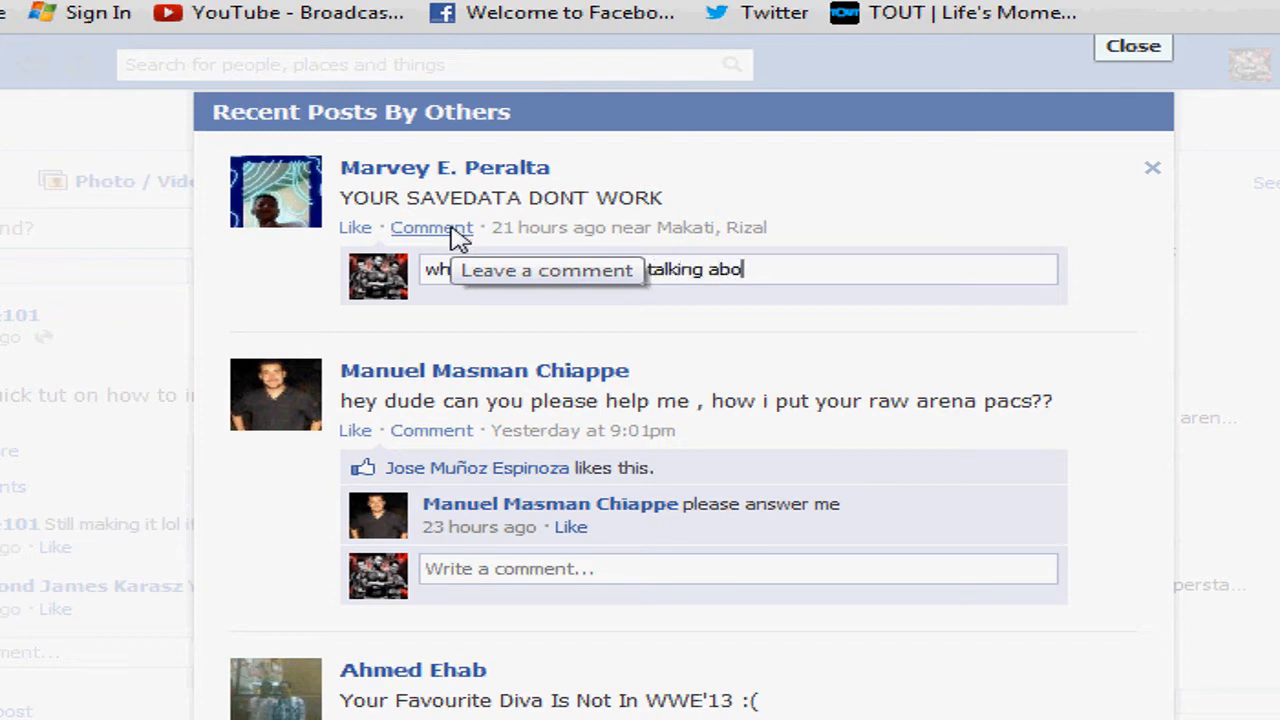
text(which save data are you talking about)
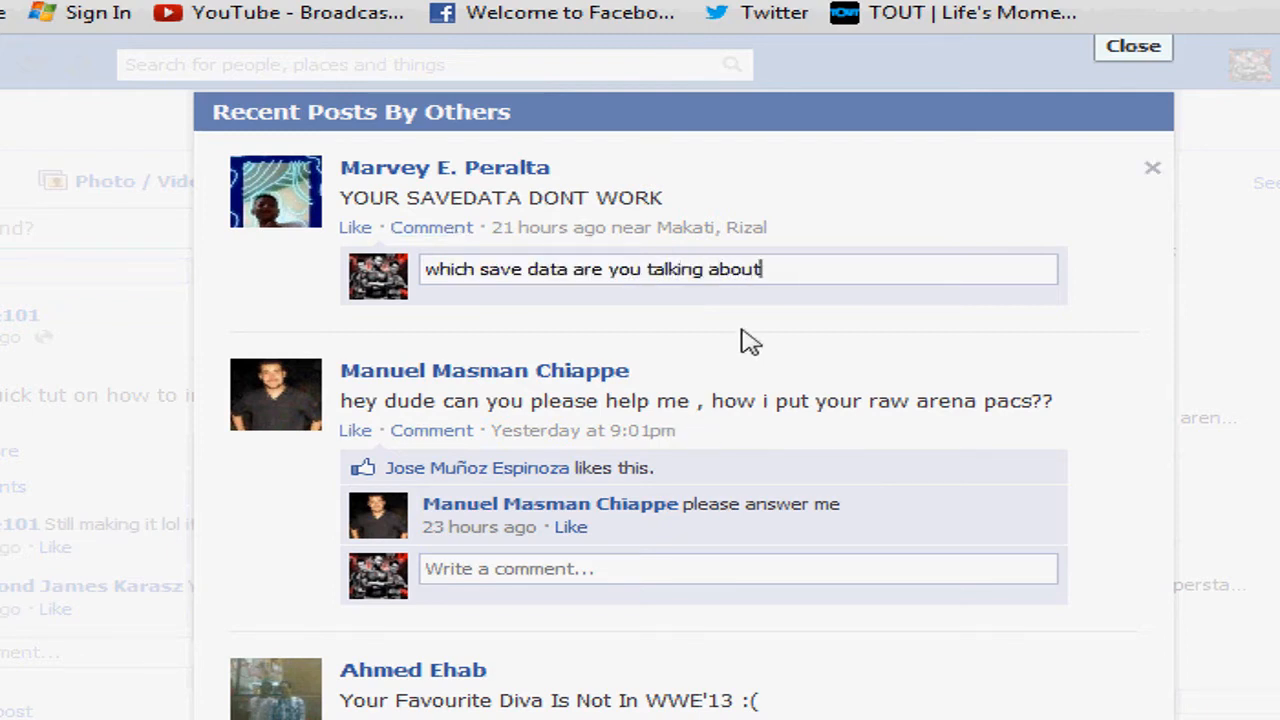
key(enter)
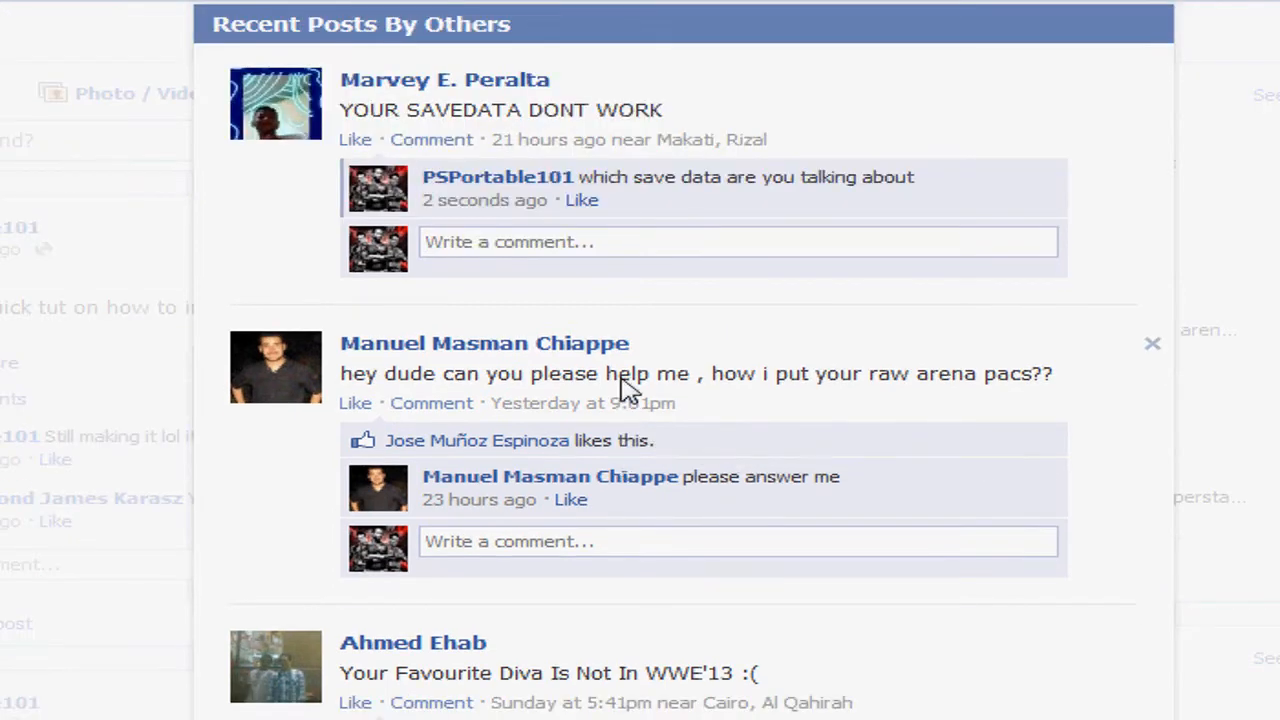
Step: Begin a reply to the arena pacs question saying the video is recording and will be on YouTube
scroll(down, 3)
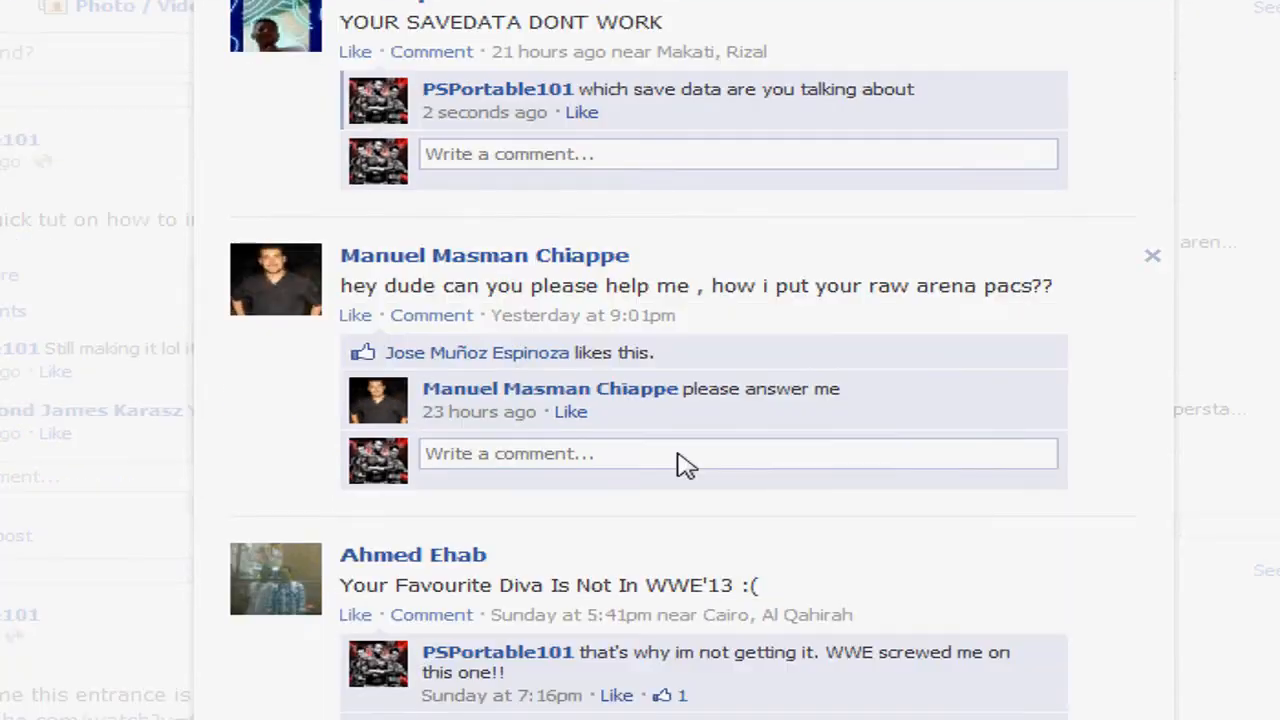
click(700, 453)
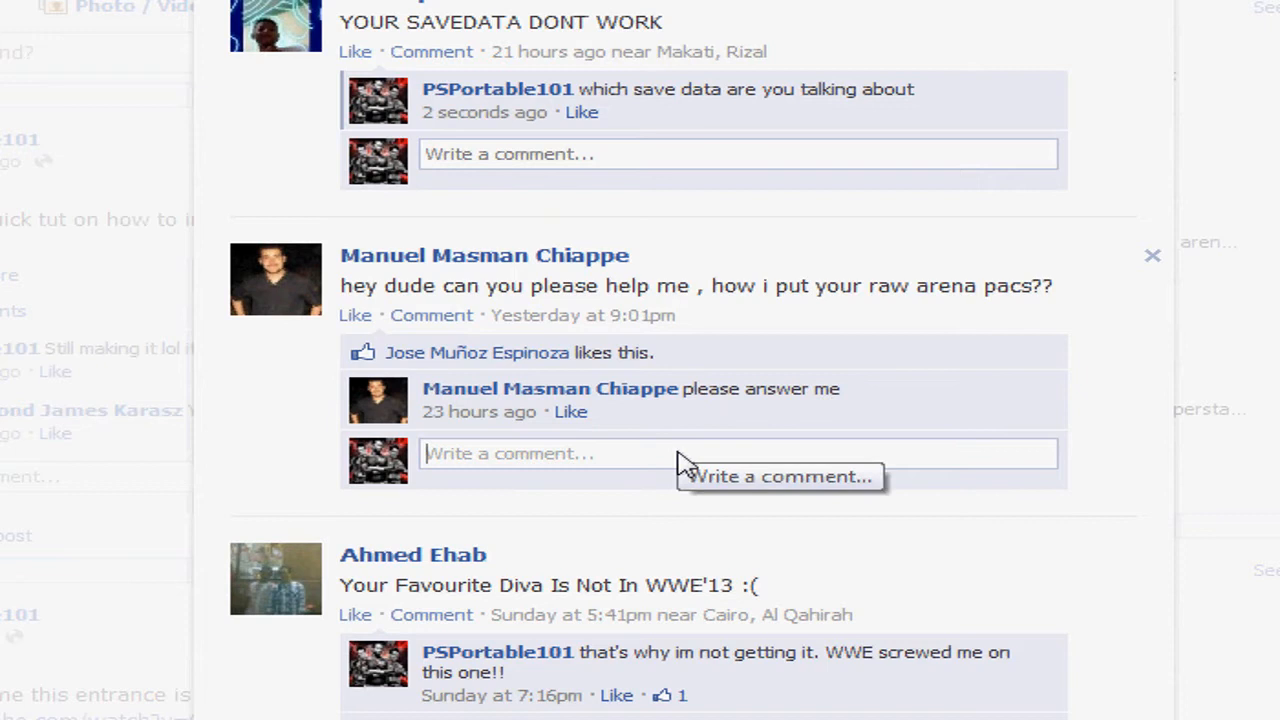
text(video is)
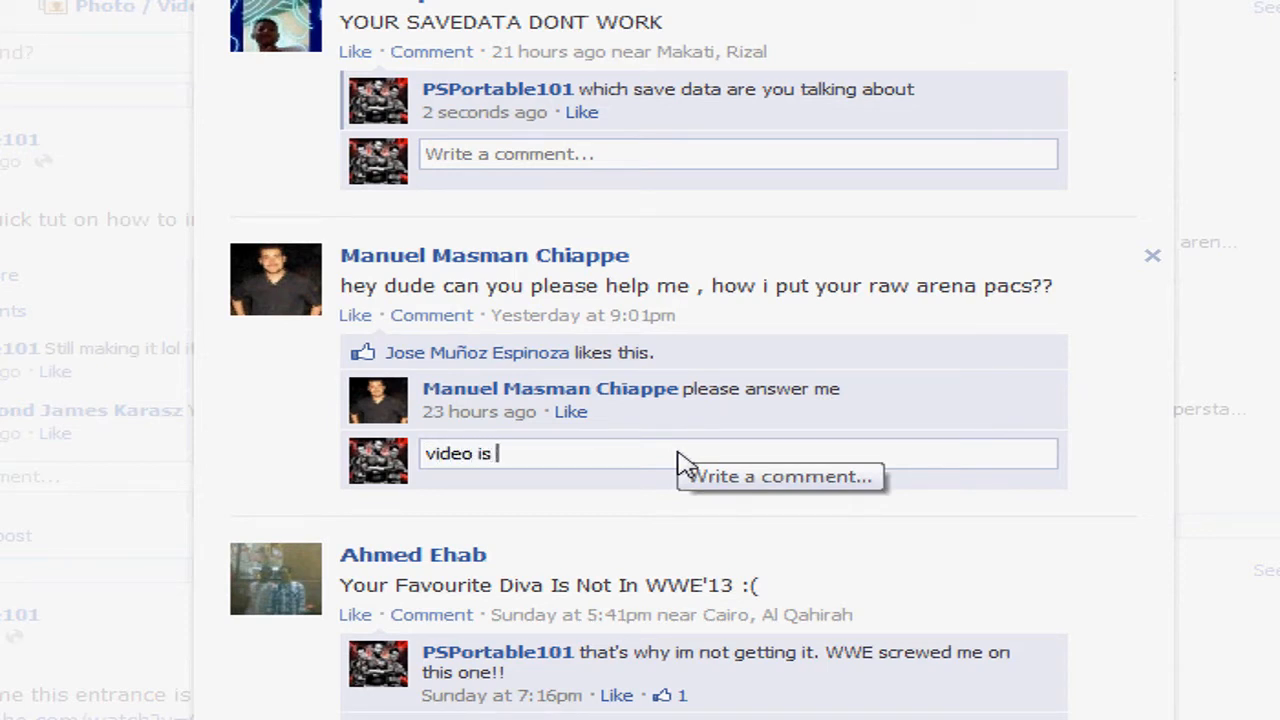
text(recording right no)
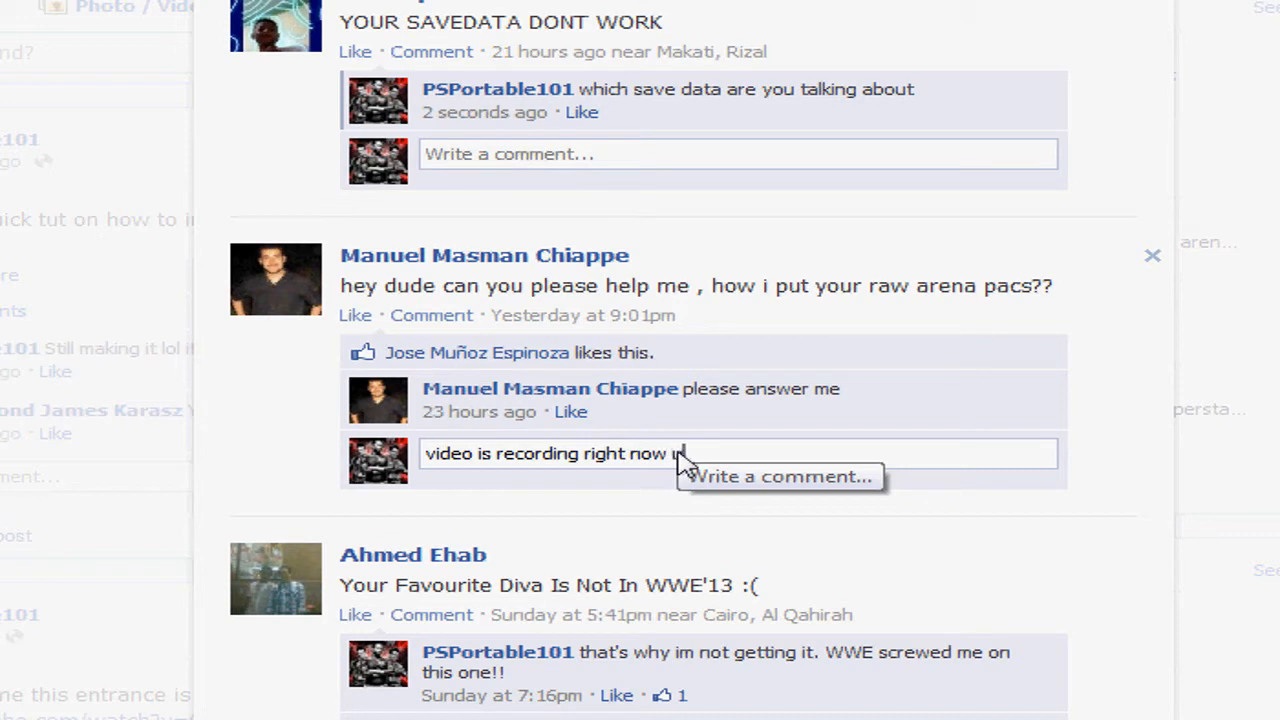
text(will be on)
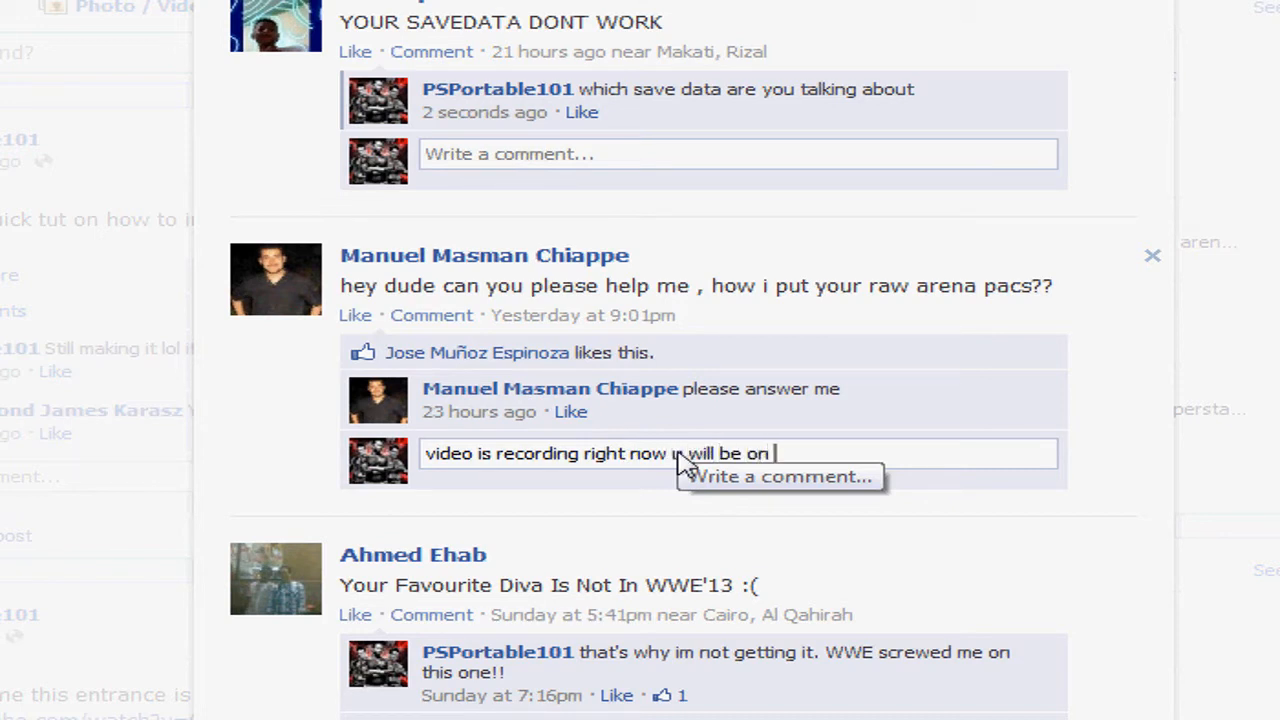
text(youtube :)
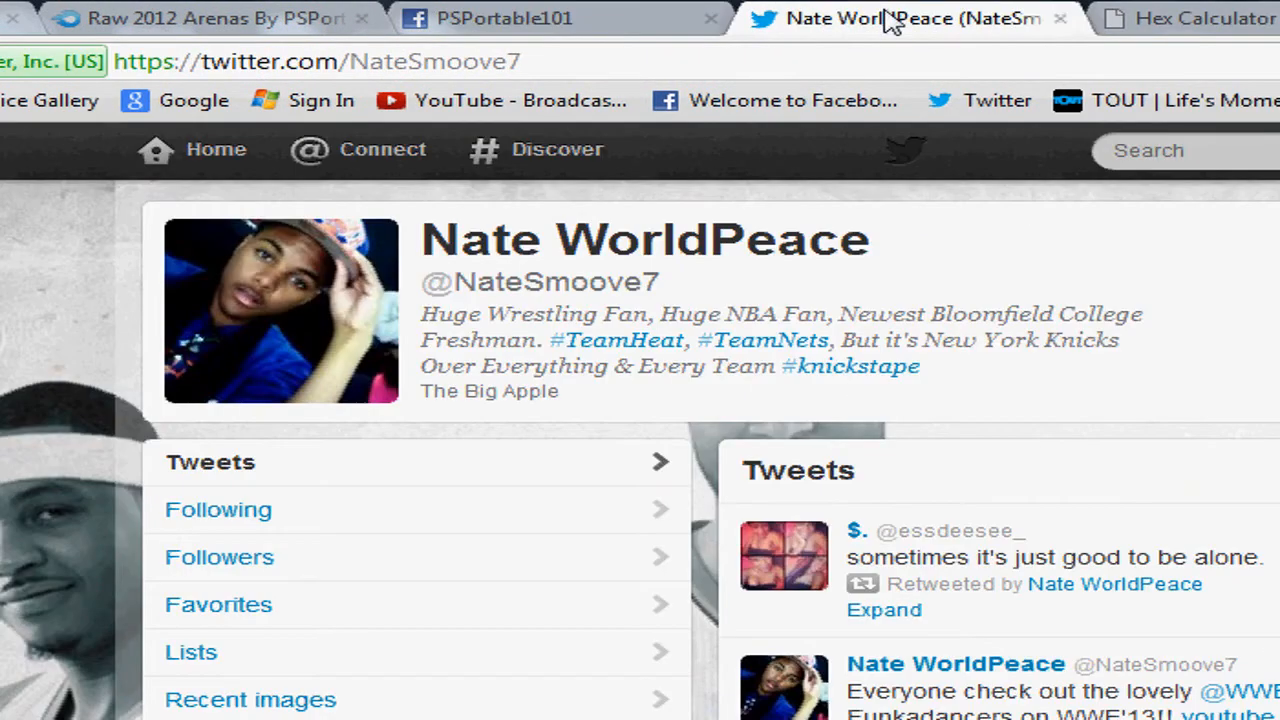
mouse_move(357, 240)
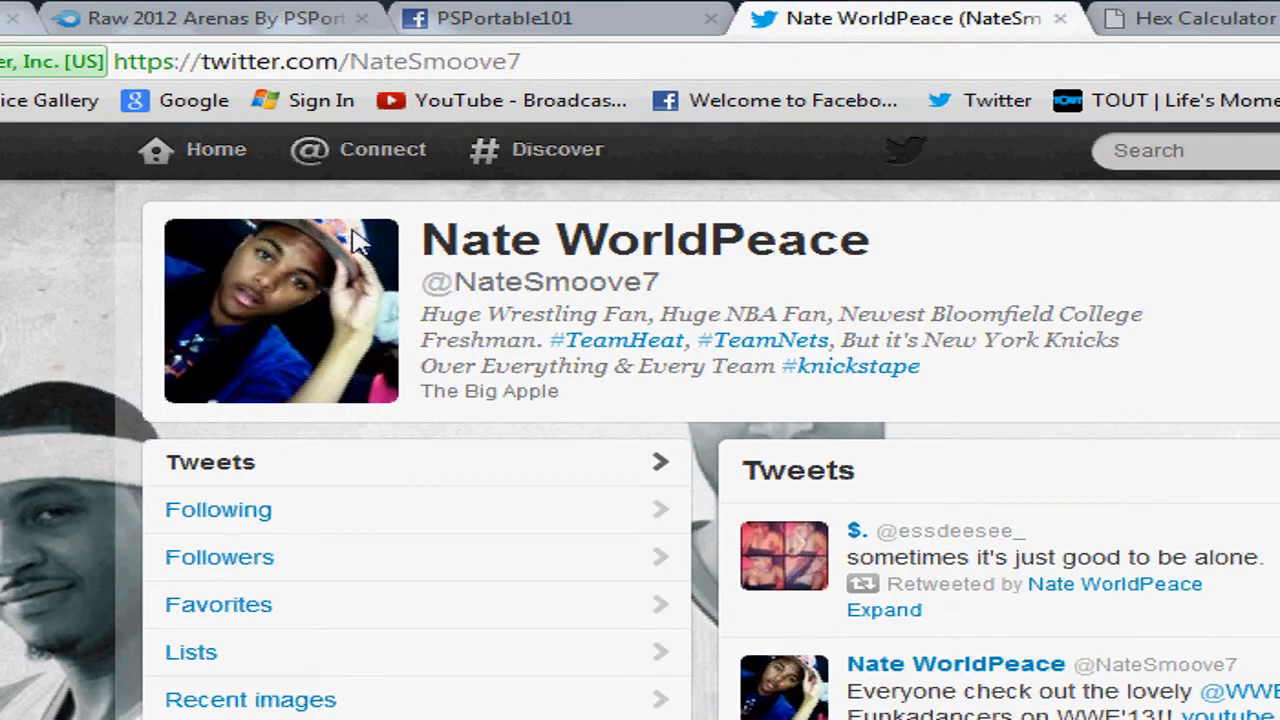
mouse_move(388, 467)
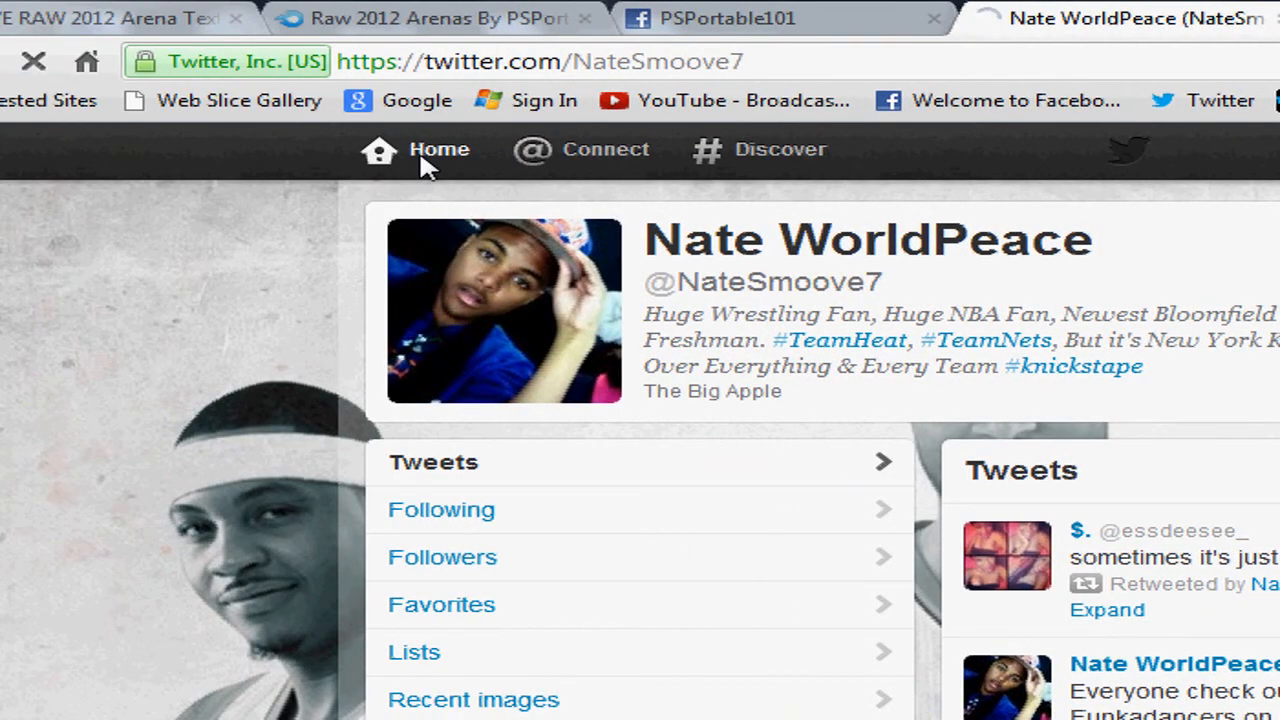
Step: Go from the Twitter profile page to the Home timeline
click(414, 149)
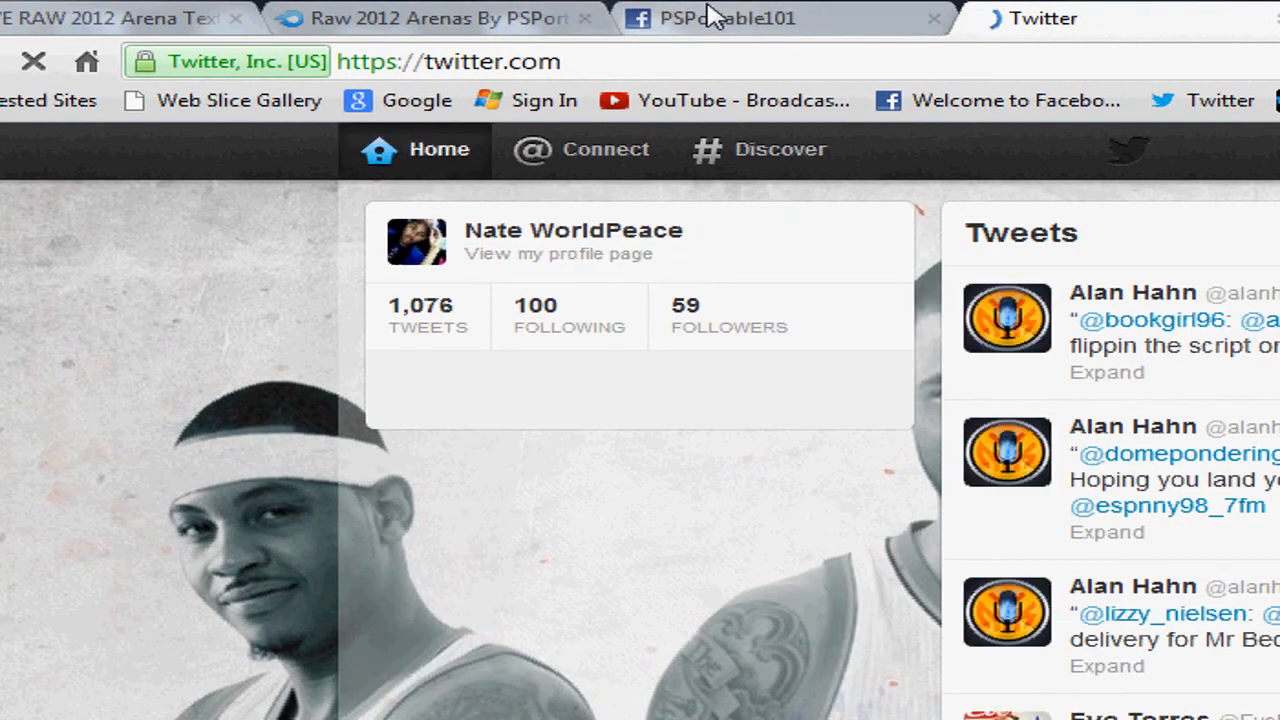